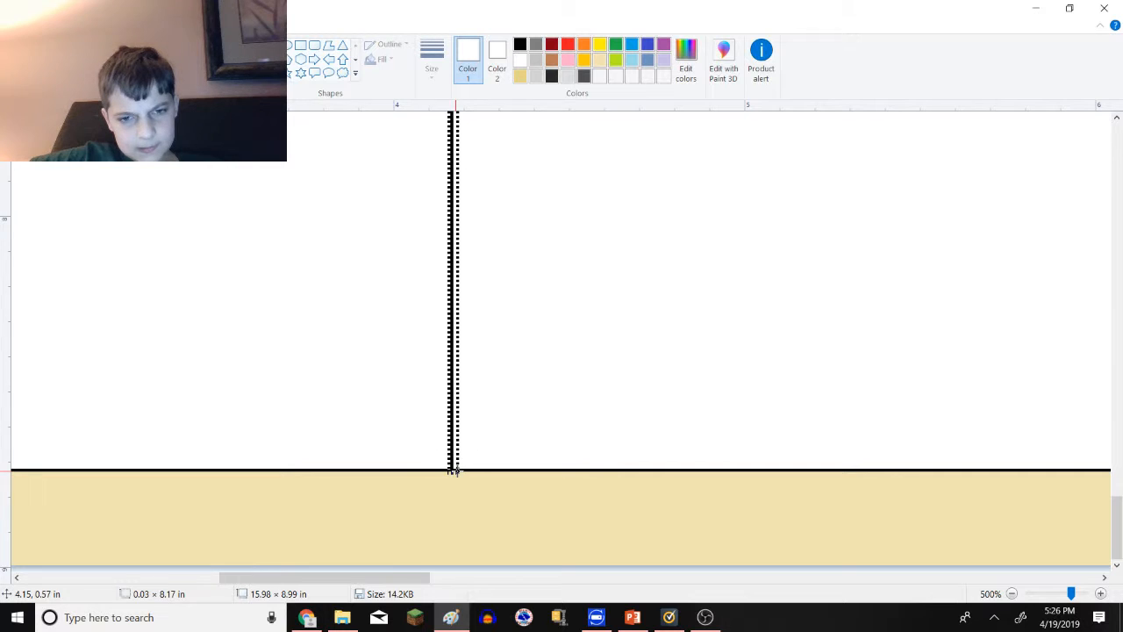
- Draw black diagonals from the top-left frame corner into the cab with a short vertical edge
right_click(453, 470)
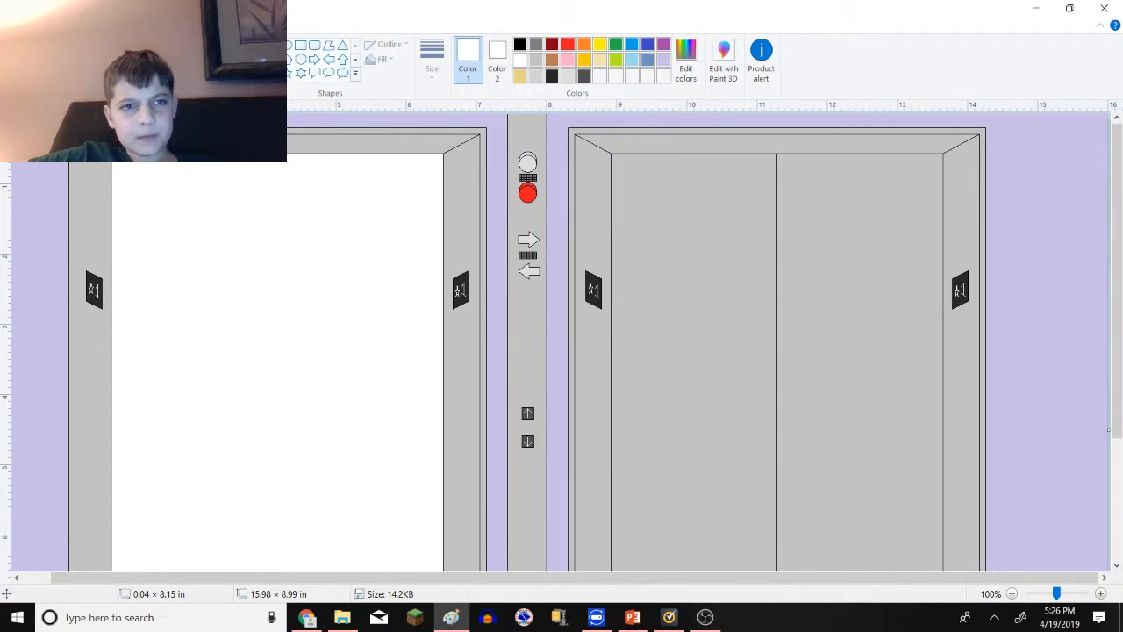
left_click(520, 44)
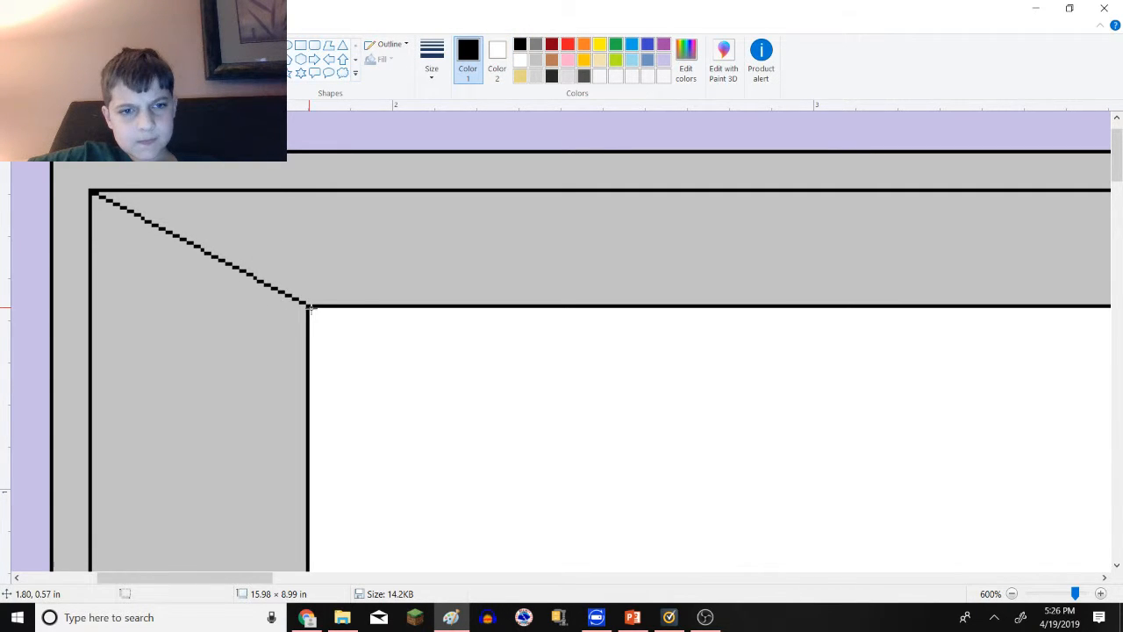
left_click_drag(313, 308, 404, 364)
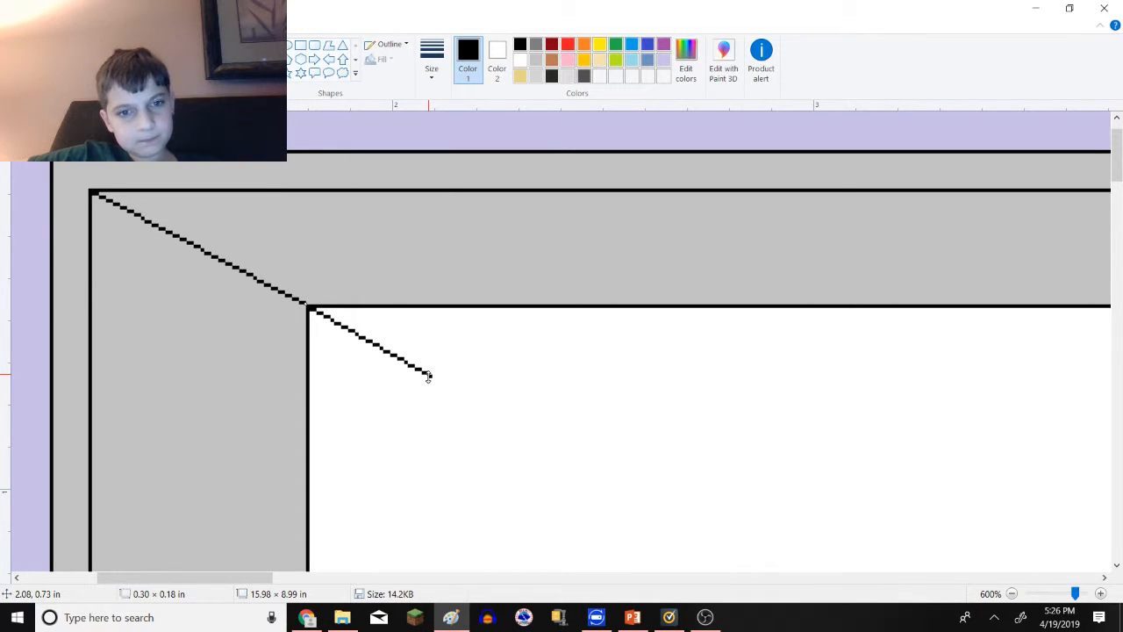
left_click_drag(428, 375, 432, 393)
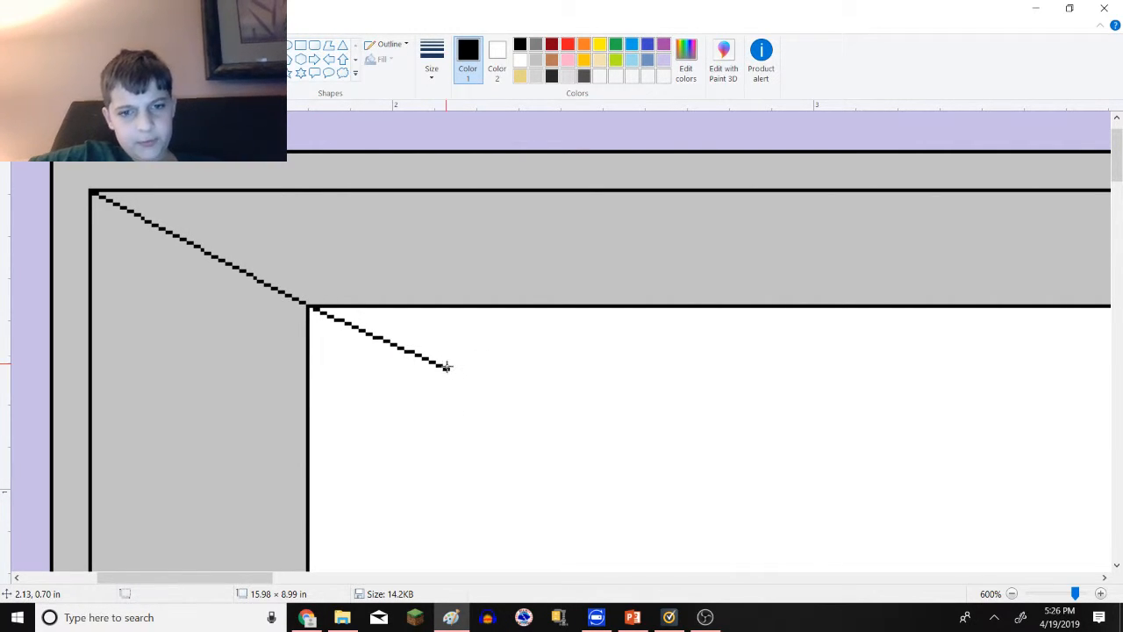
left_click_drag(448, 364, 448, 420)
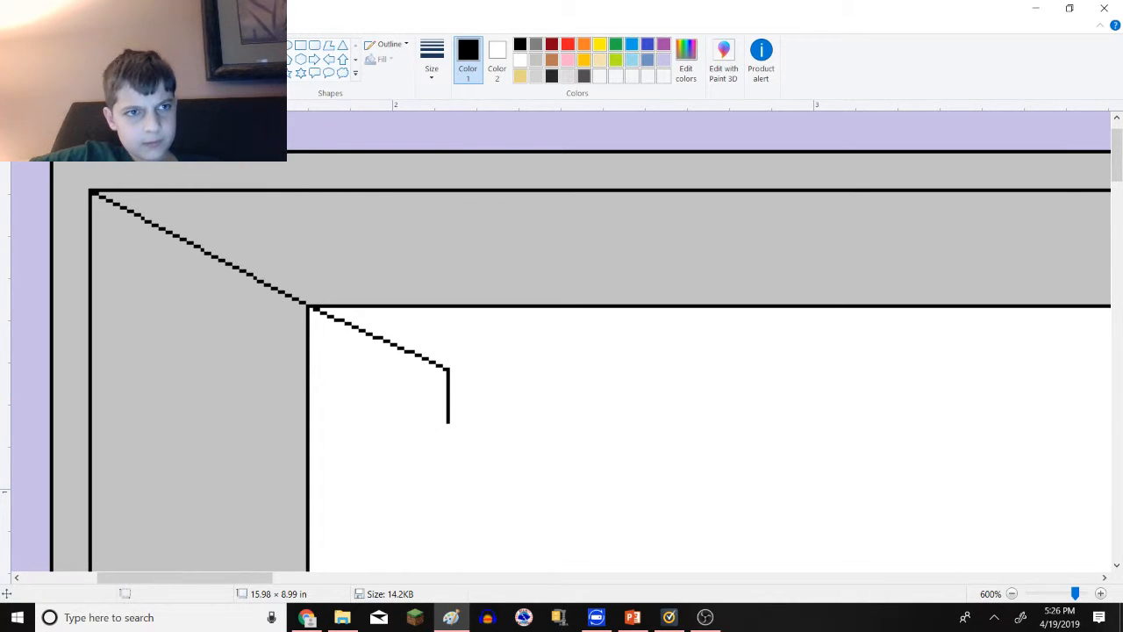
left_click_drag(307, 305, 448, 430)
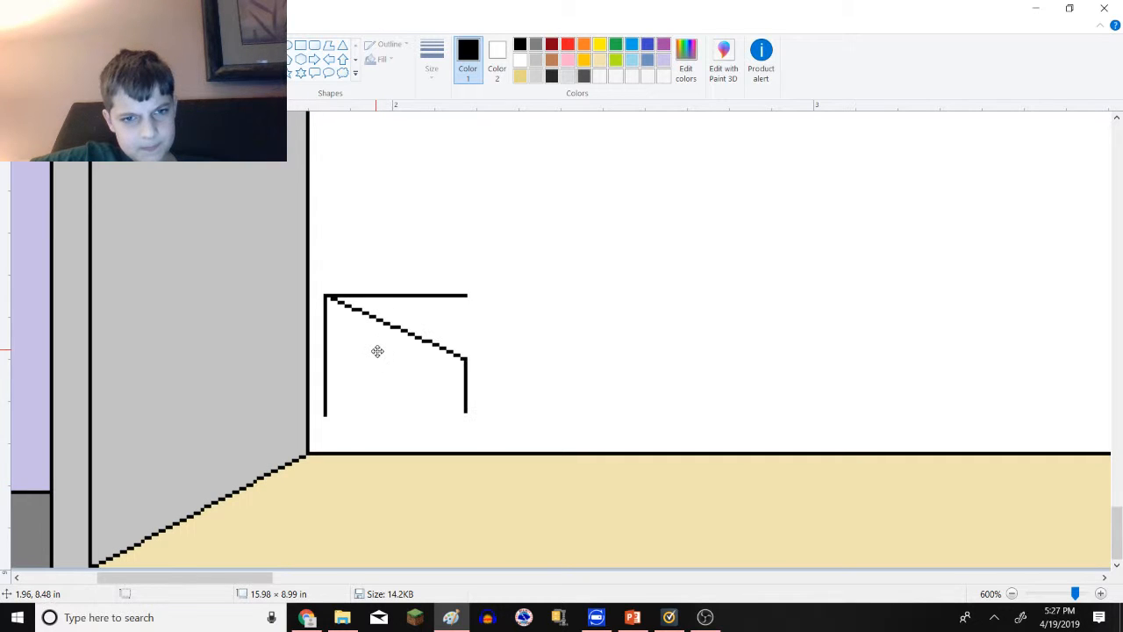
right_click(377, 351)
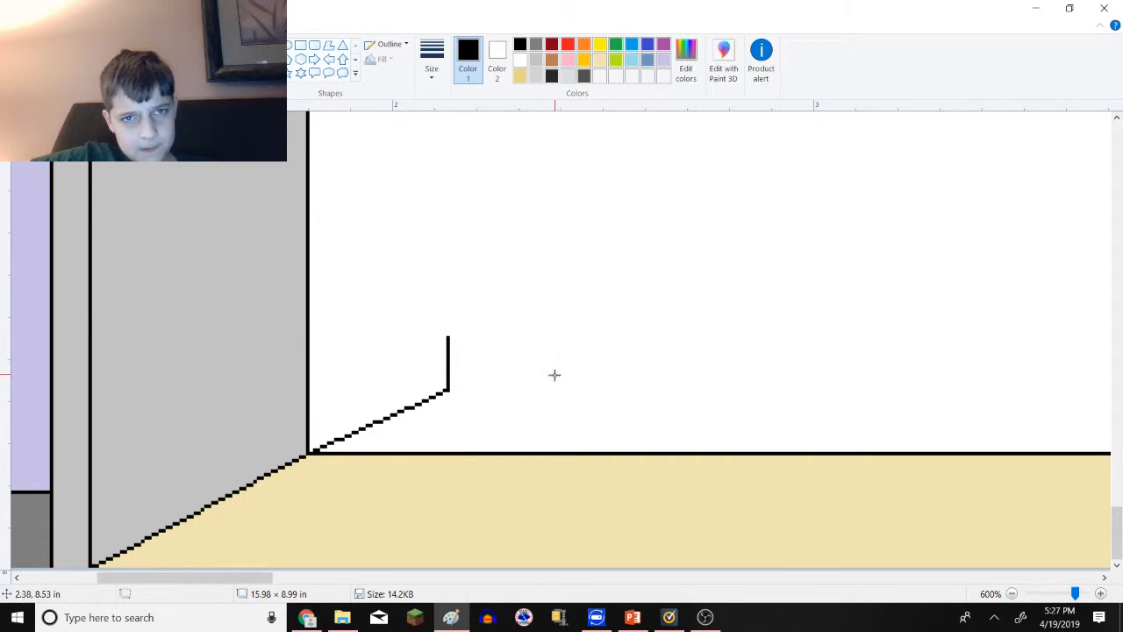
mouse_move(445, 337)
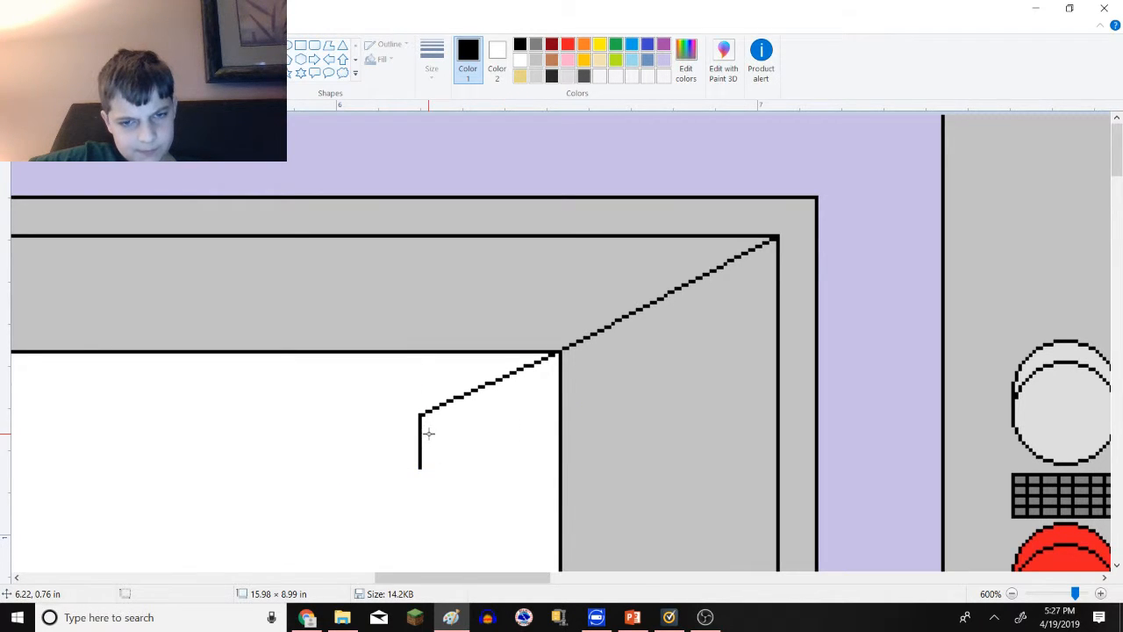
- Add the right-corner diagonal and a long horizontal ceiling edge across the cab
scroll("right", 3)
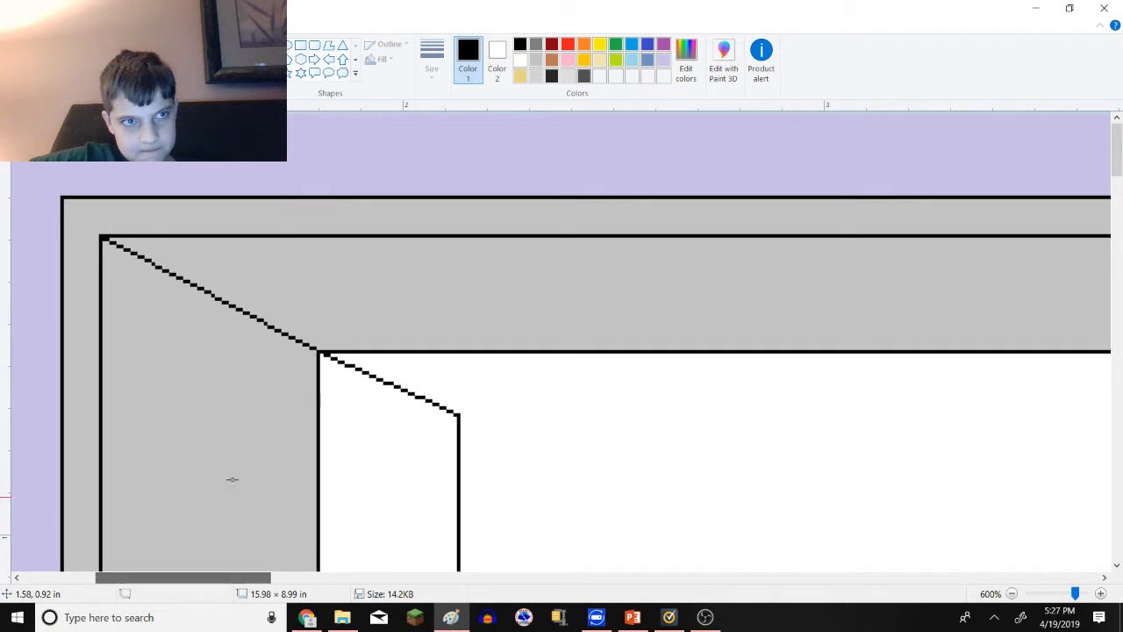
left_click_drag(319, 349, 436, 410)
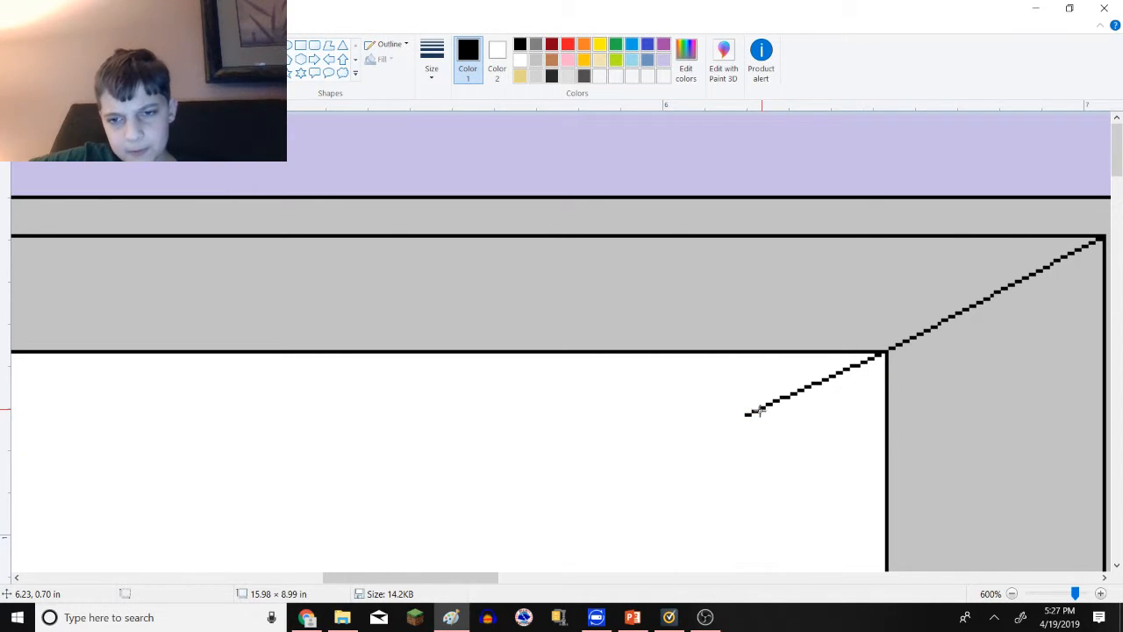
left_click_drag(751, 413, 218, 414)
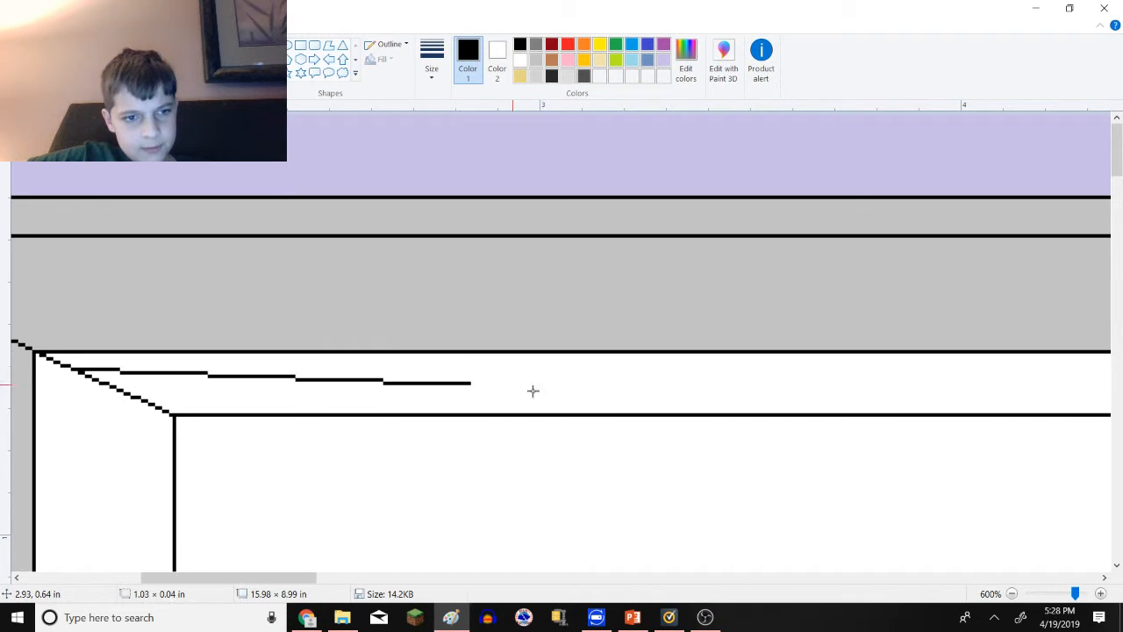
- Stripe the cab ceiling with several parallel horizontal lines between the two stepped diagonals
left_click_drag(561, 367, 1049, 367)
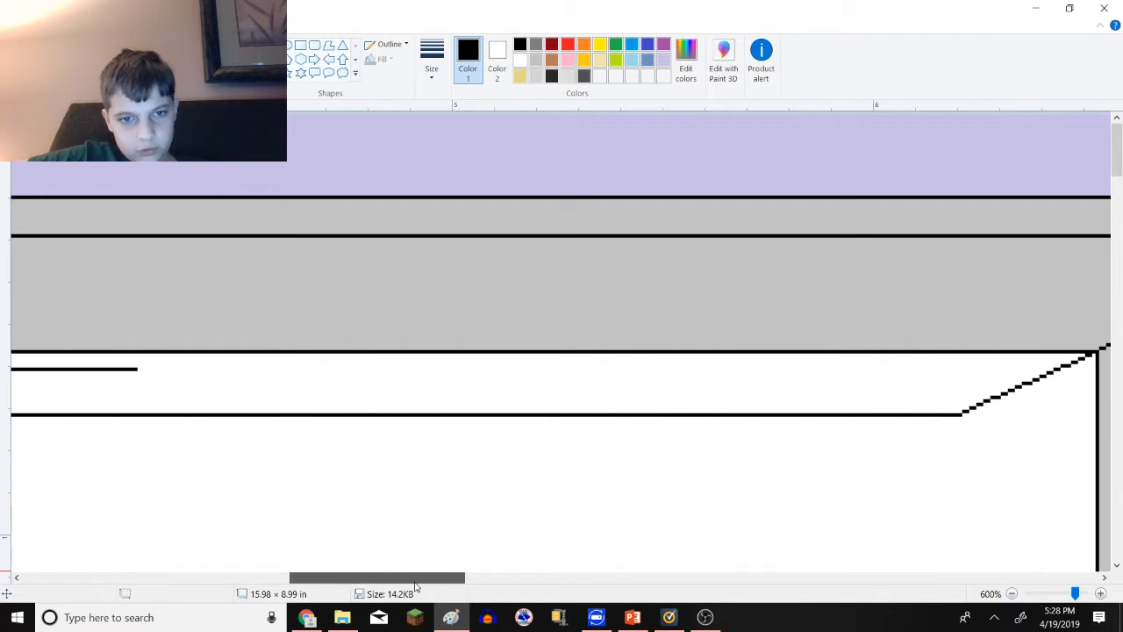
left_click_drag(137, 369, 1045, 369)
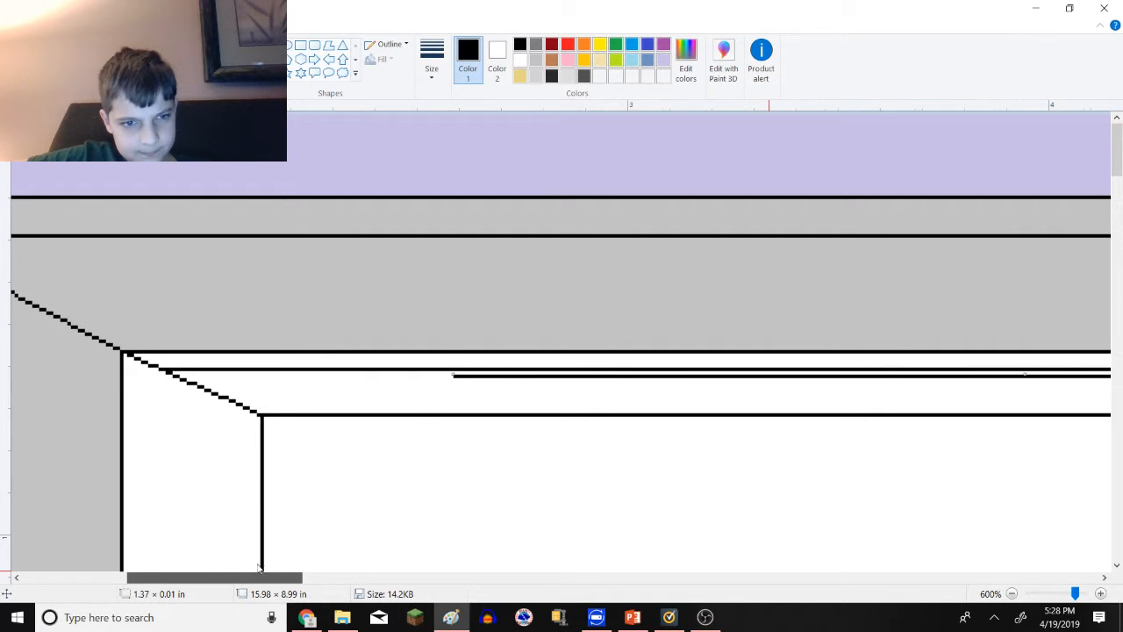
left_click_drag(202, 382, 395, 377)
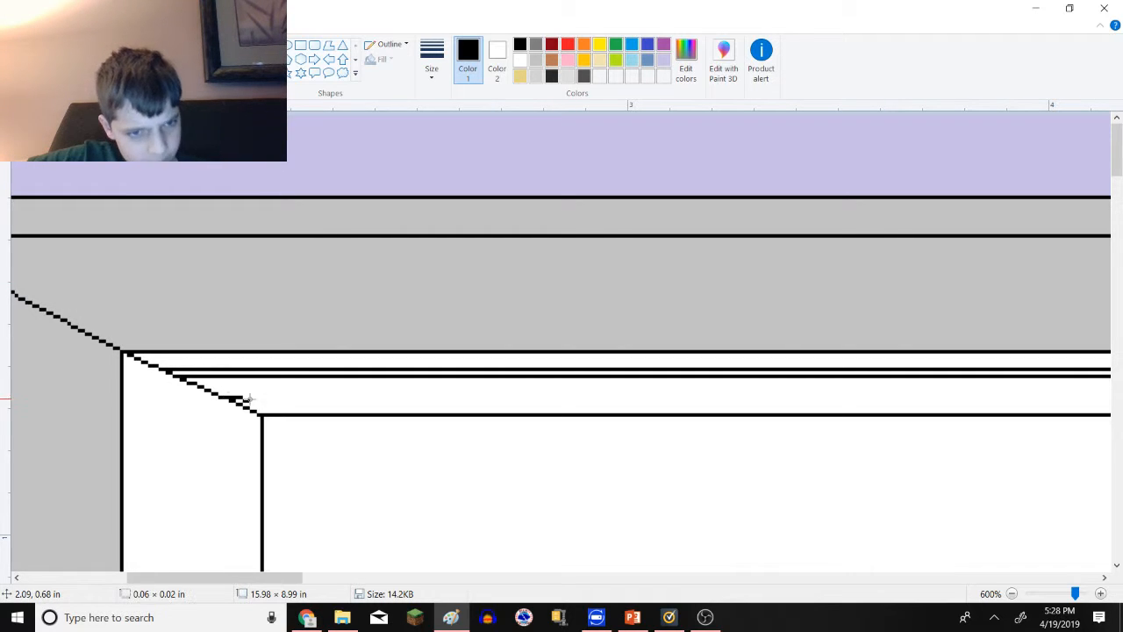
left_click_drag(246, 397, 895, 397)
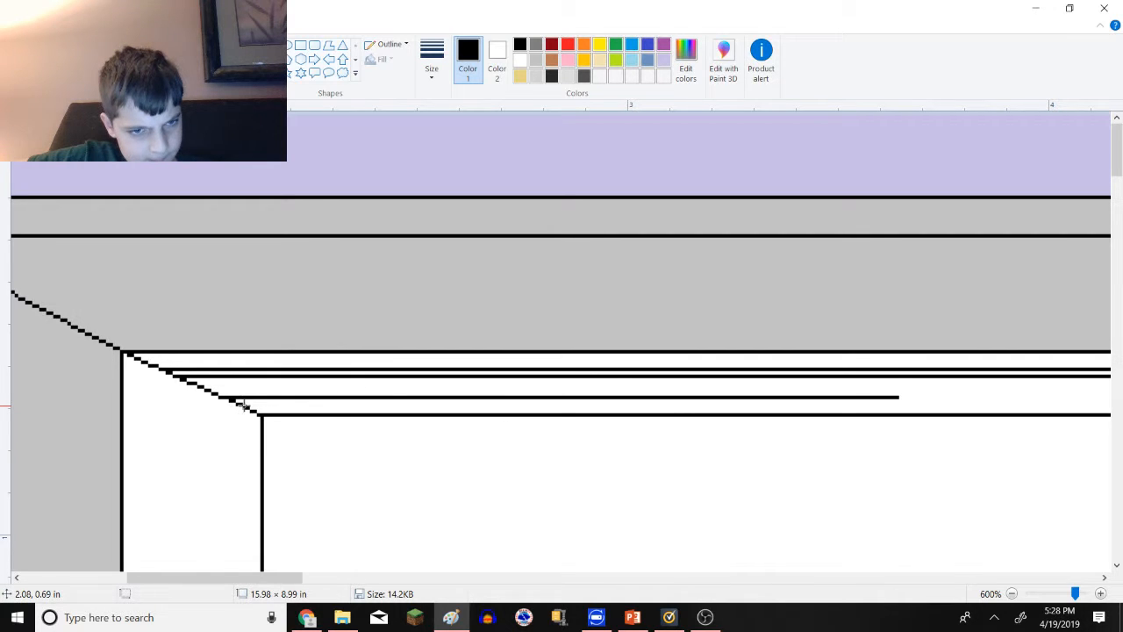
left_click_drag(244, 407, 751, 407)
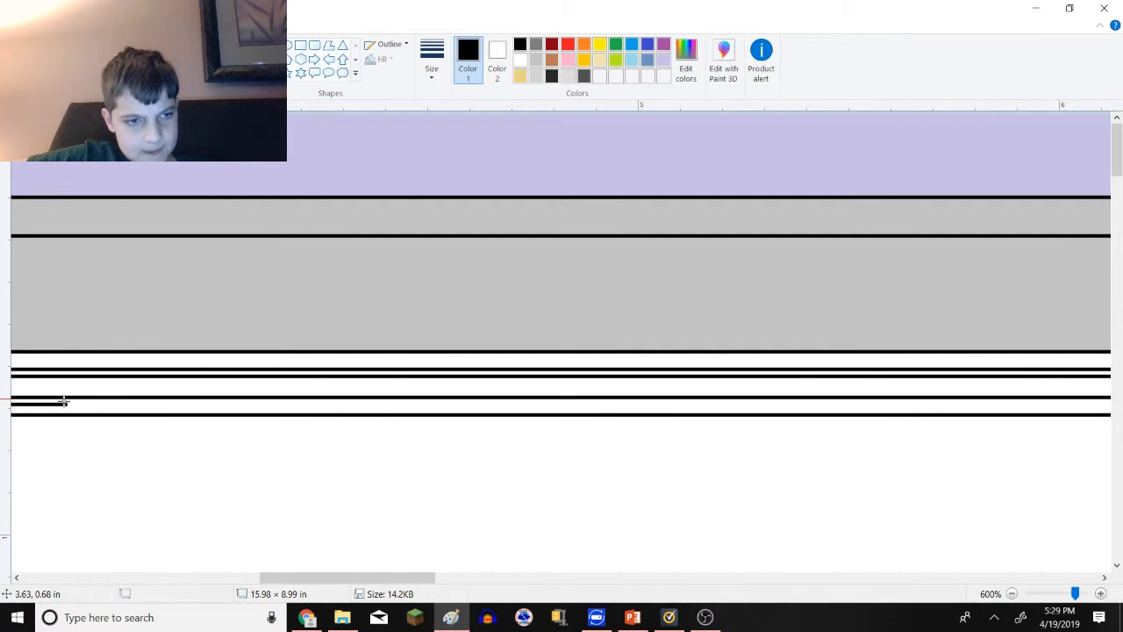
left_click_drag(66, 402, 1115, 402)
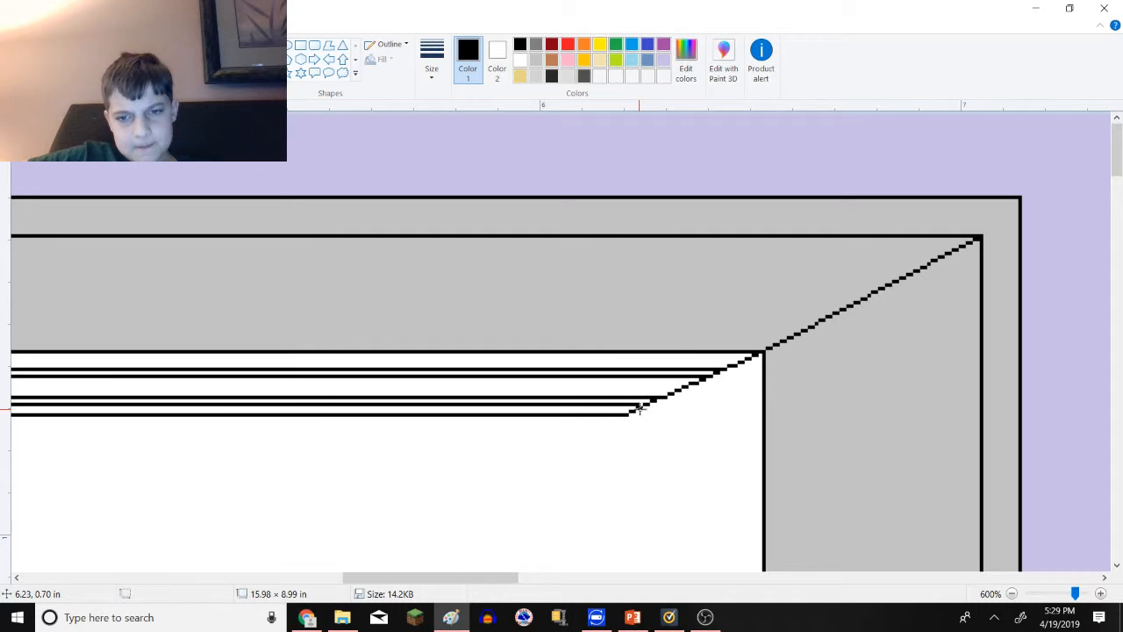
mouse_move(657, 548)
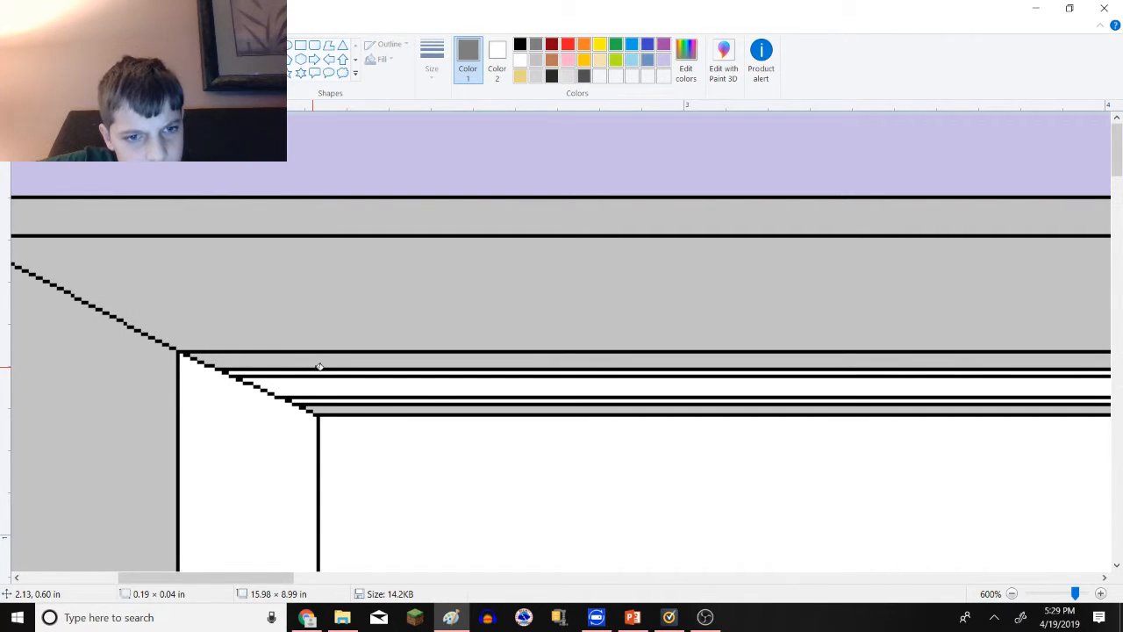
mouse_move(295, 372)
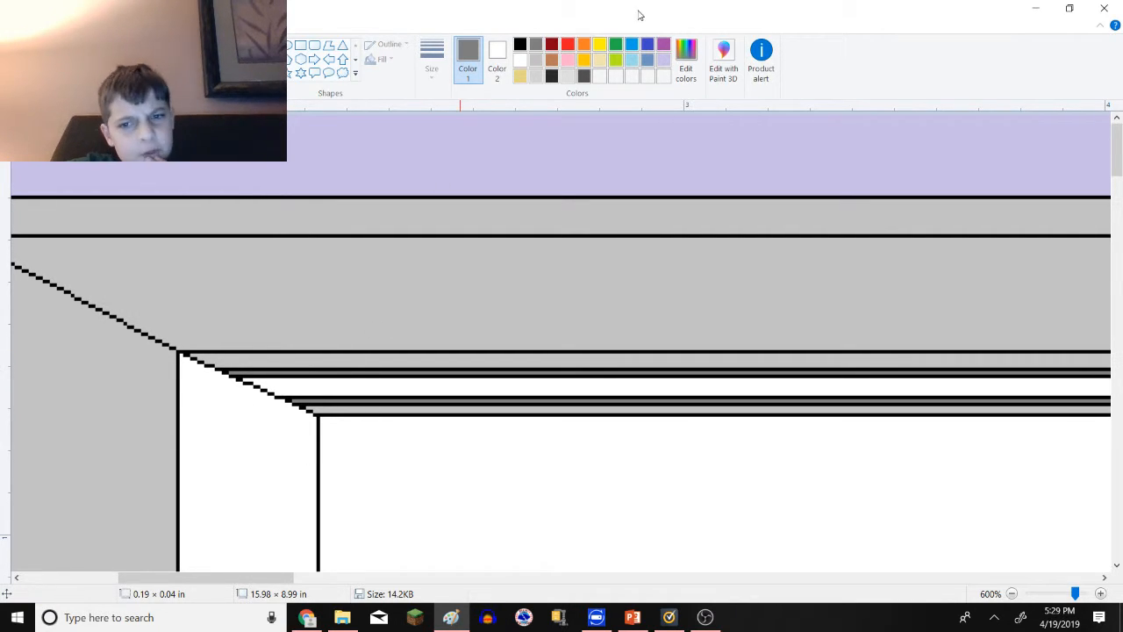
- Pick a custom dark gray (RGB 71,71,71) and shade the ceiling stripes with it
left_click(685, 62)
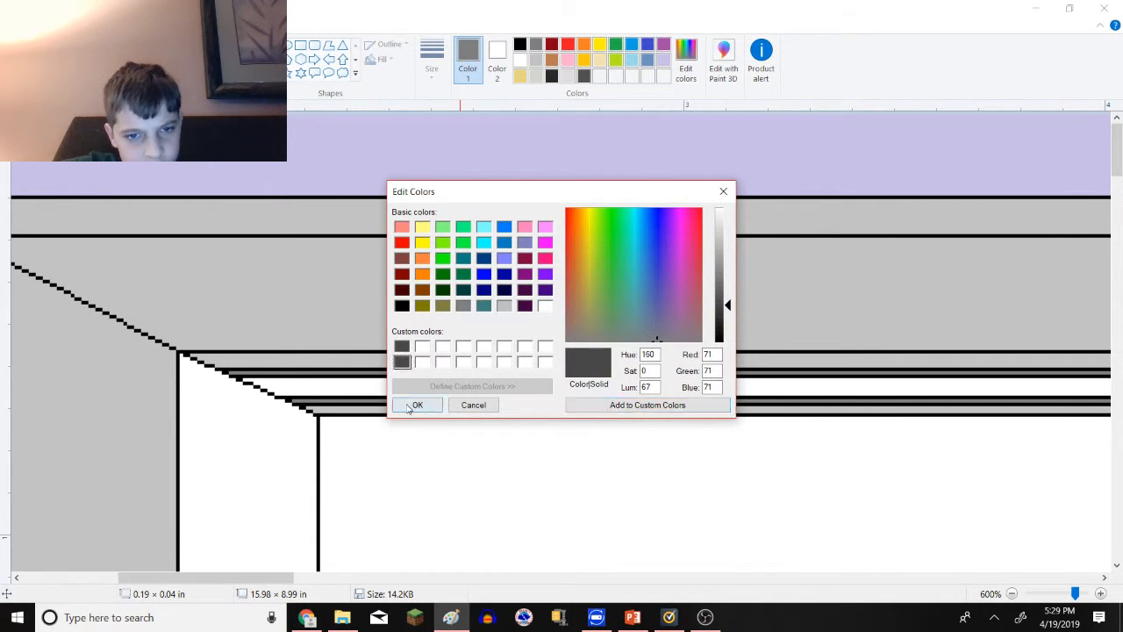
left_click(418, 404)
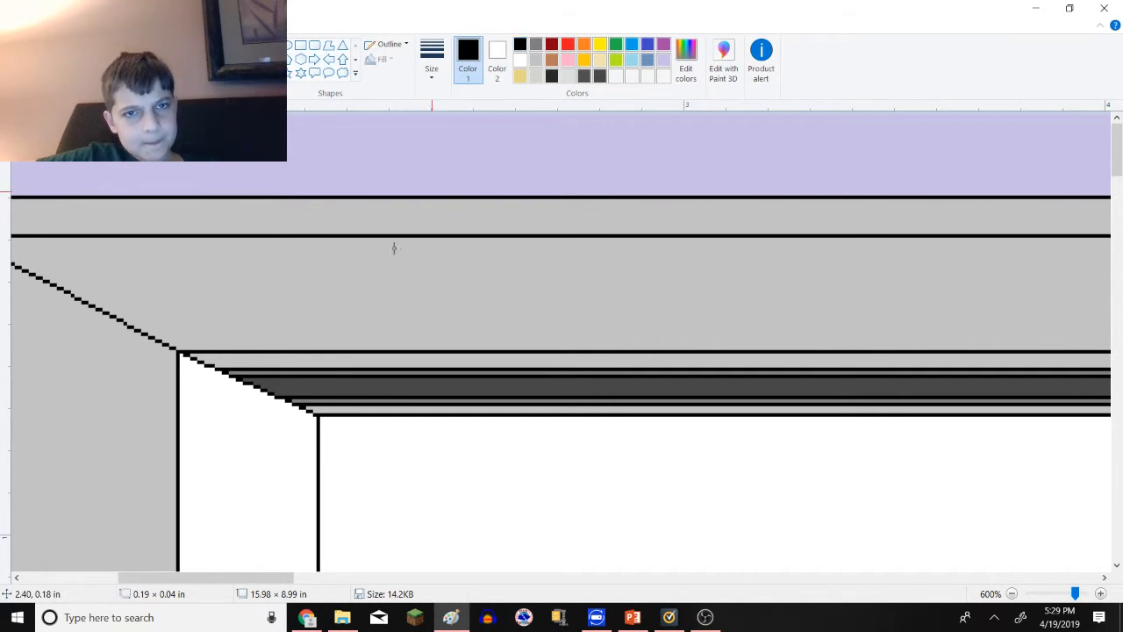
mouse_move(133, 316)
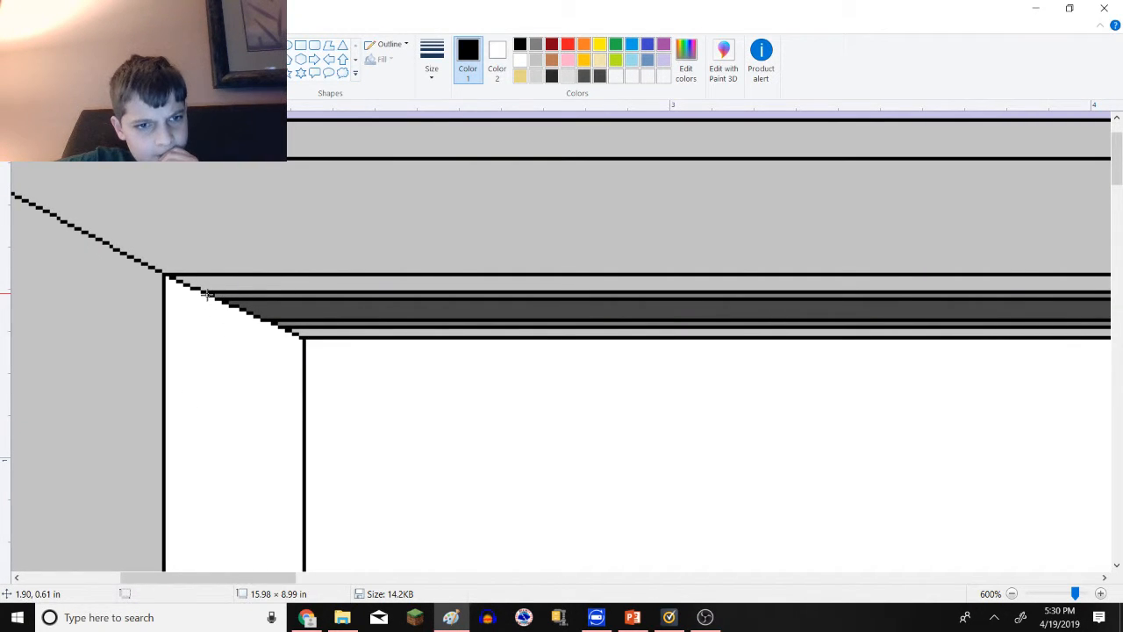
- Drop a black vertical line from the ceiling's left diagonal marking the cab's left wall edge
left_click_drag(207, 295, 200, 505)
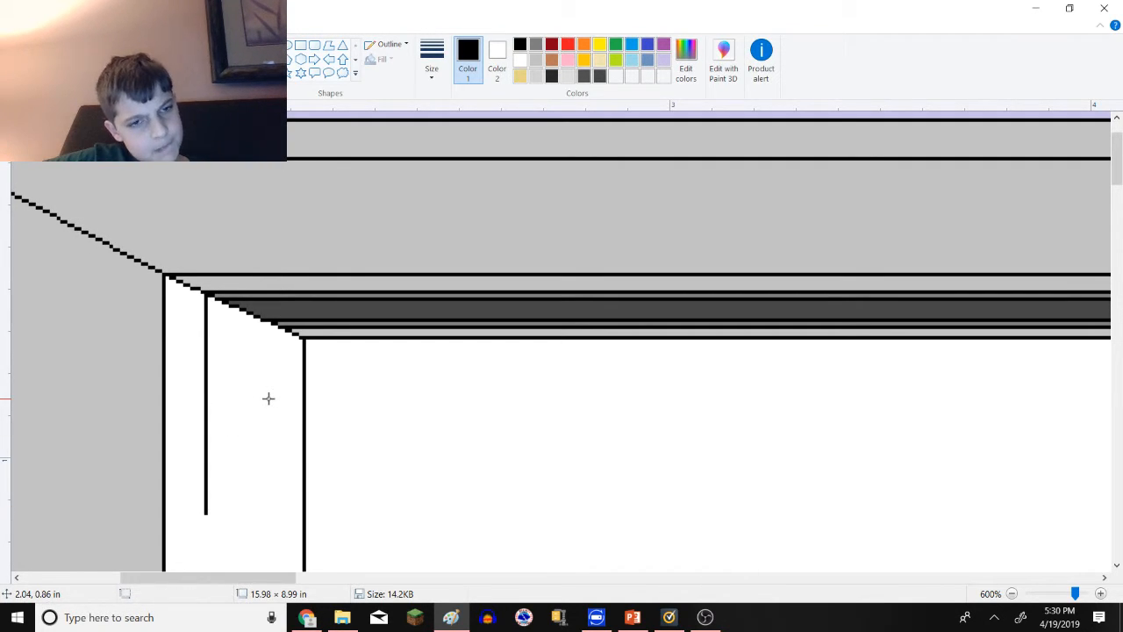
mouse_move(255, 355)
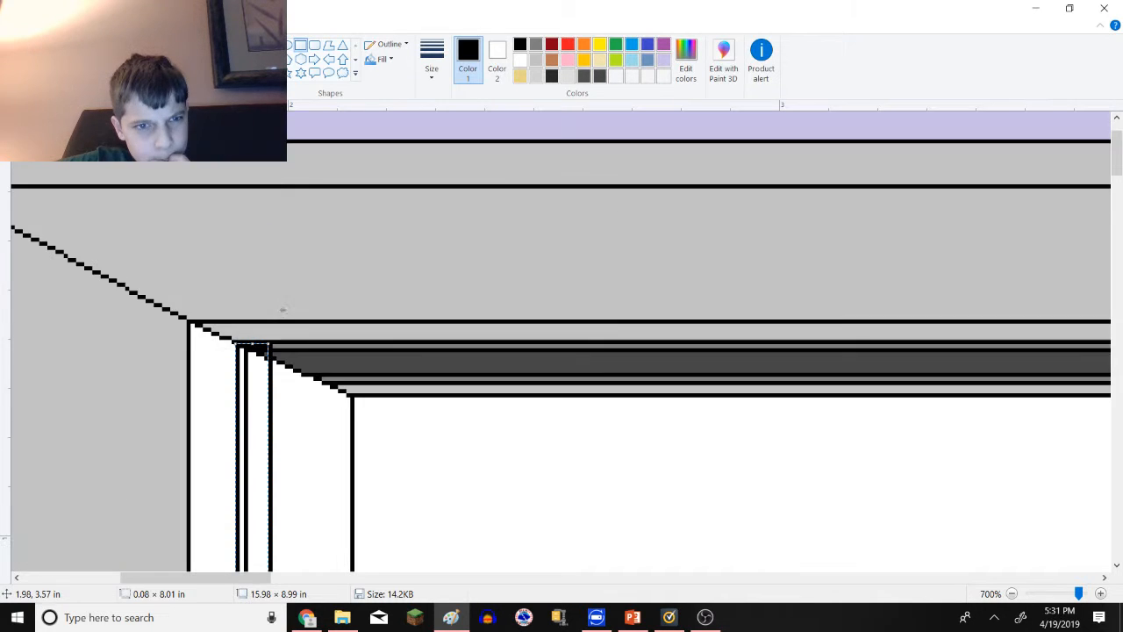
- Add more vertical lines down the cab's left wall and inside the left door frame
scroll("down", 3)
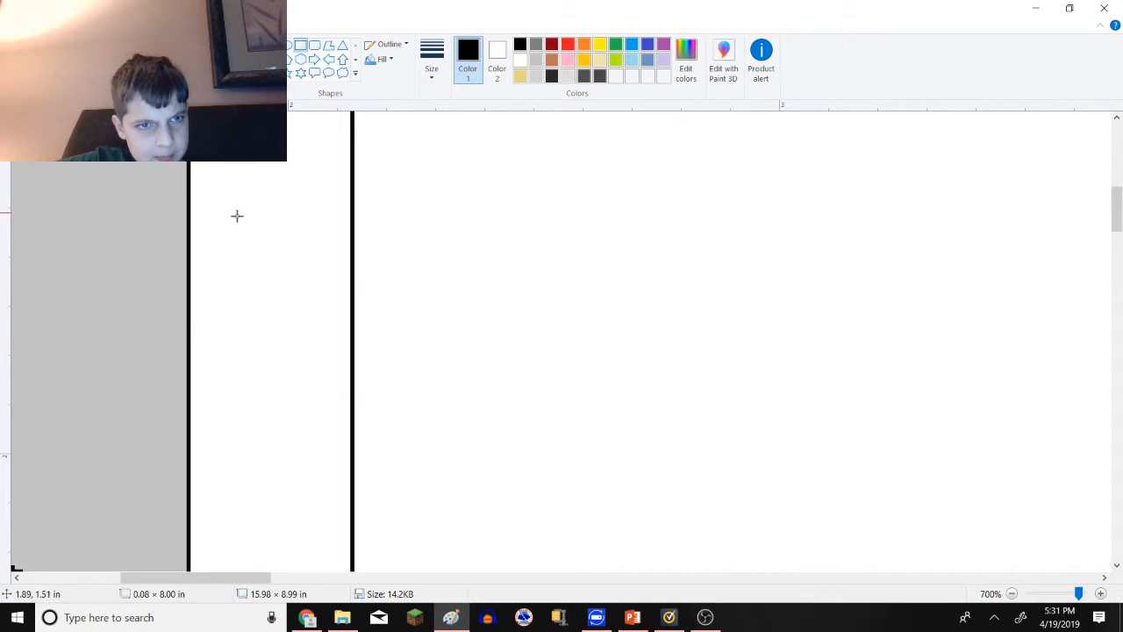
left_click_drag(237, 172, 237, 370)
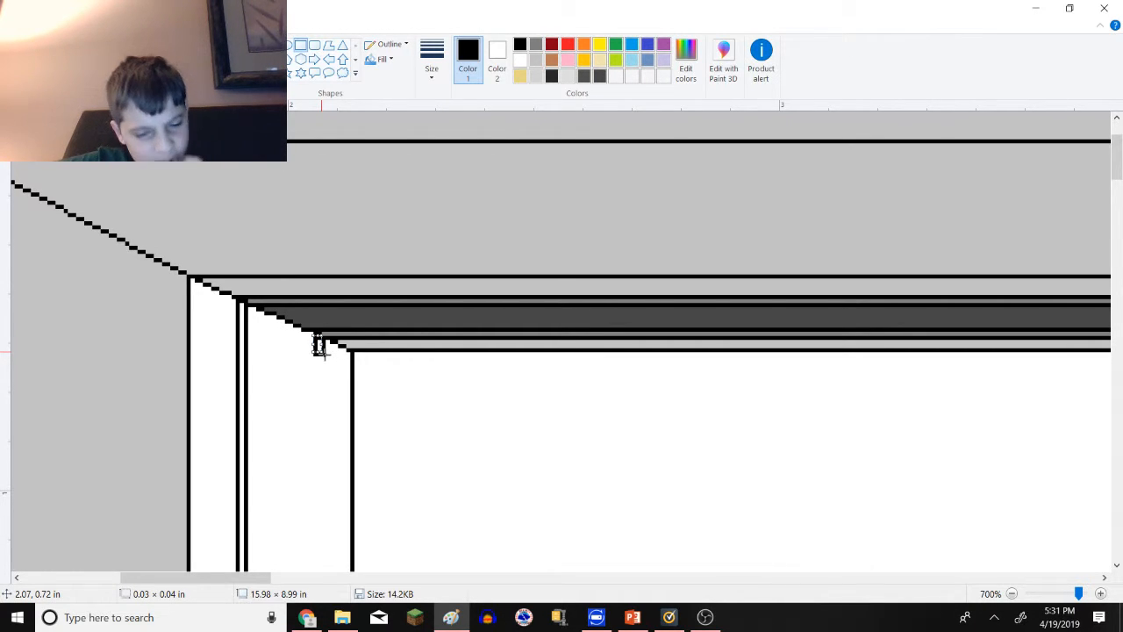
mouse_move(319, 376)
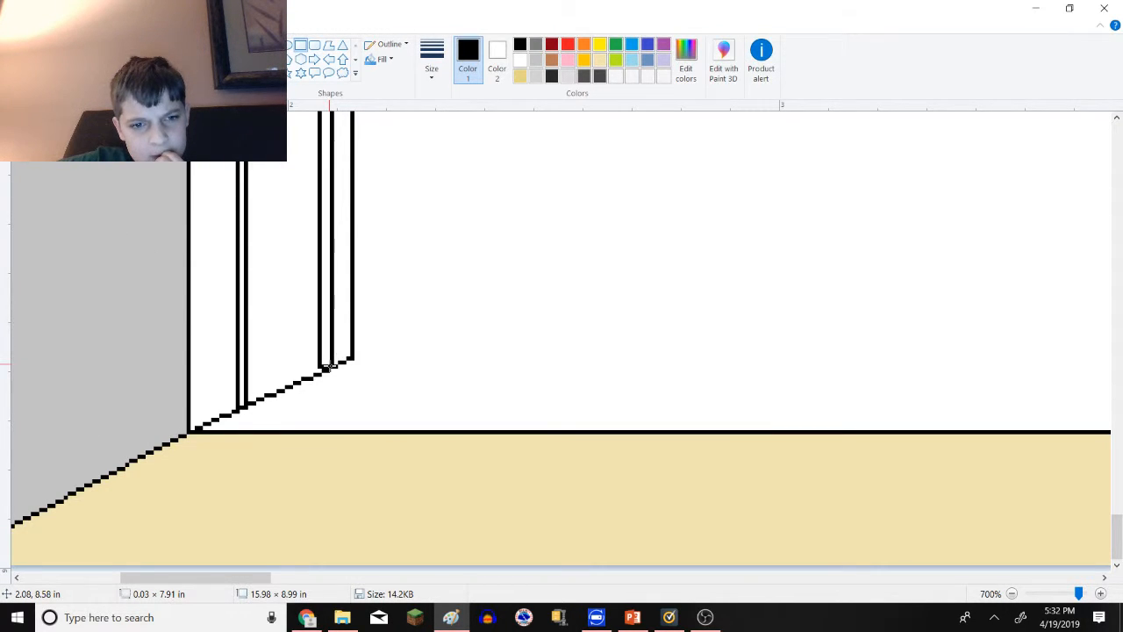
left_click_drag(330, 114, 326, 363)
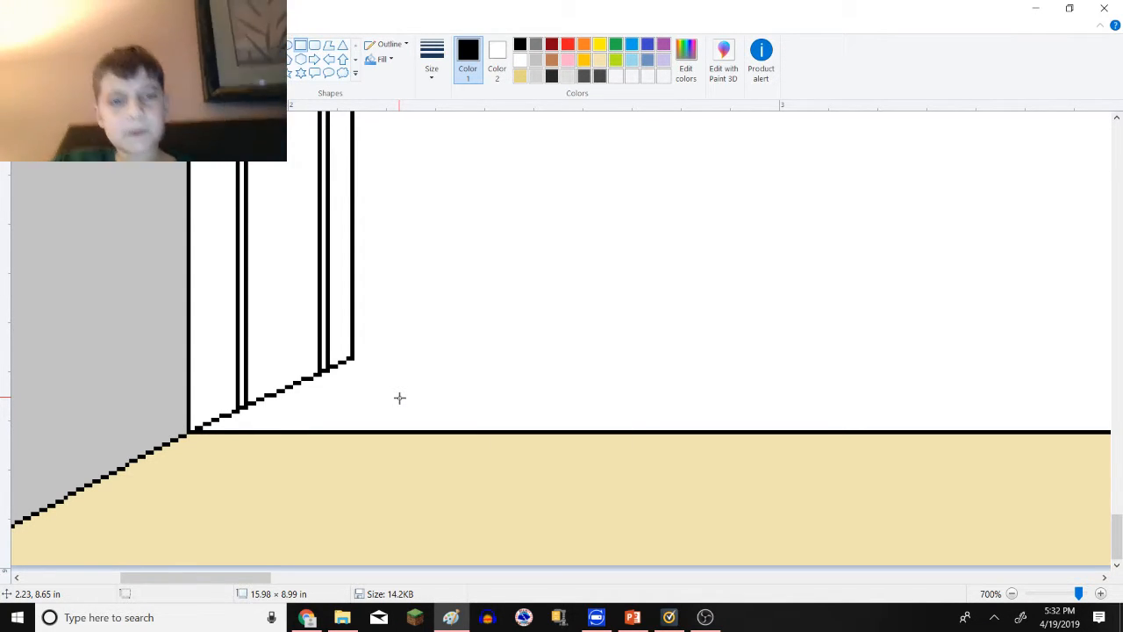
mouse_move(277, 376)
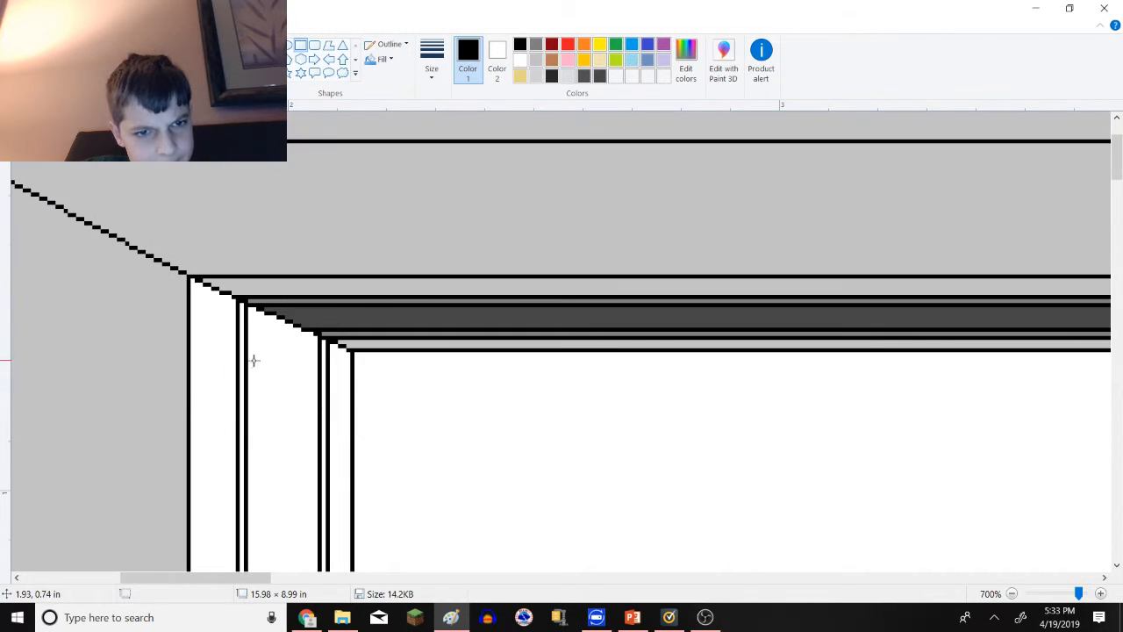
mouse_move(250, 306)
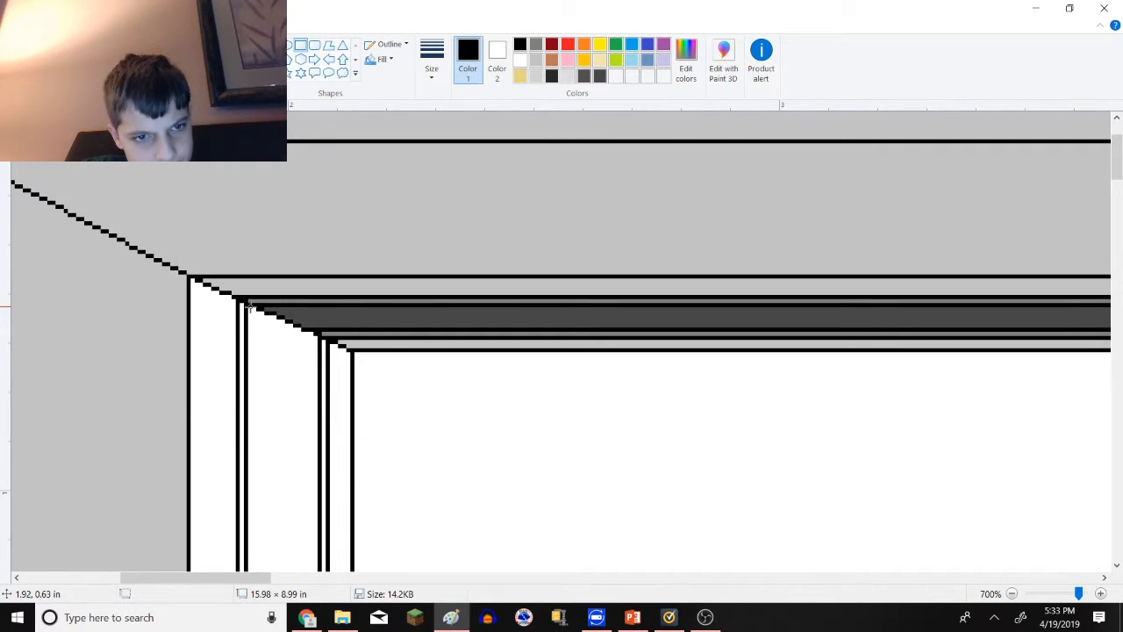
left_click_drag(250, 307, 305, 449)
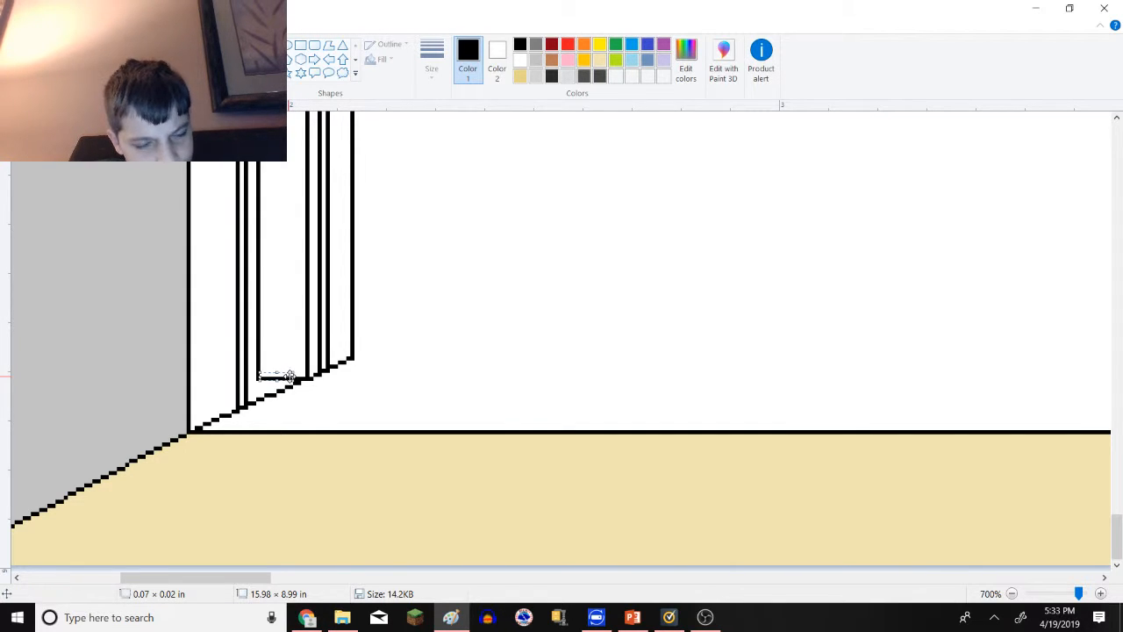
mouse_move(290, 372)
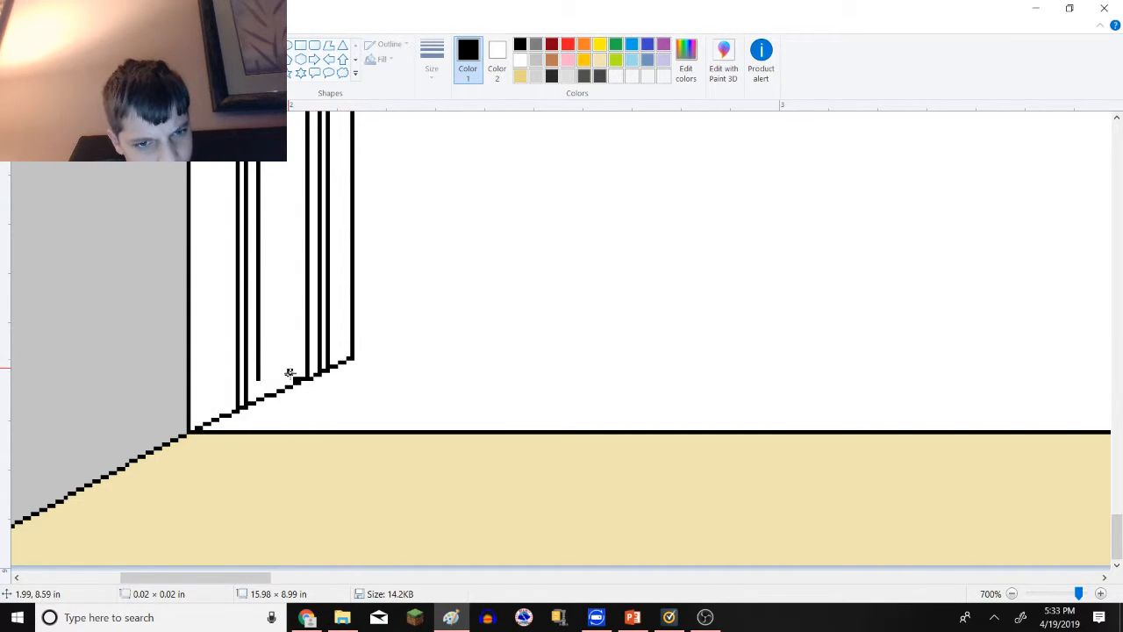
- Outline a rectangular panel on the cab's left wall with a vertical line and top crossbar
right_click(289, 372)
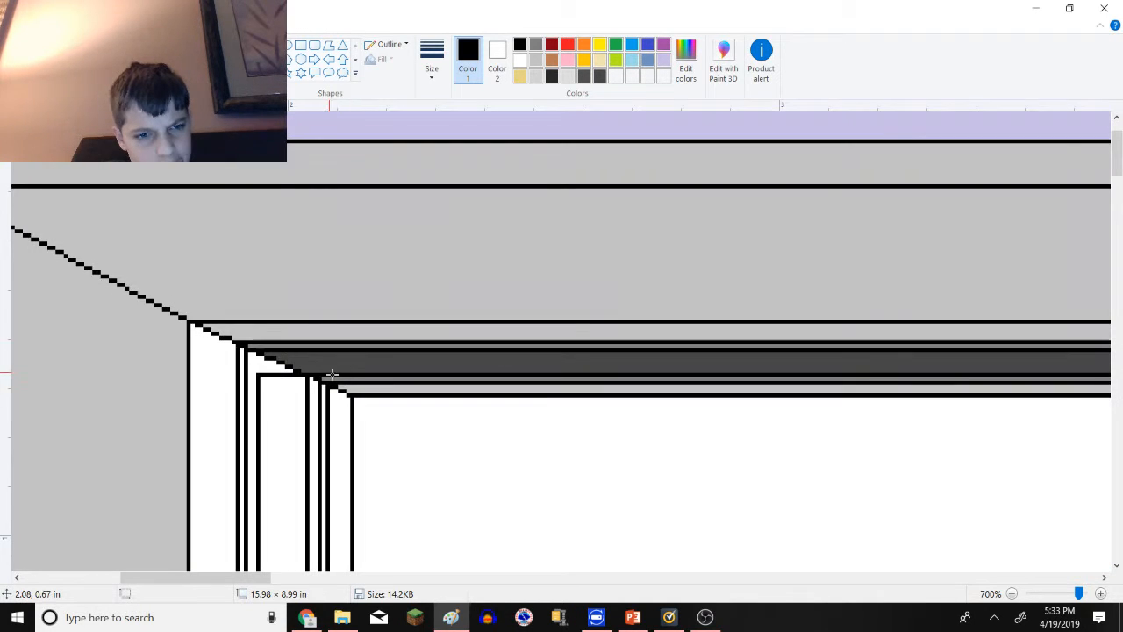
mouse_move(256, 356)
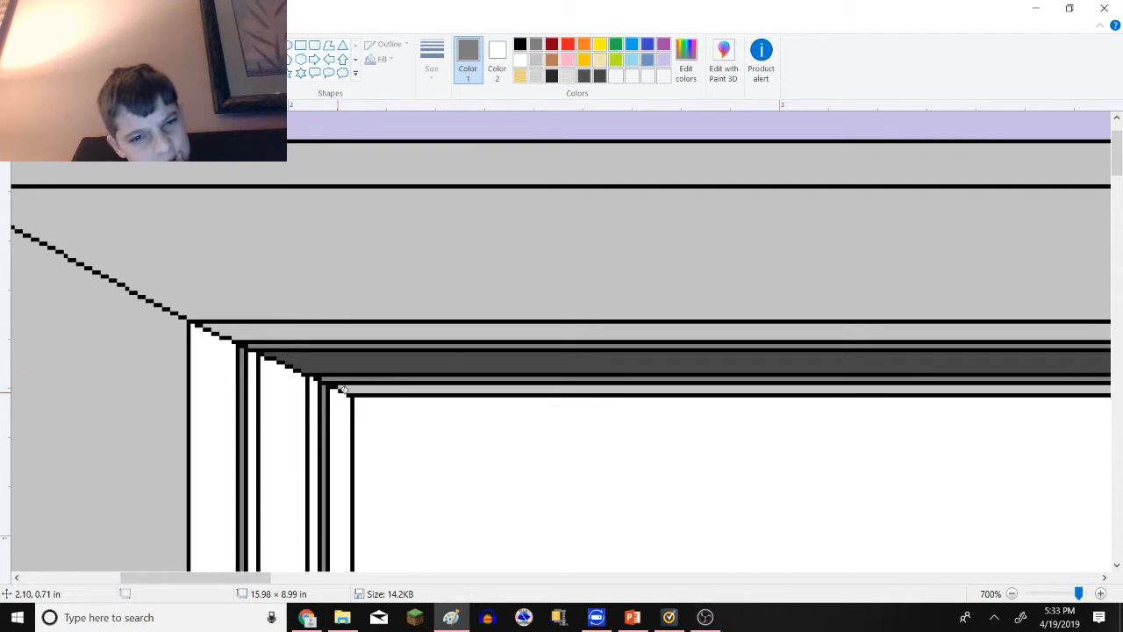
mouse_move(327, 309)
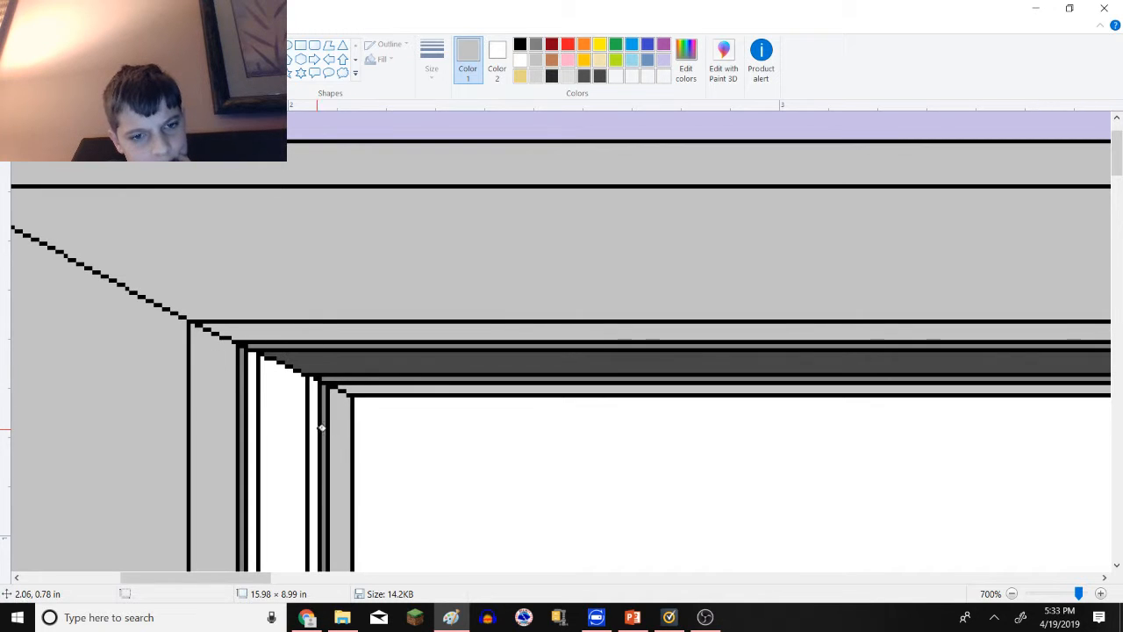
mouse_move(307, 402)
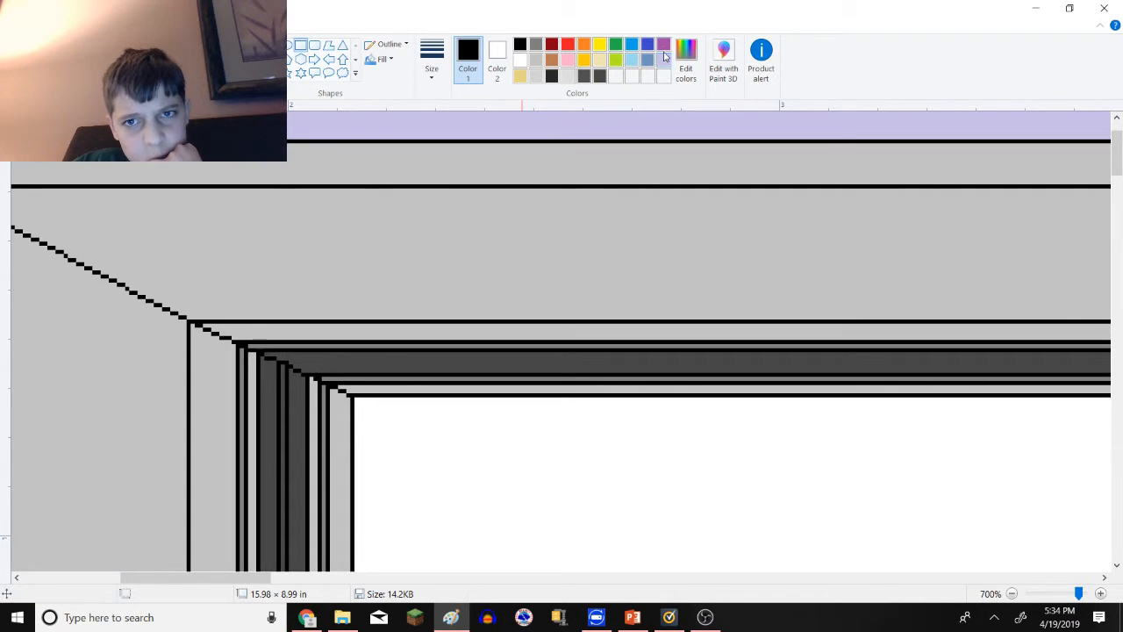
- Pick a custom purple and add a thin purple stripe inside the grey-shaded left door frame
left_click(684, 63)
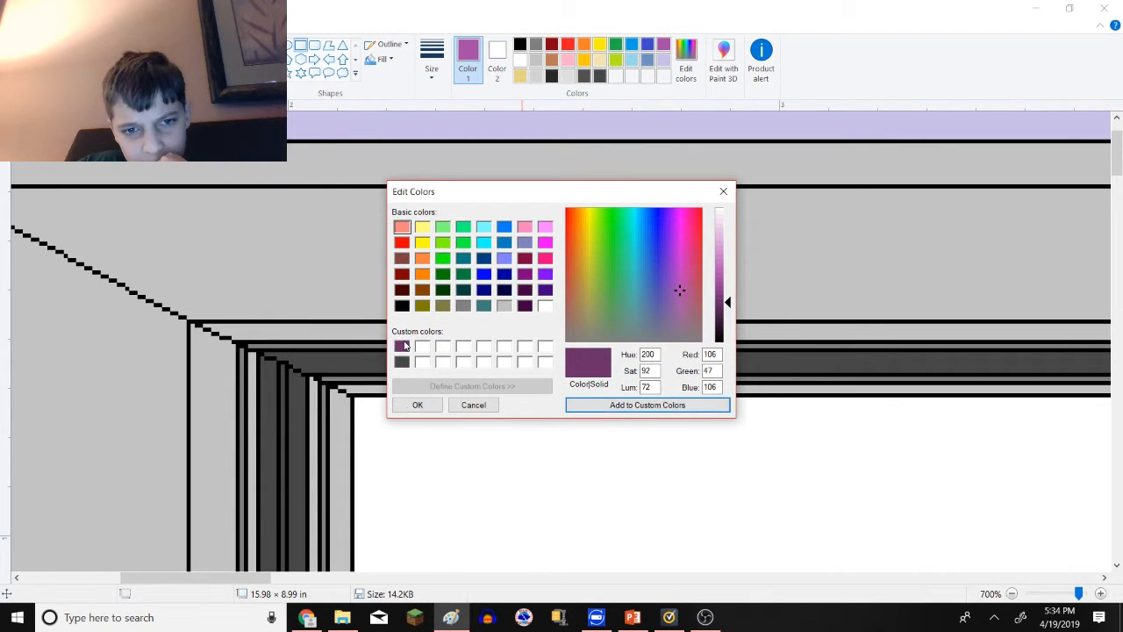
left_click(418, 403)
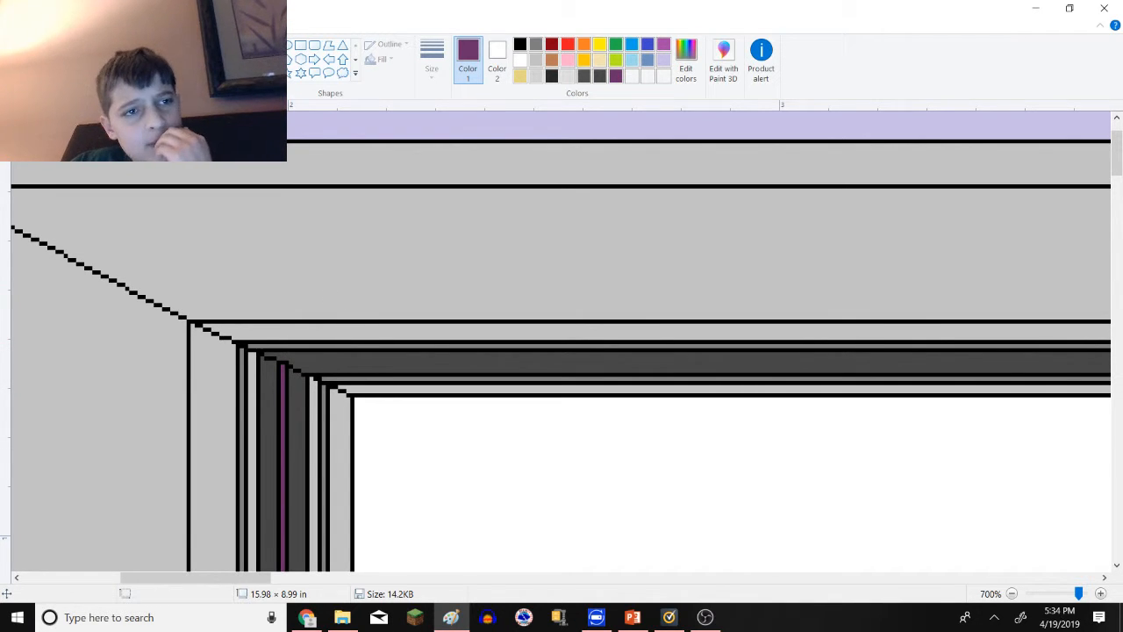
mouse_move(296, 354)
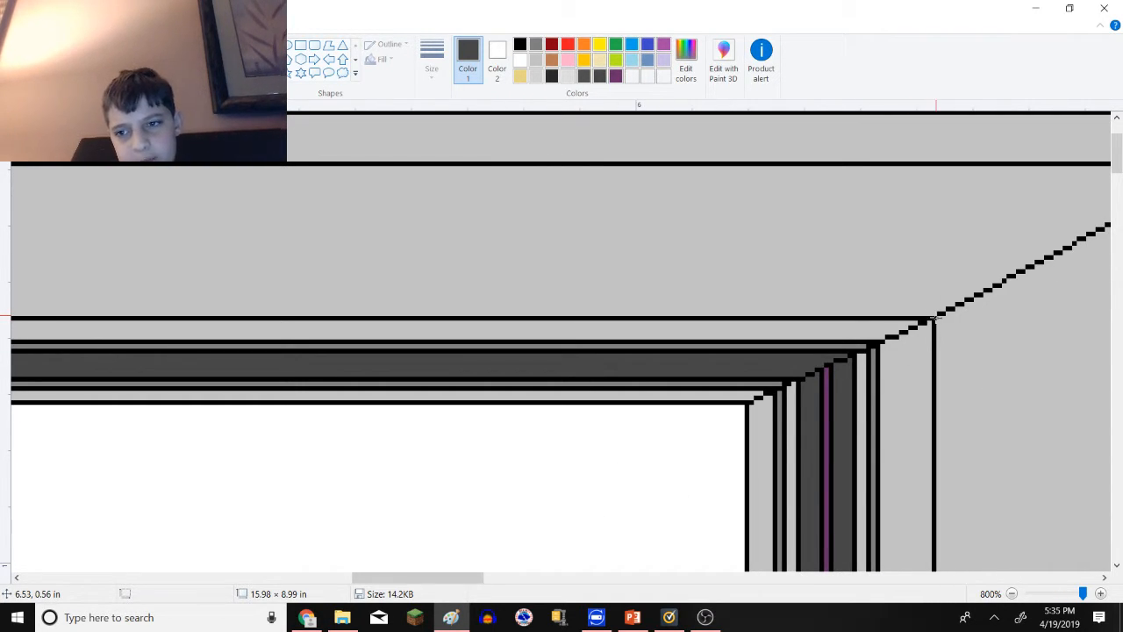
- Draw the grey threshold strips along the doorway bottom above a pale beige floor band
left_click_drag(400, 316, 934, 430)
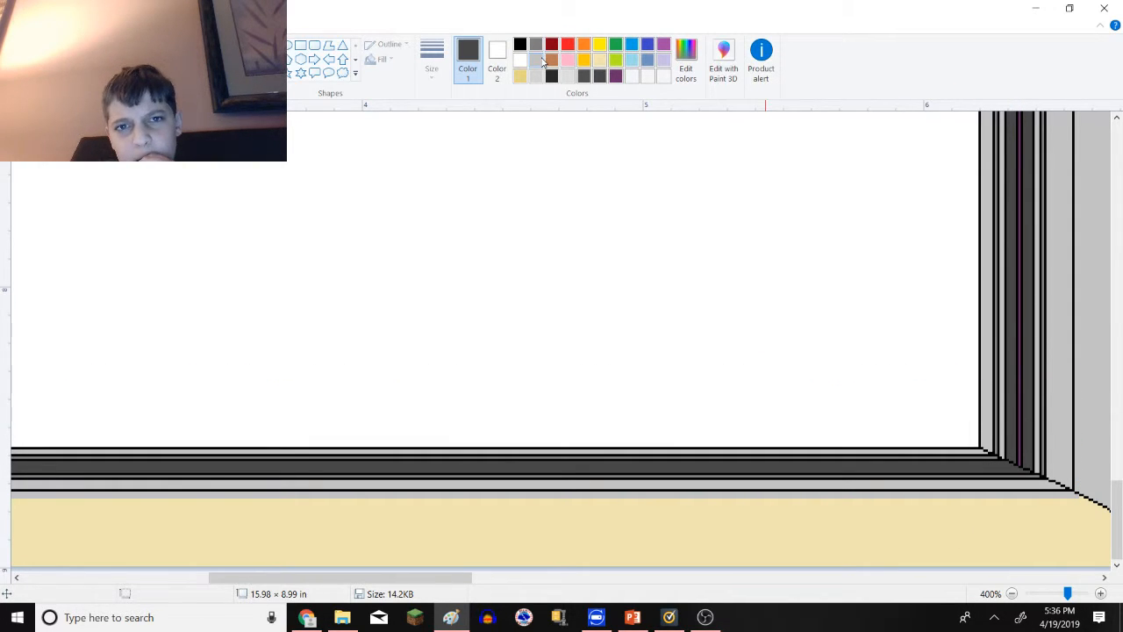
left_click(519, 78)
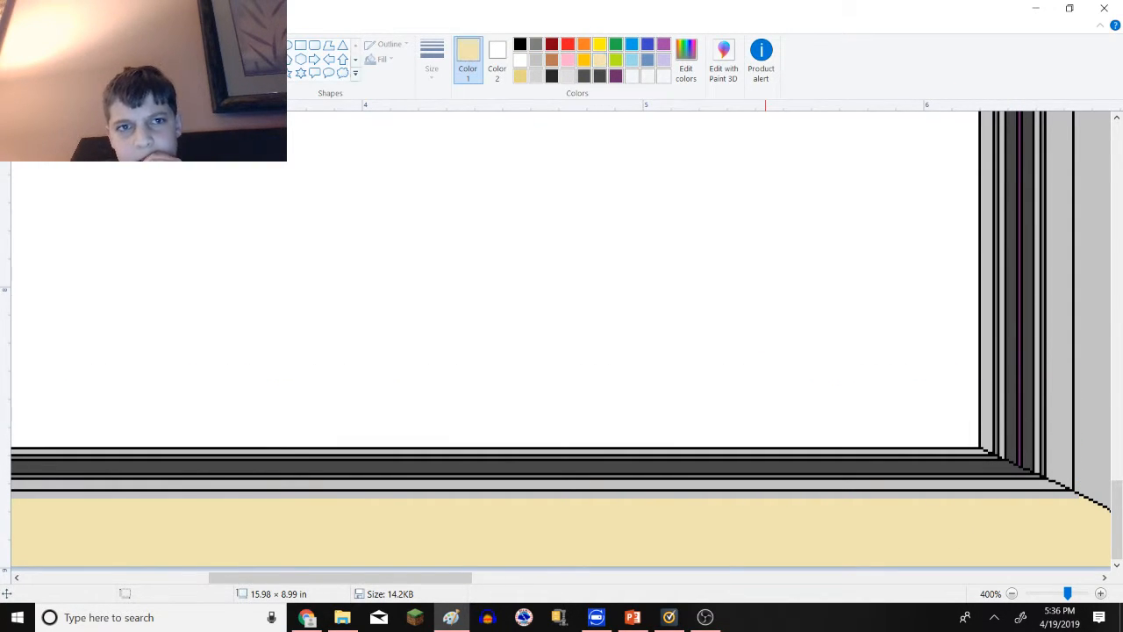
mouse_move(400, 502)
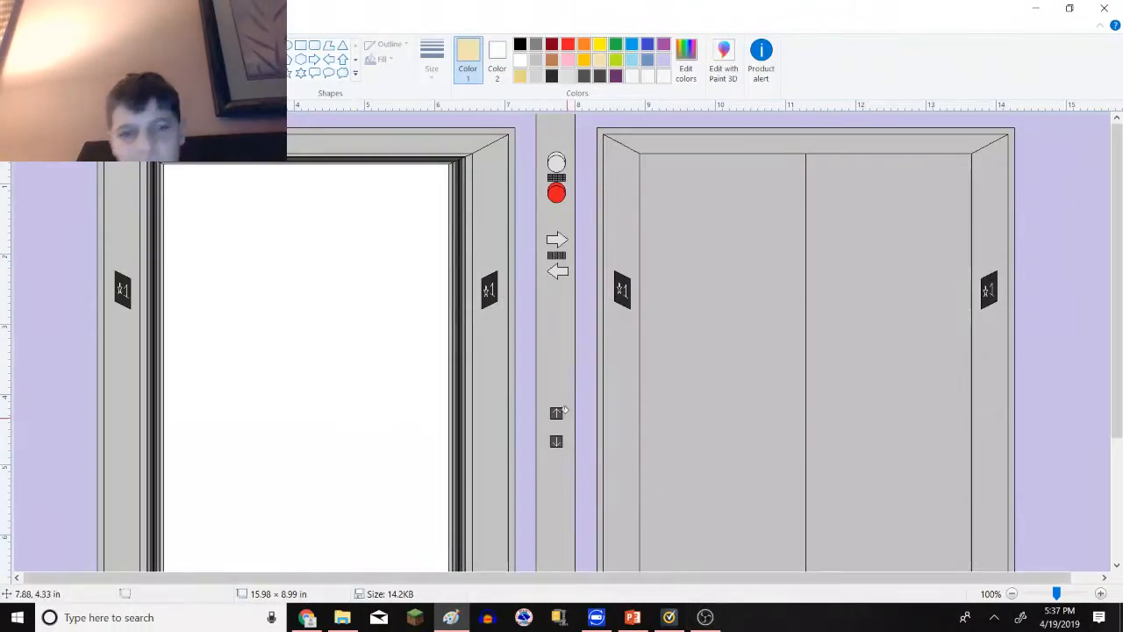
mouse_move(417, 292)
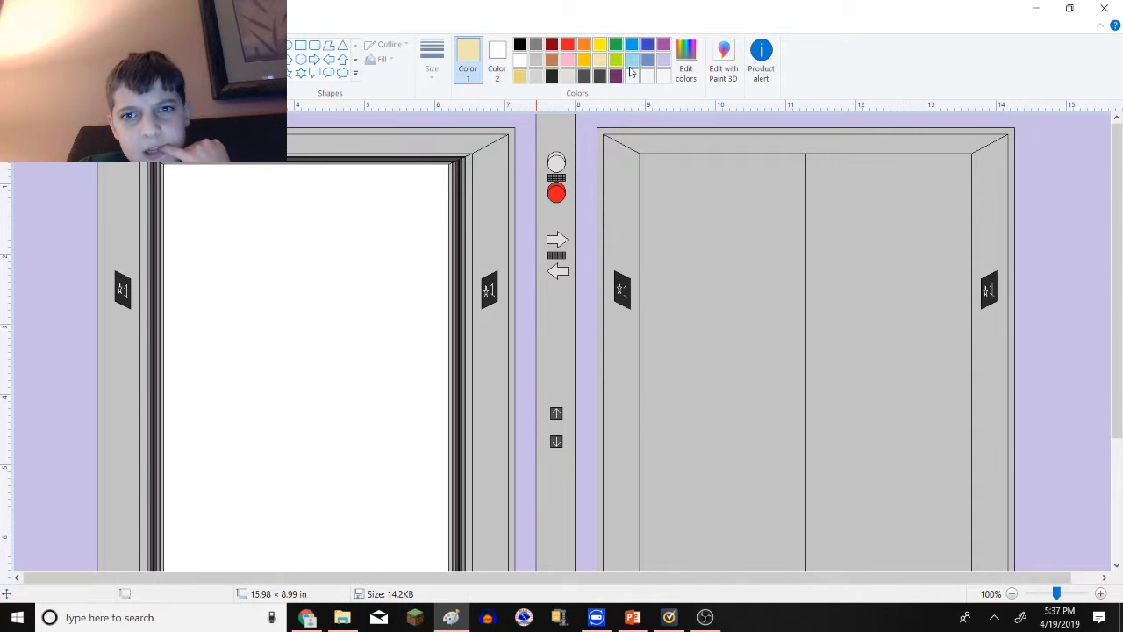
- Colour the call panel's left arrow blue, then switch to File Explorer
left_click(632, 60)
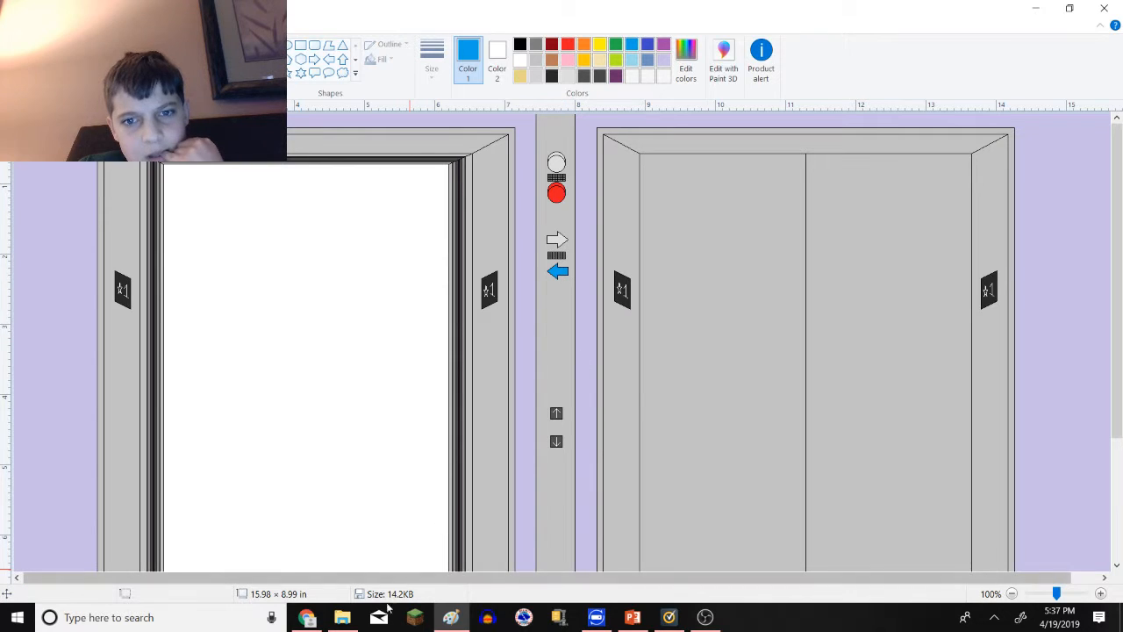
left_click(342, 617)
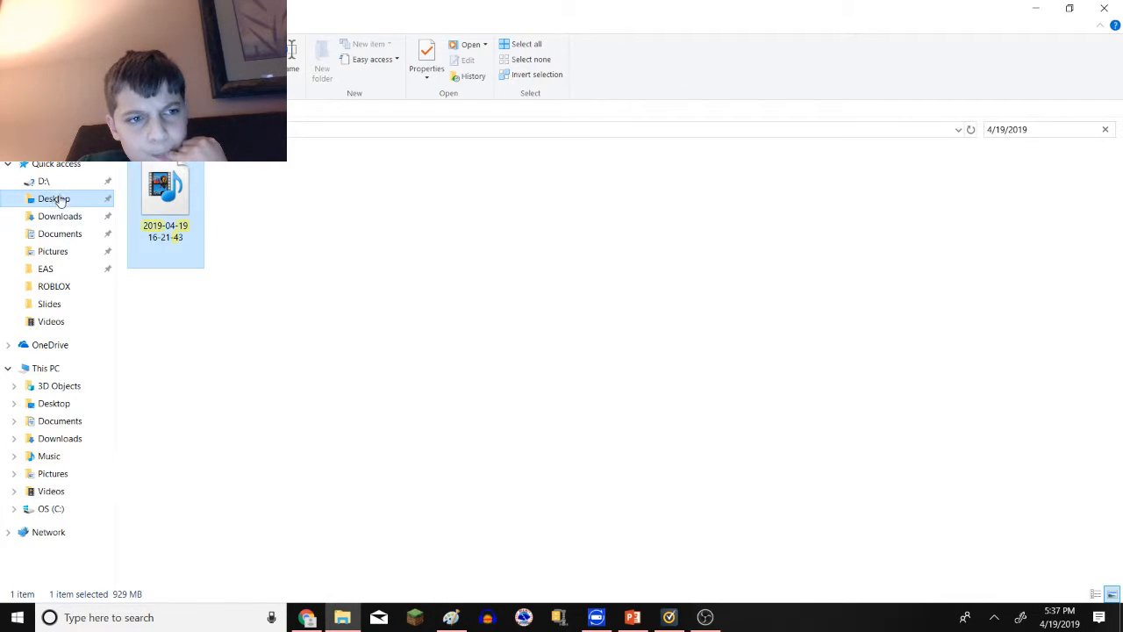
- Browse to the project's Slides folder, select slide image 11 and view its options, then return to Paint
left_click(53, 401)
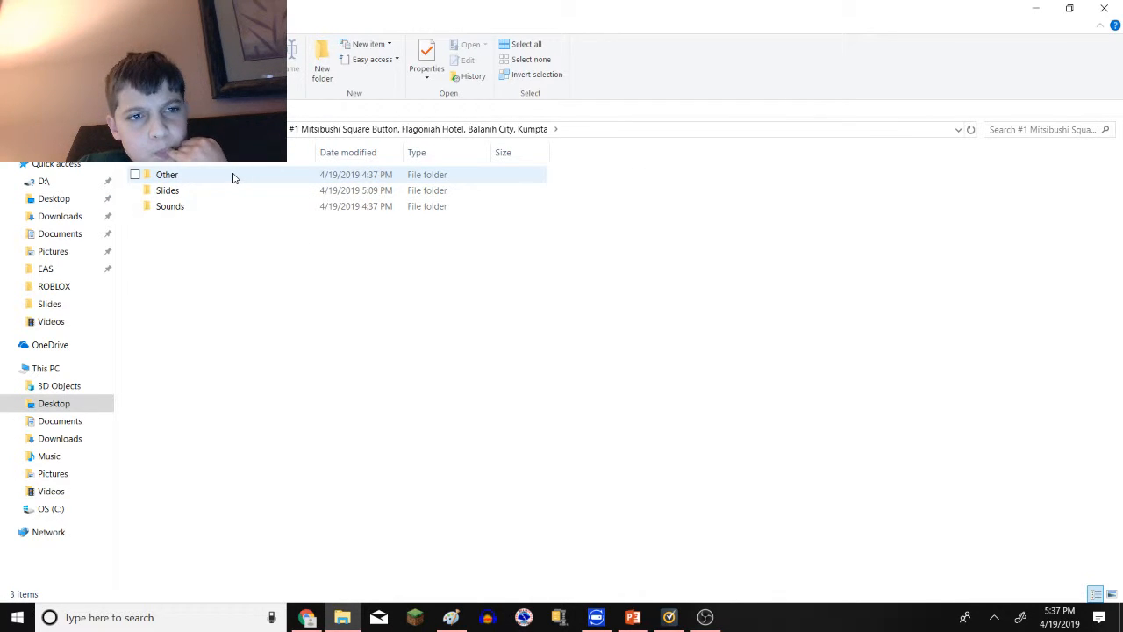
double_click(167, 189)
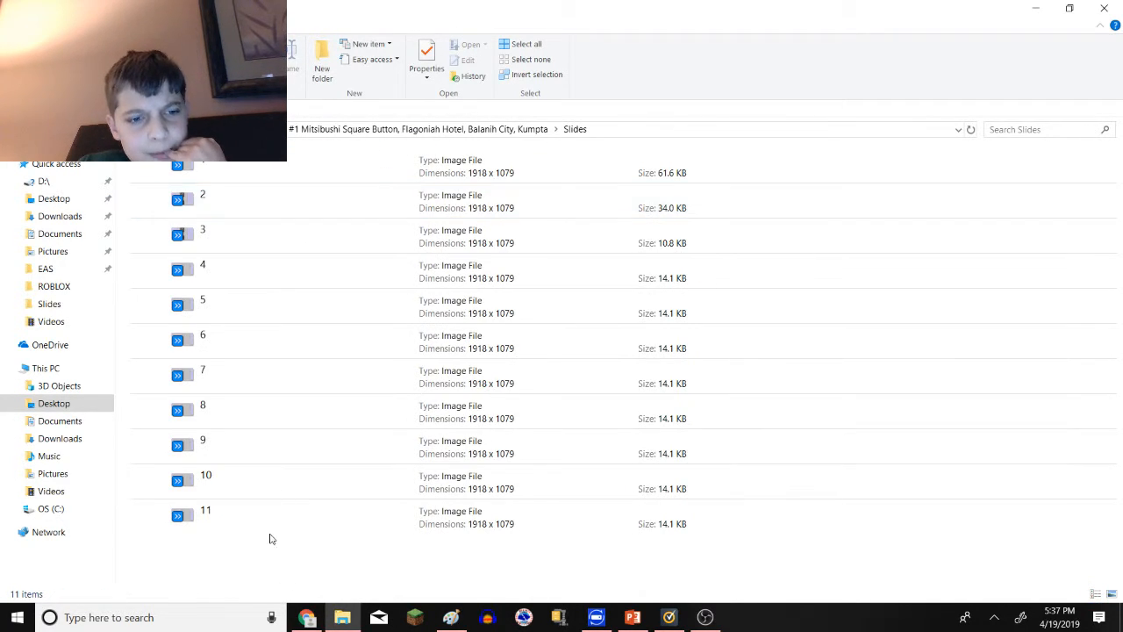
left_click(263, 516)
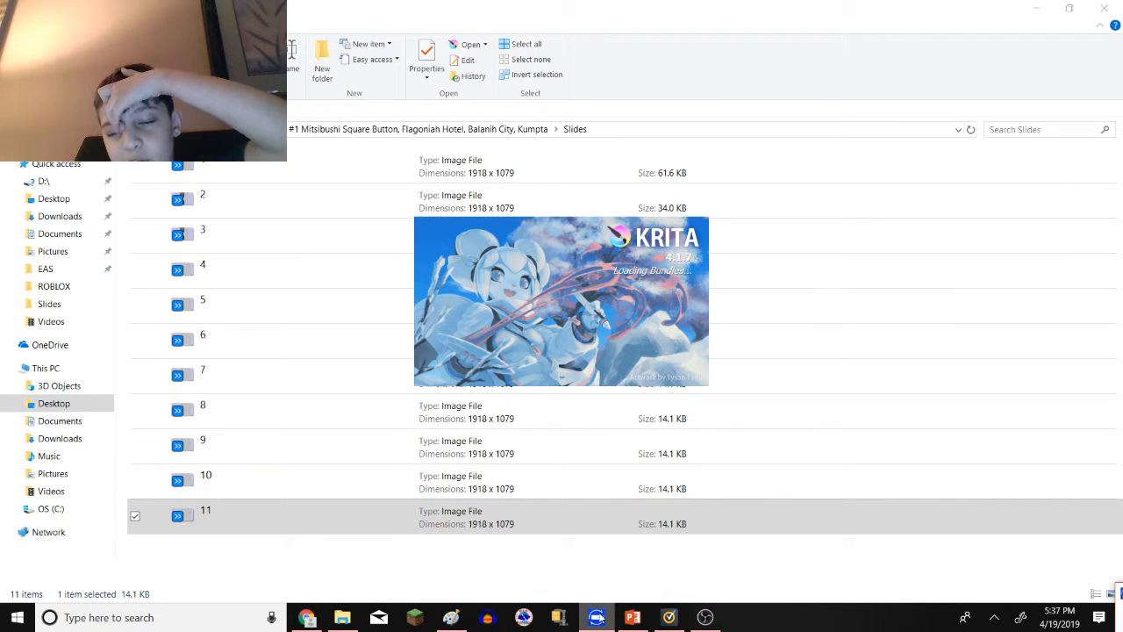
right_click(597, 618)
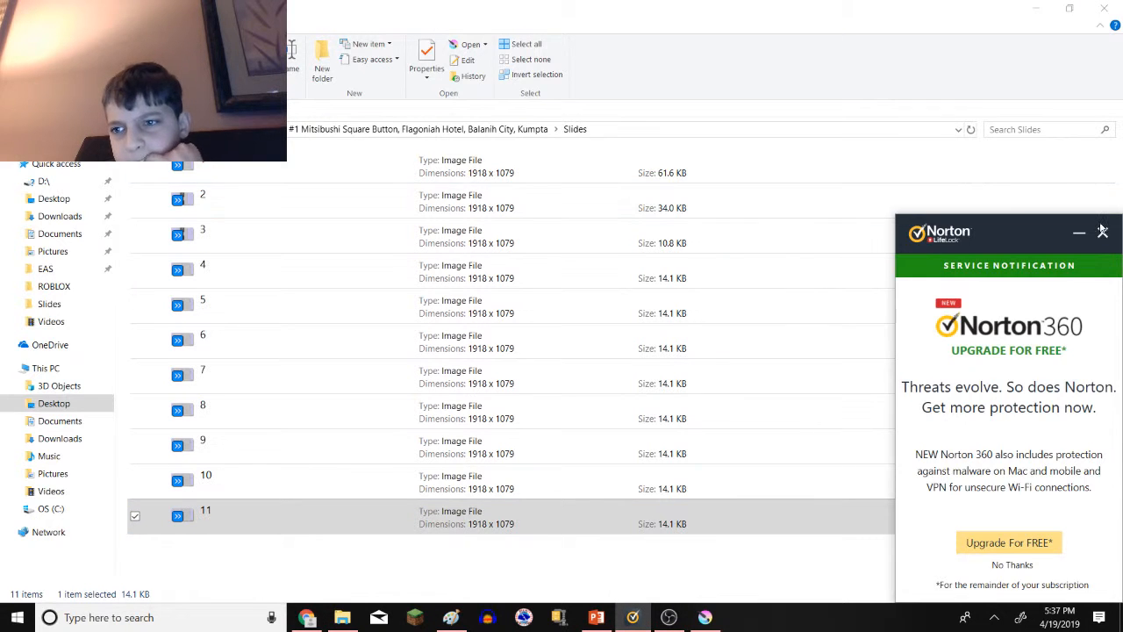
left_click(1102, 231)
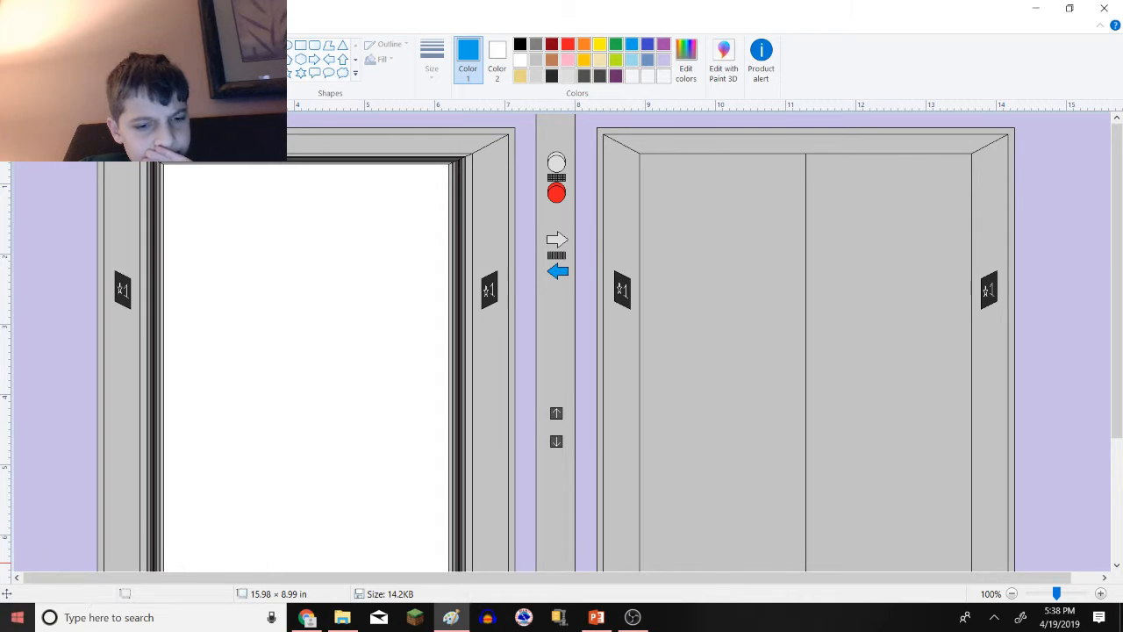
- Switch back from File Explorer to the Paint elevator drawing
left_click(16, 618)
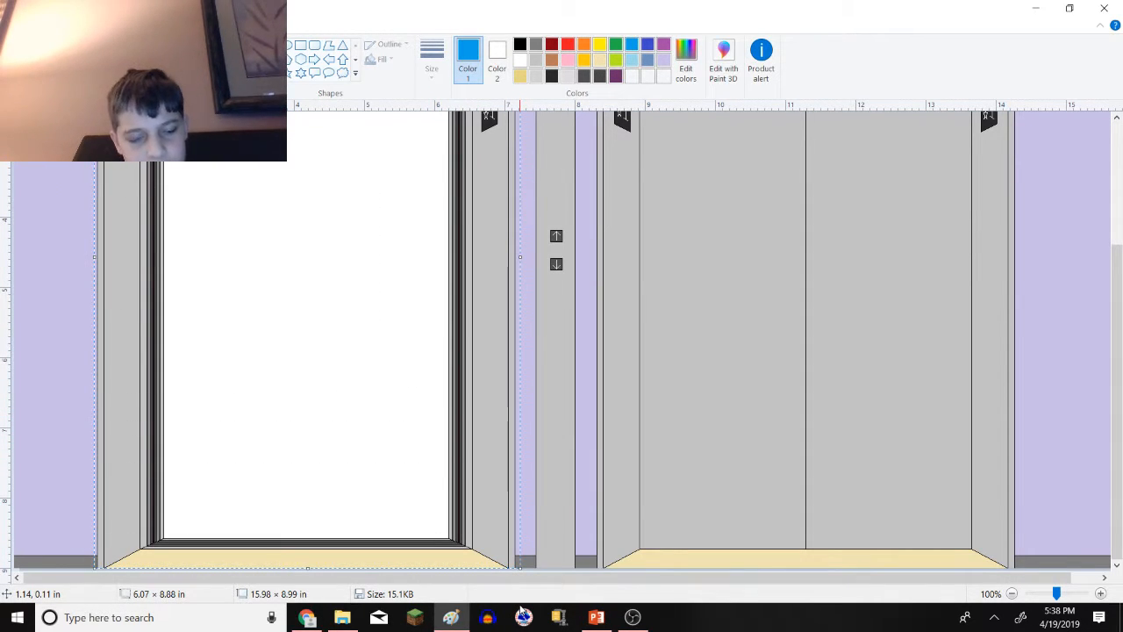
- Search the Start menu for 'paint' and launch a fresh Paint window
left_click(17, 618)
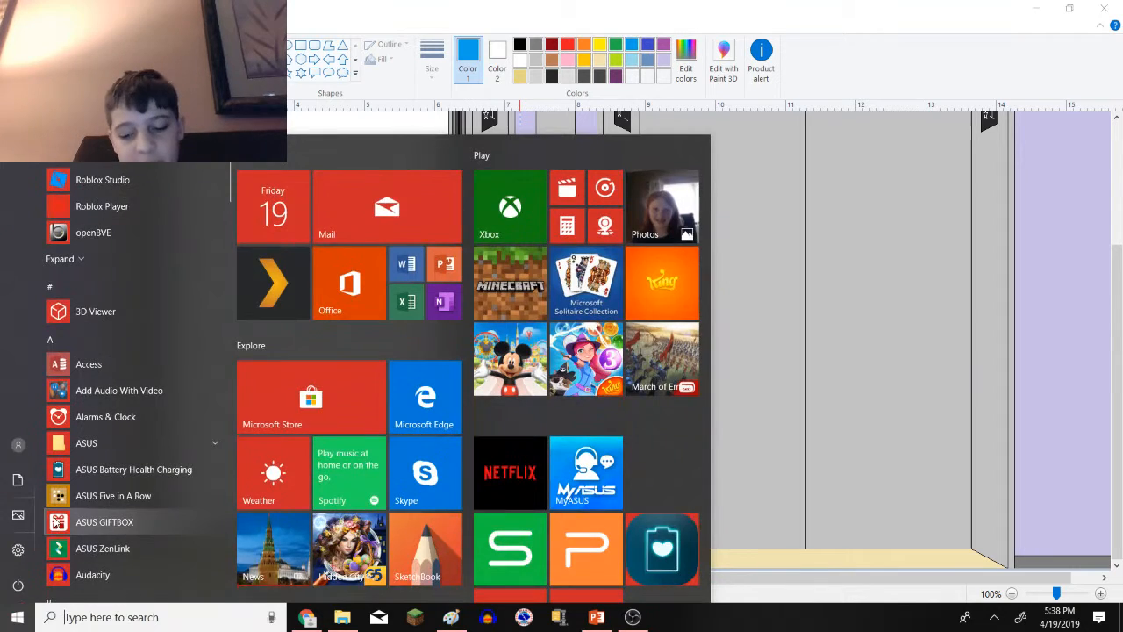
type("paint")
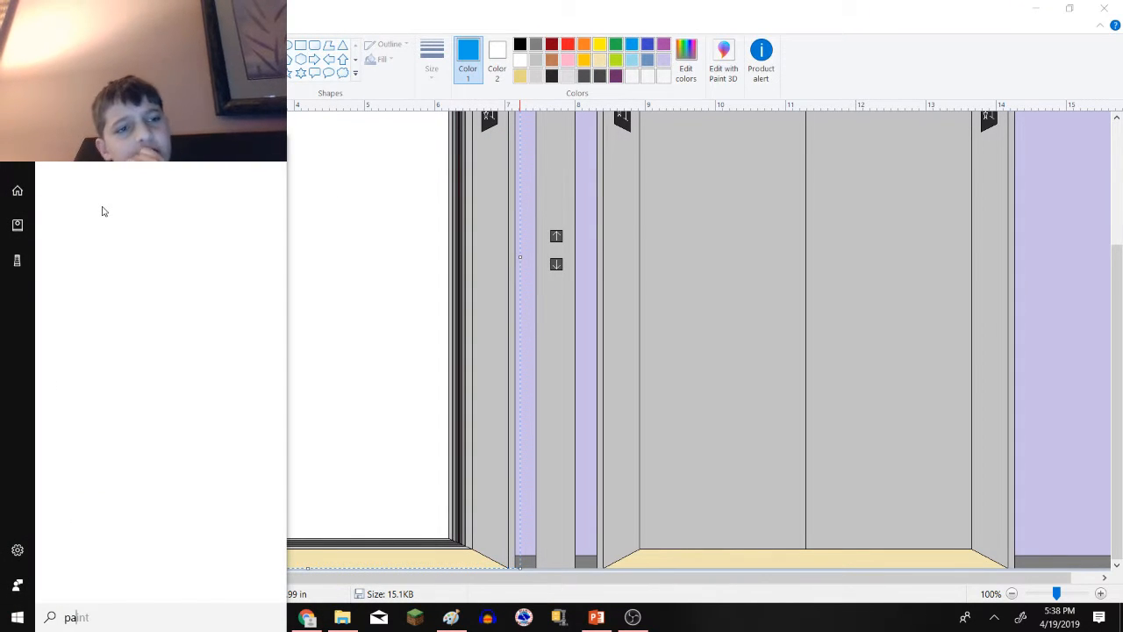
type("paint")
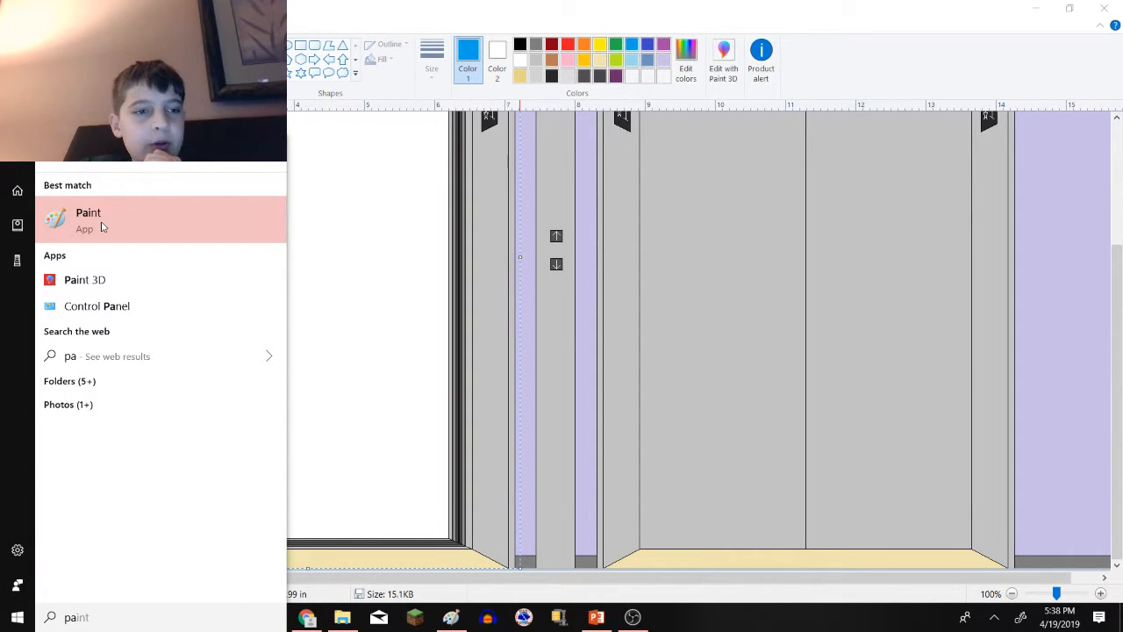
left_click(87, 219)
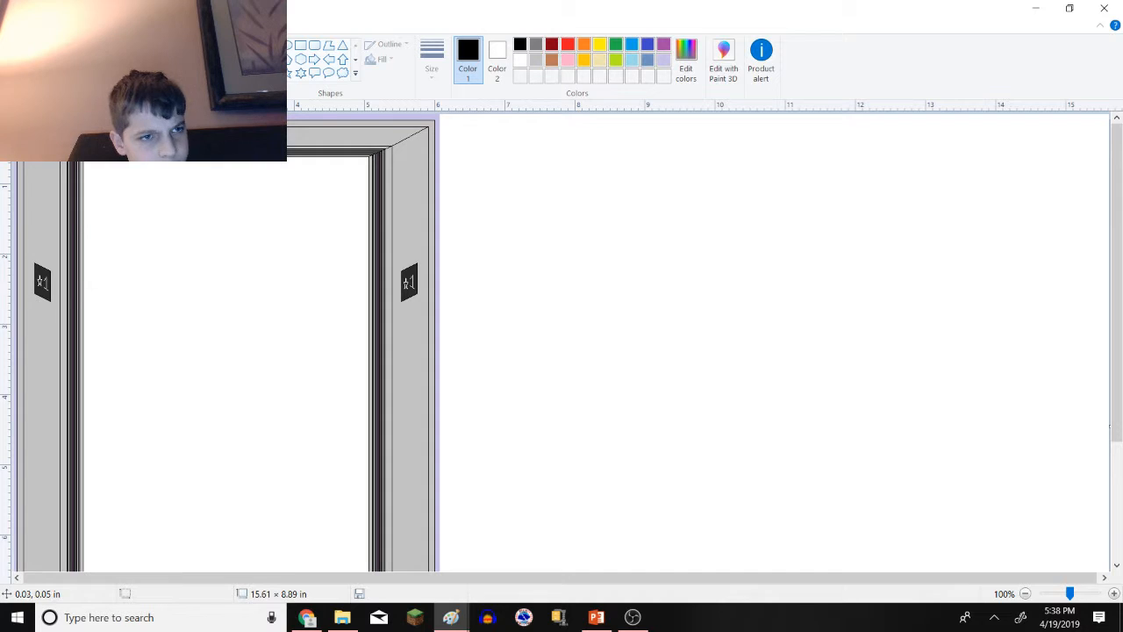
left_click(432, 68)
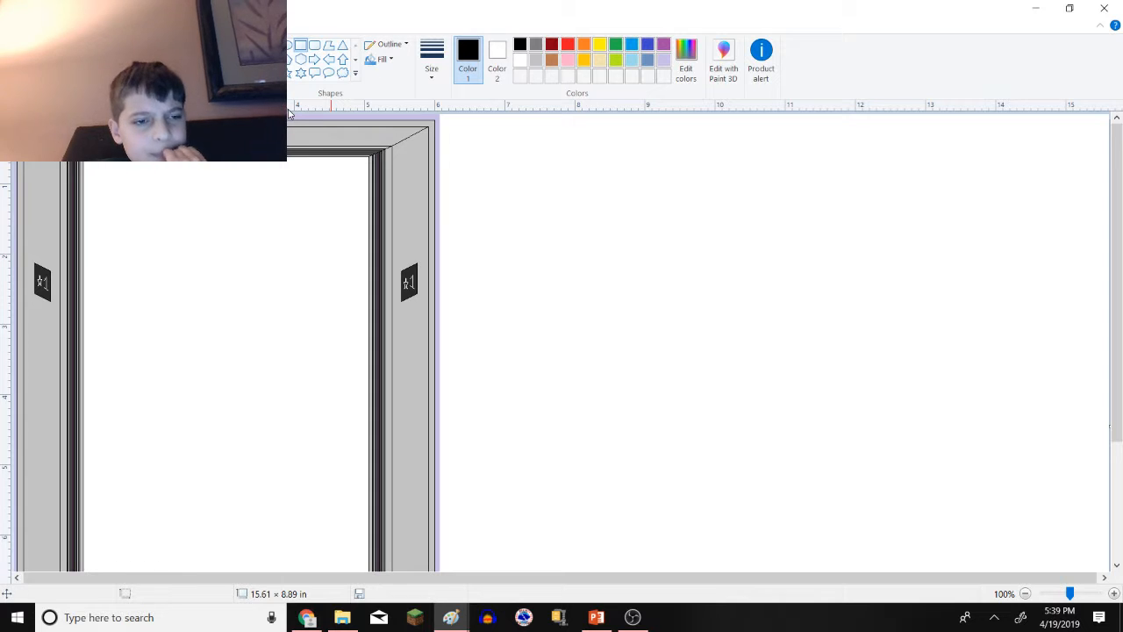
mouse_move(221, 230)
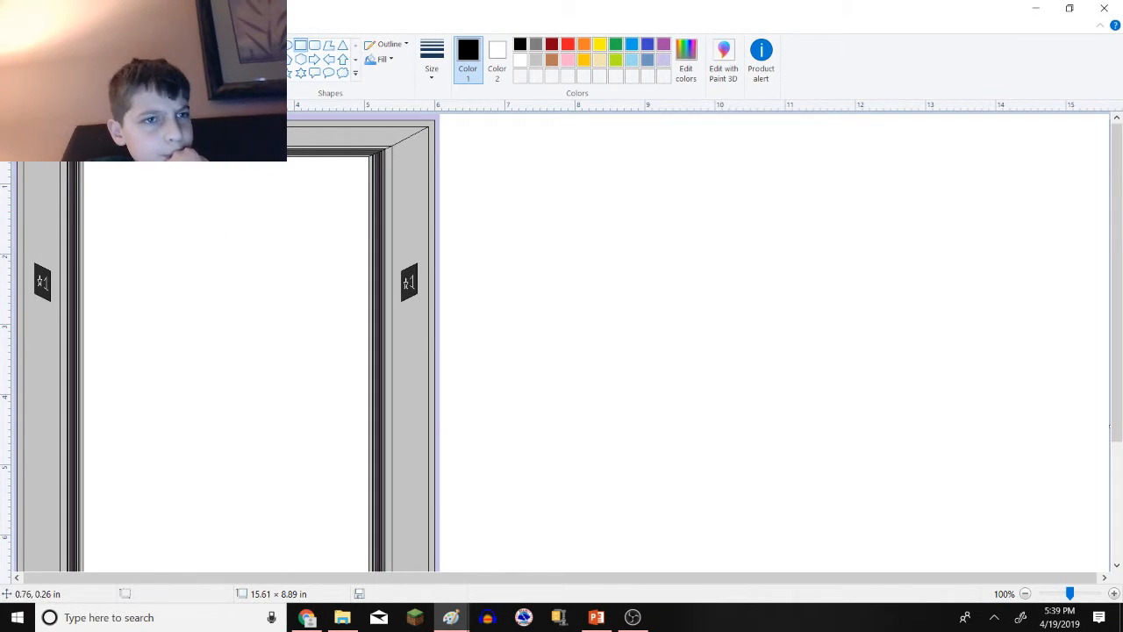
left_click(383, 60)
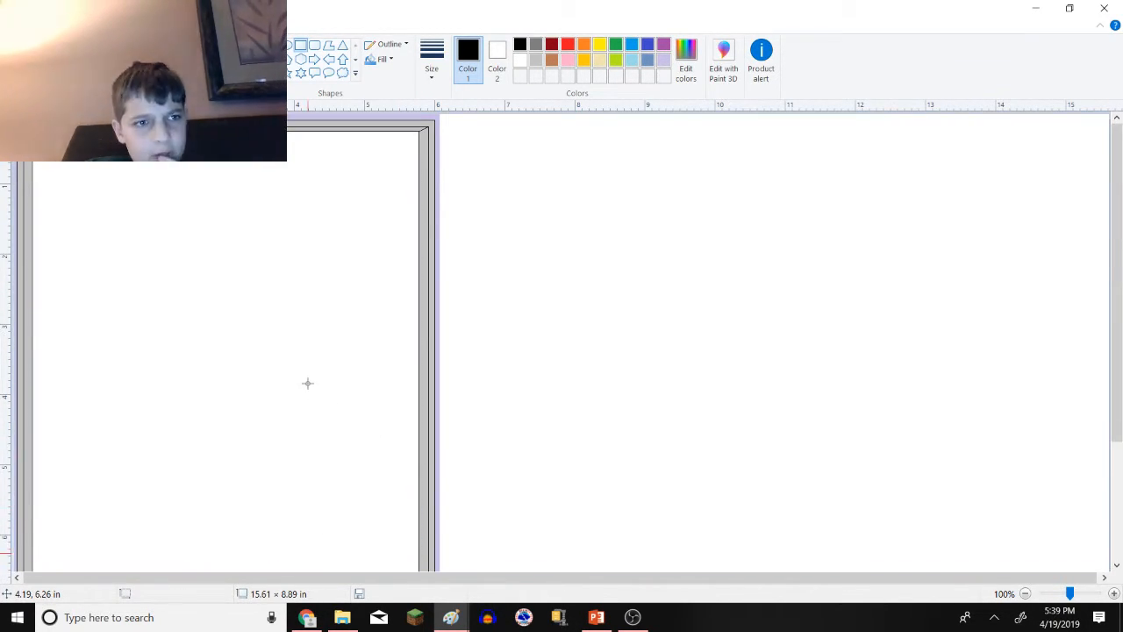
mouse_move(332, 551)
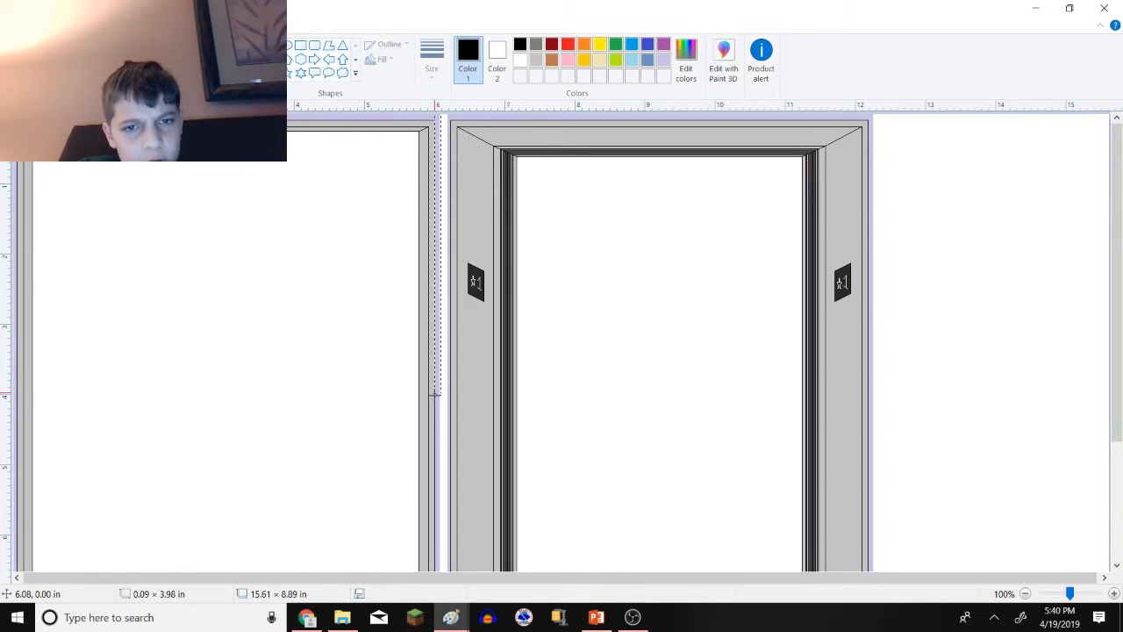
- Check the floor at the bottom of the scene, then make white the drawing colour
scroll("down", 3)
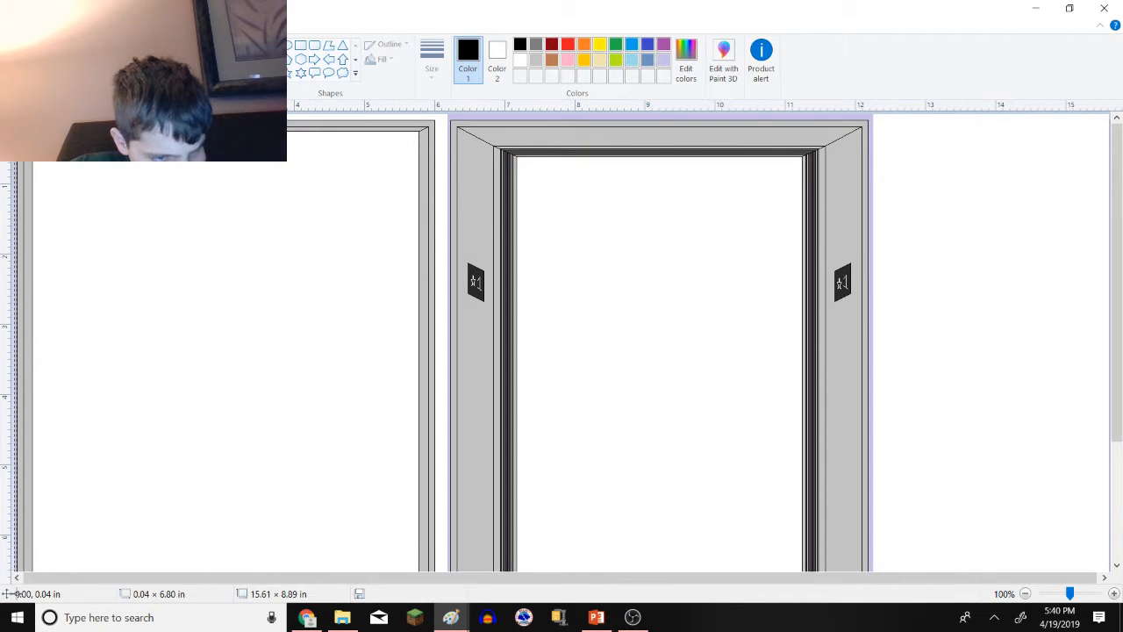
mouse_move(92, 498)
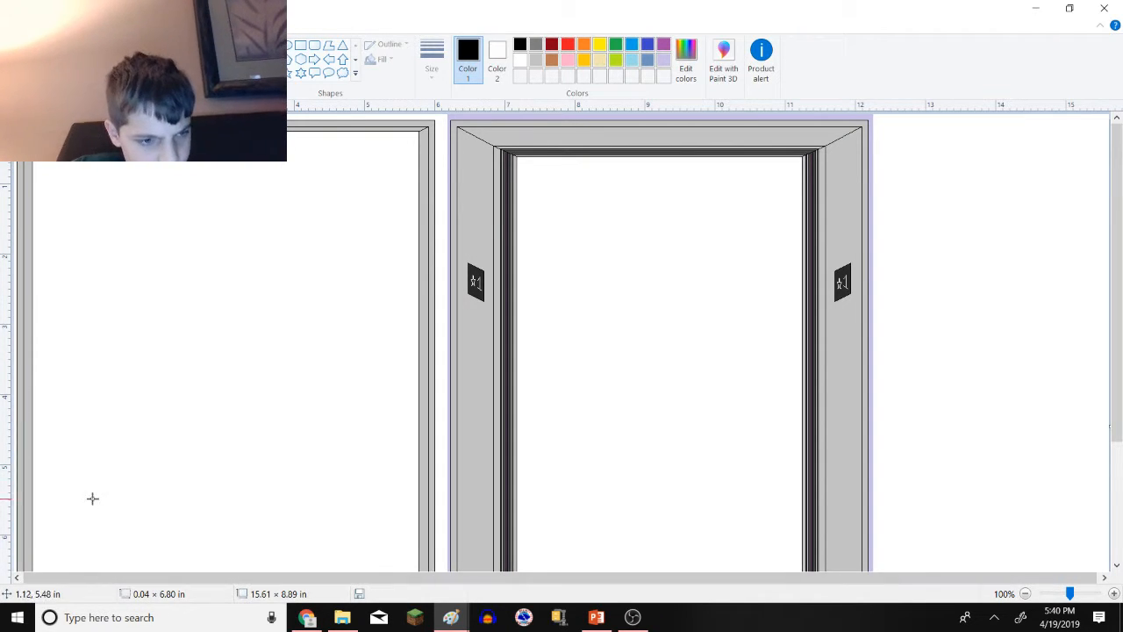
mouse_move(369, 351)
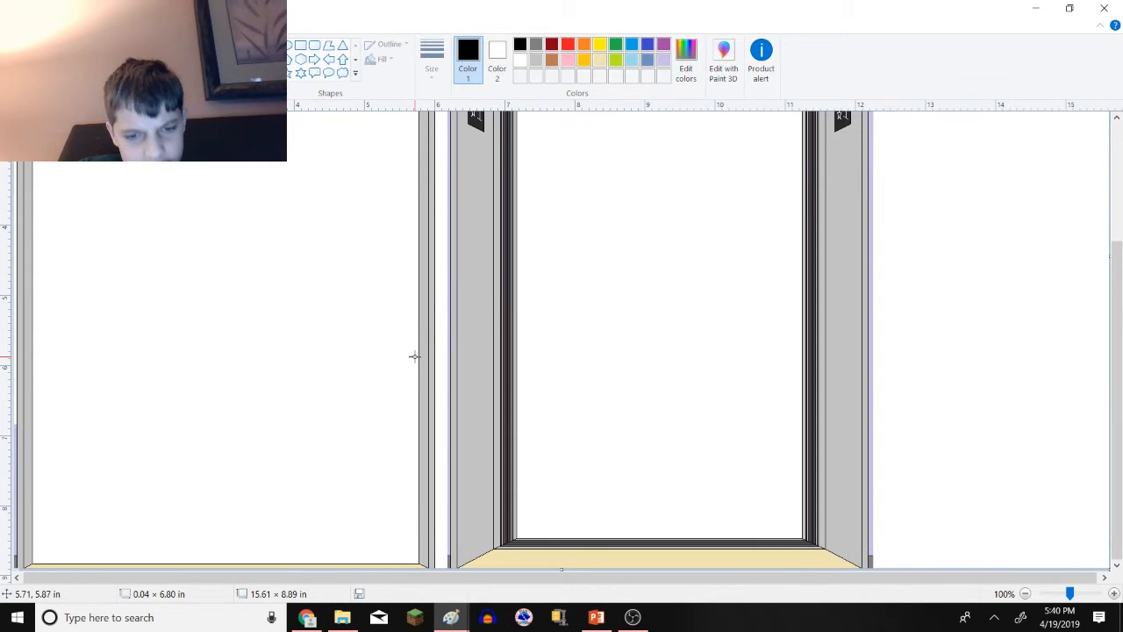
mouse_move(270, 265)
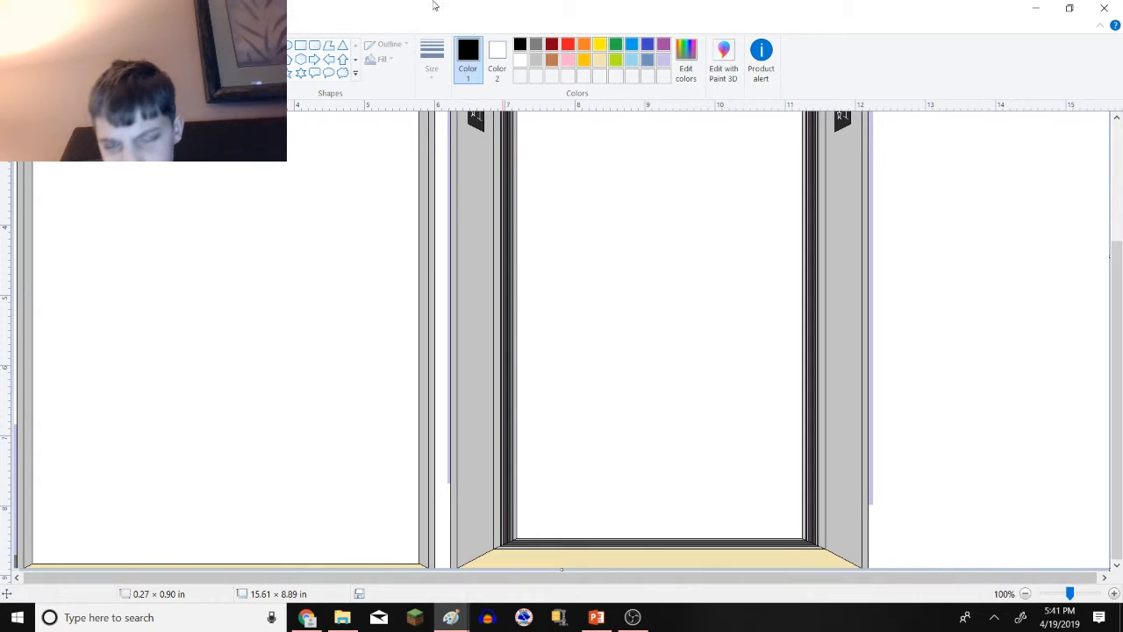
left_click(499, 49)
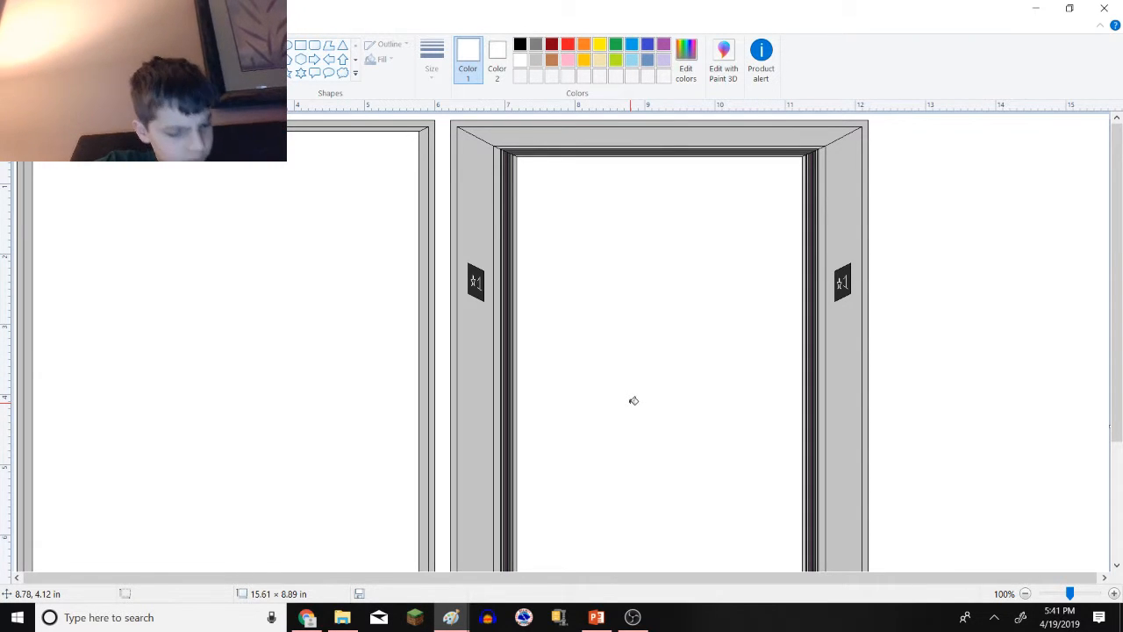
mouse_move(45, 309)
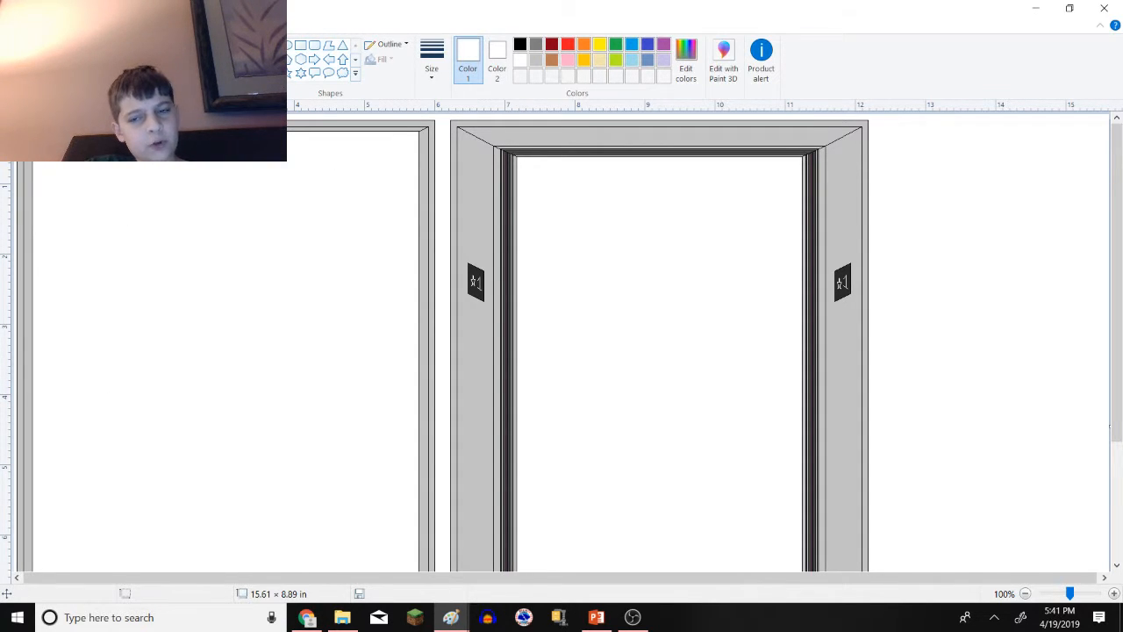
mouse_move(718, 235)
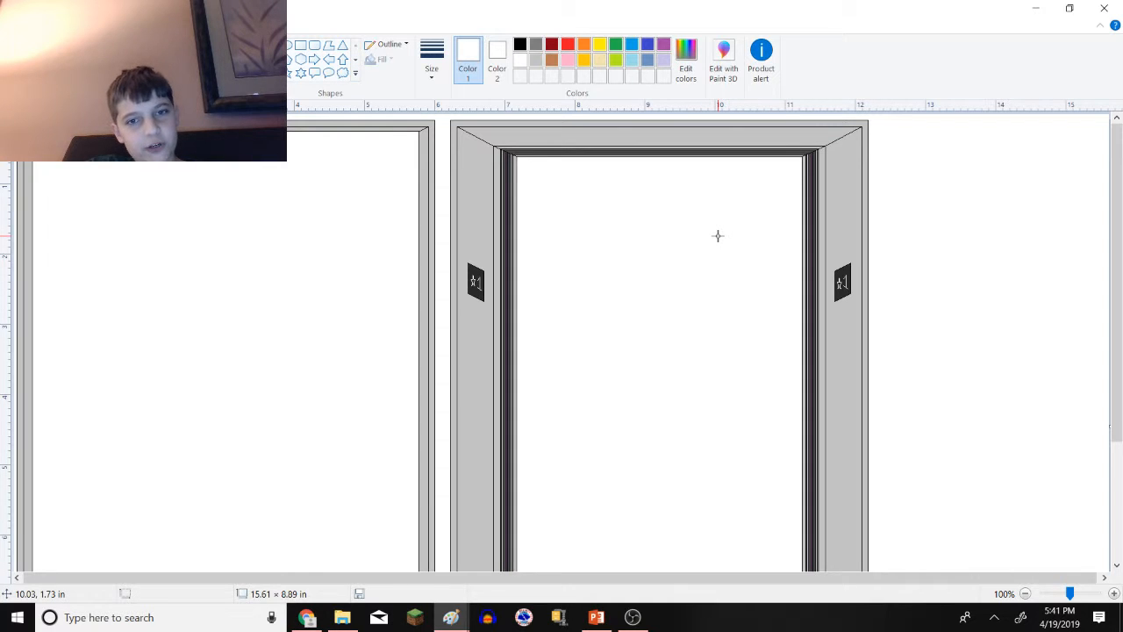
mouse_move(674, 235)
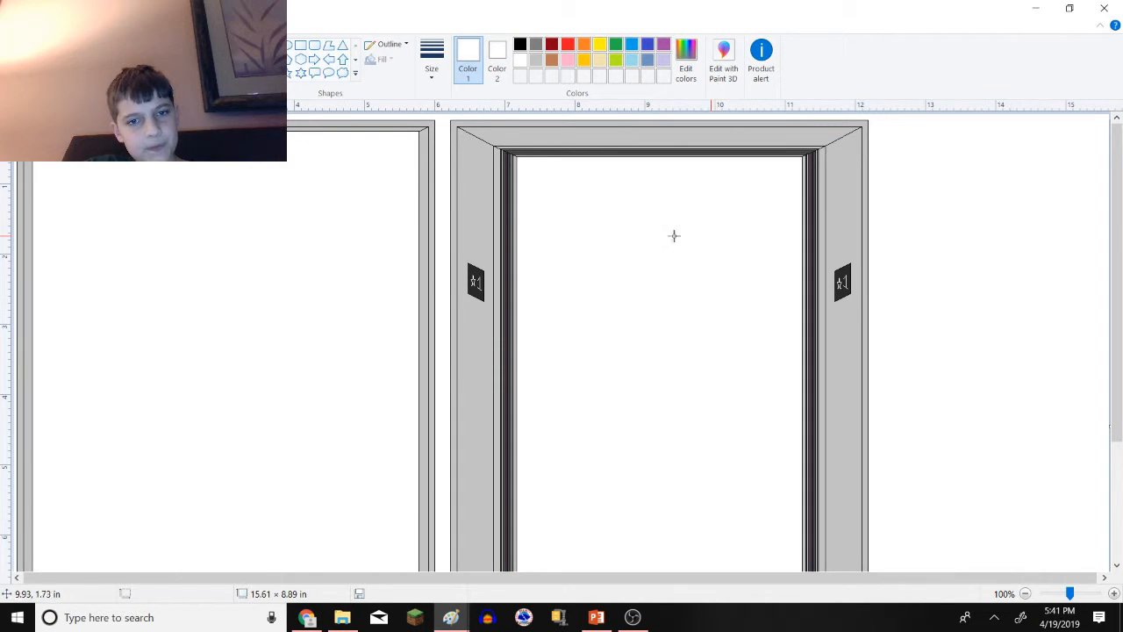
mouse_move(379, 228)
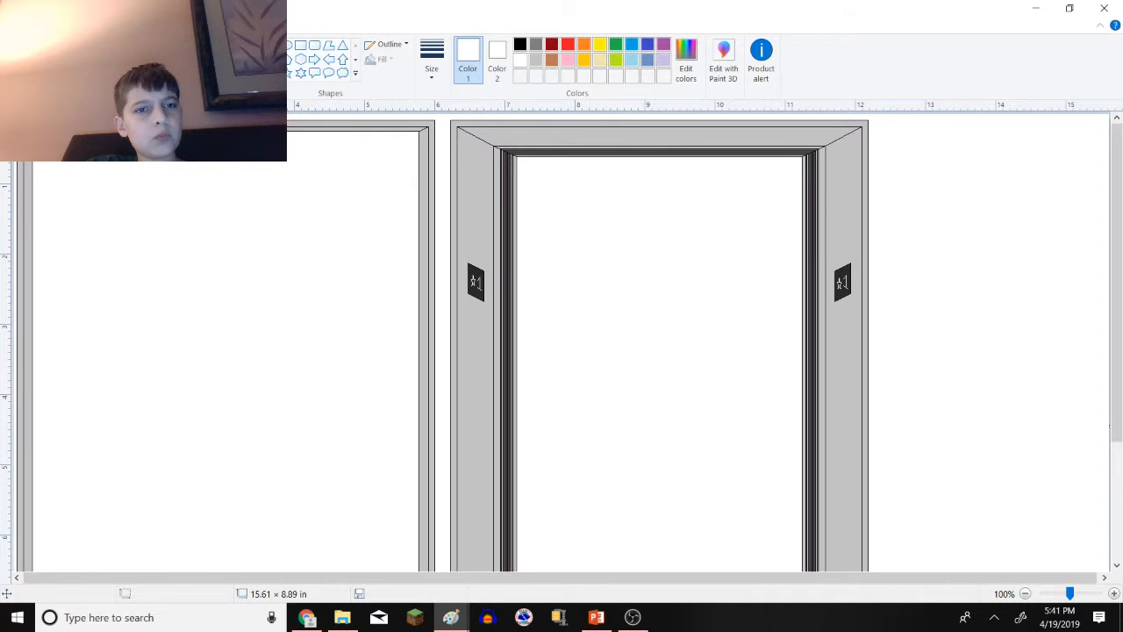
- Draw a black rectangle outline in the left panel and stretch it down toward the floor
left_click(520, 45)
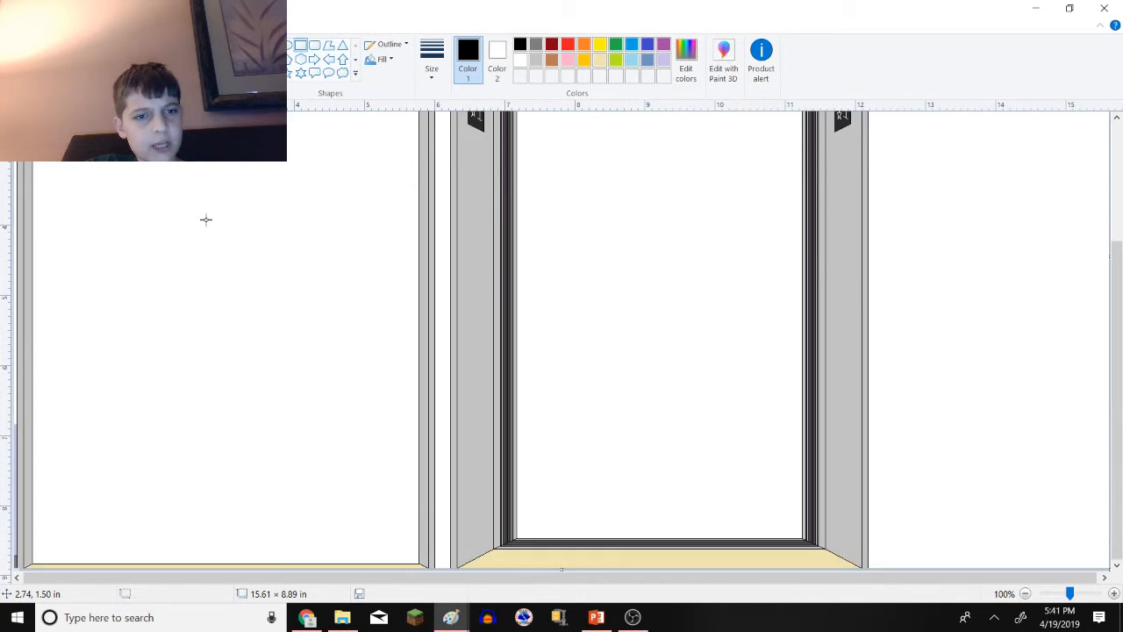
mouse_move(168, 516)
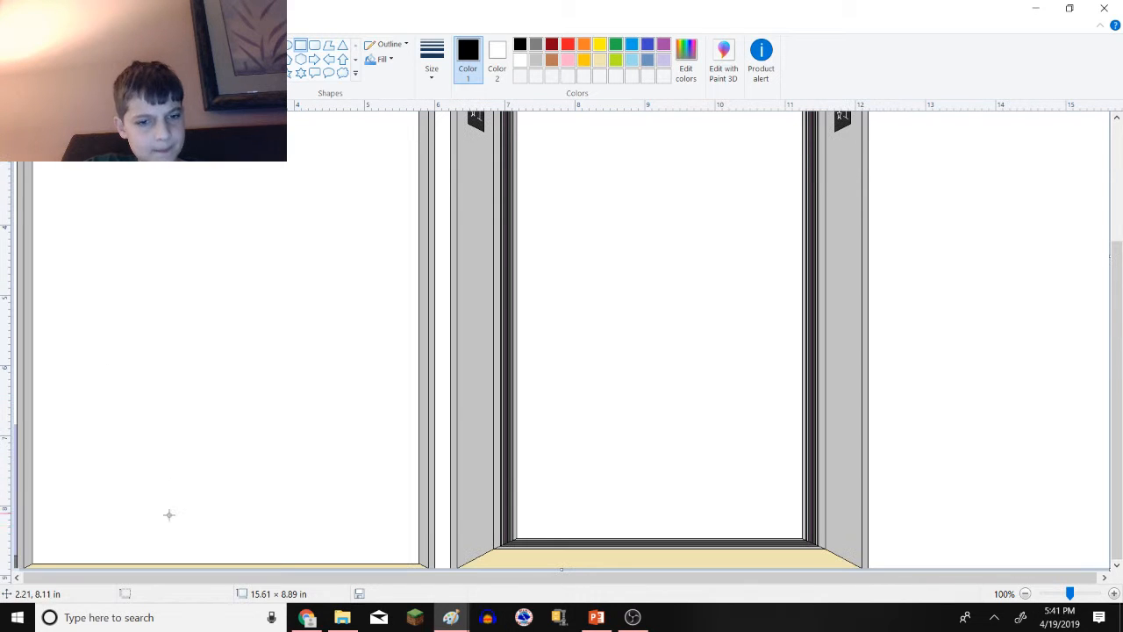
left_click_drag(168, 514, 337, 379)
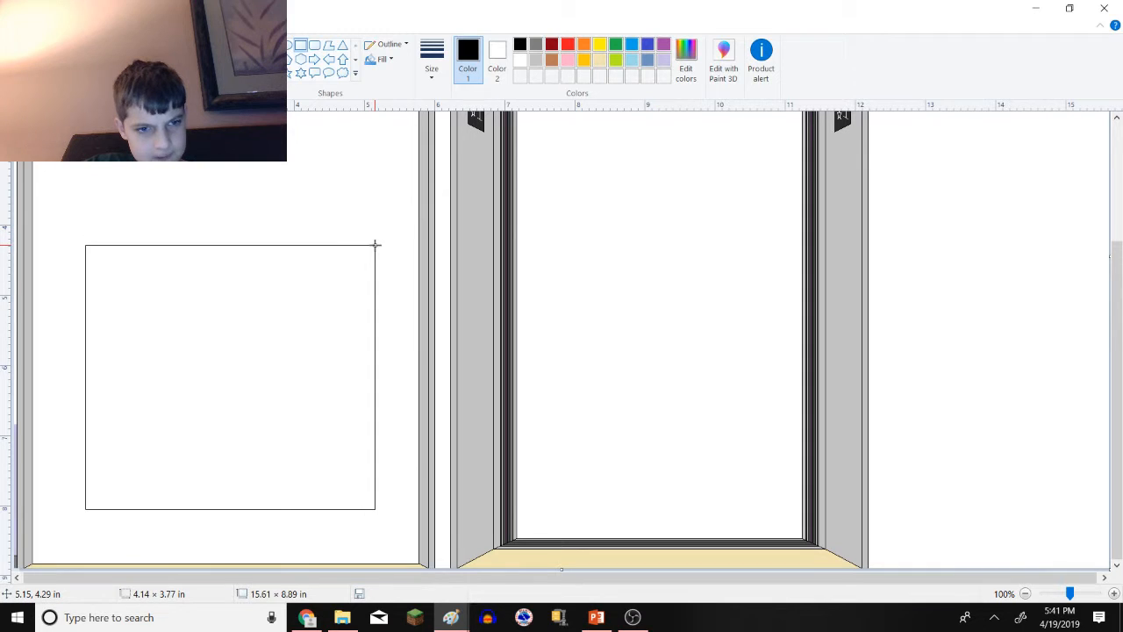
left_click_drag(376, 244, 367, 264)
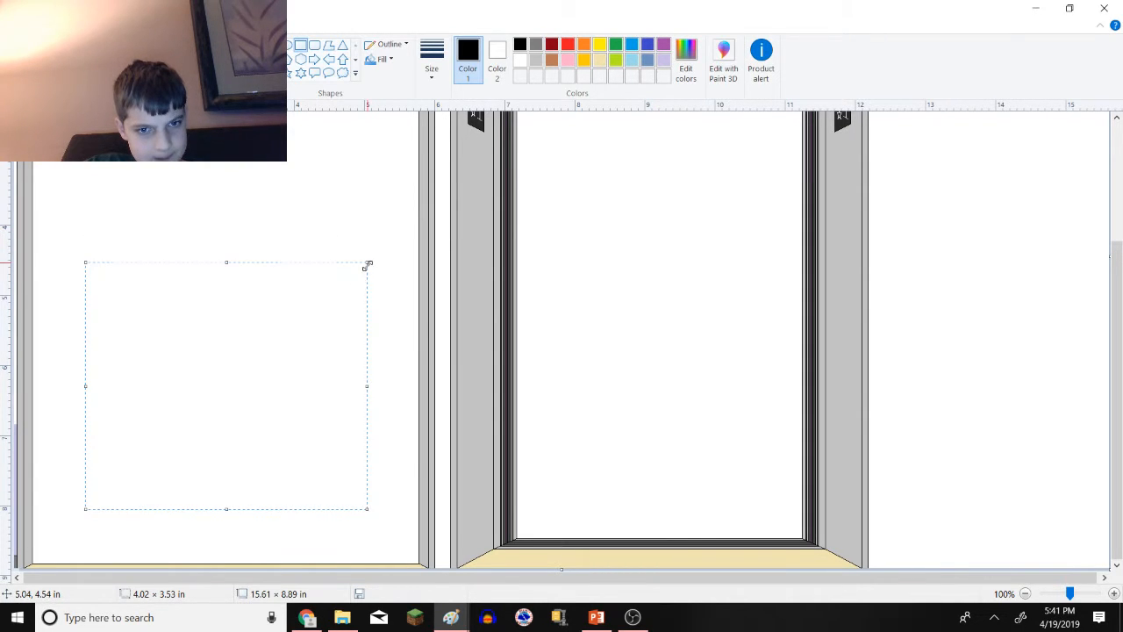
mouse_move(270, 389)
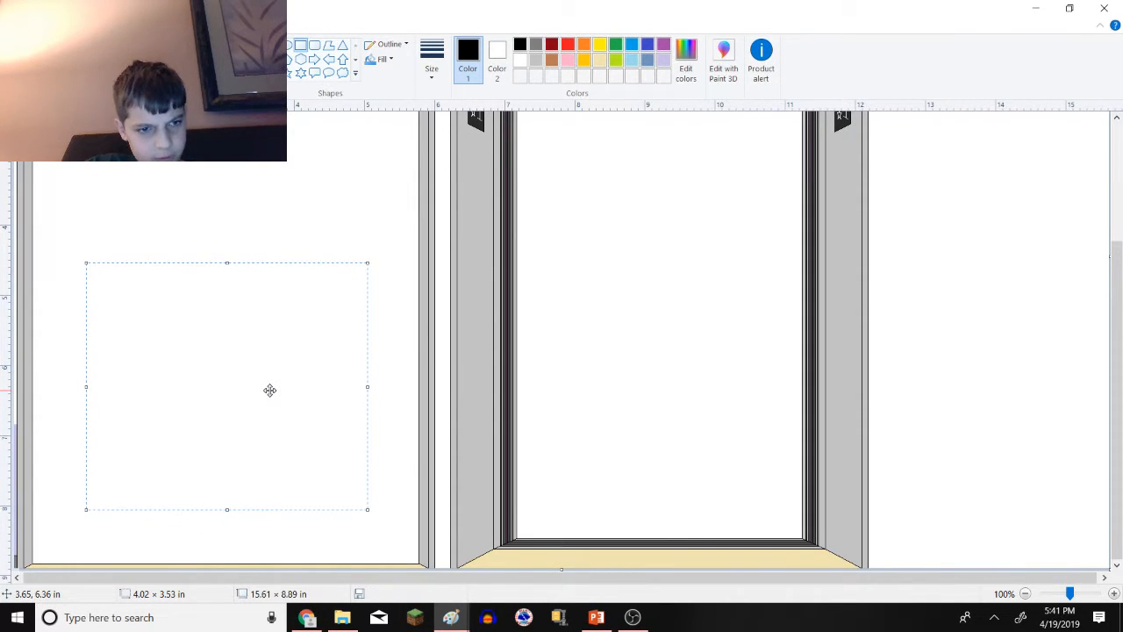
mouse_move(219, 513)
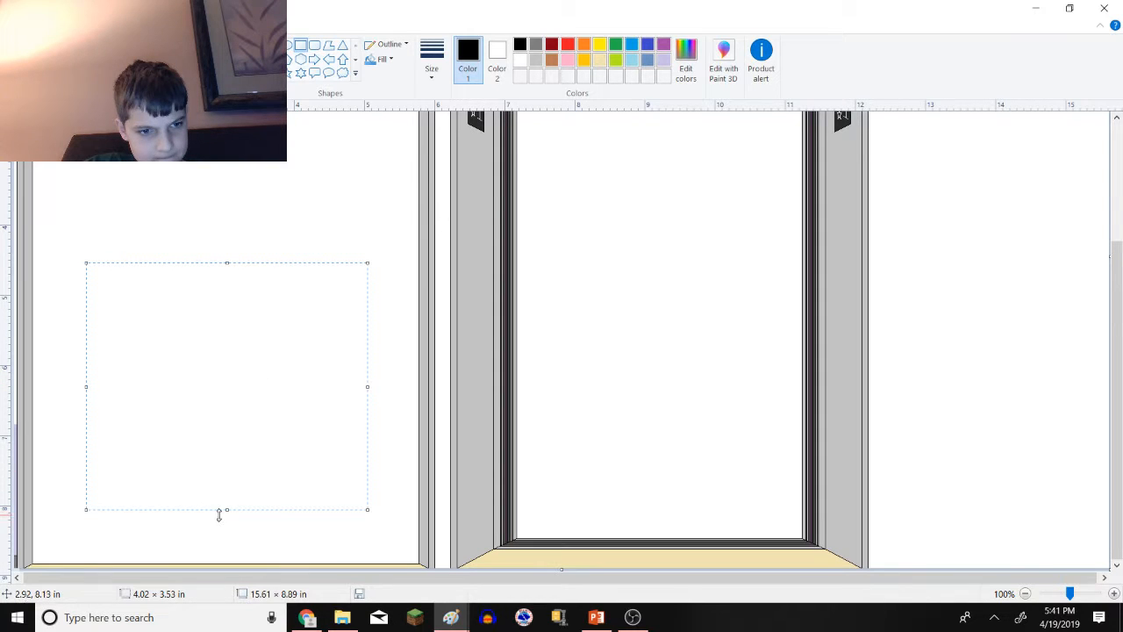
left_click_drag(226, 508, 221, 523)
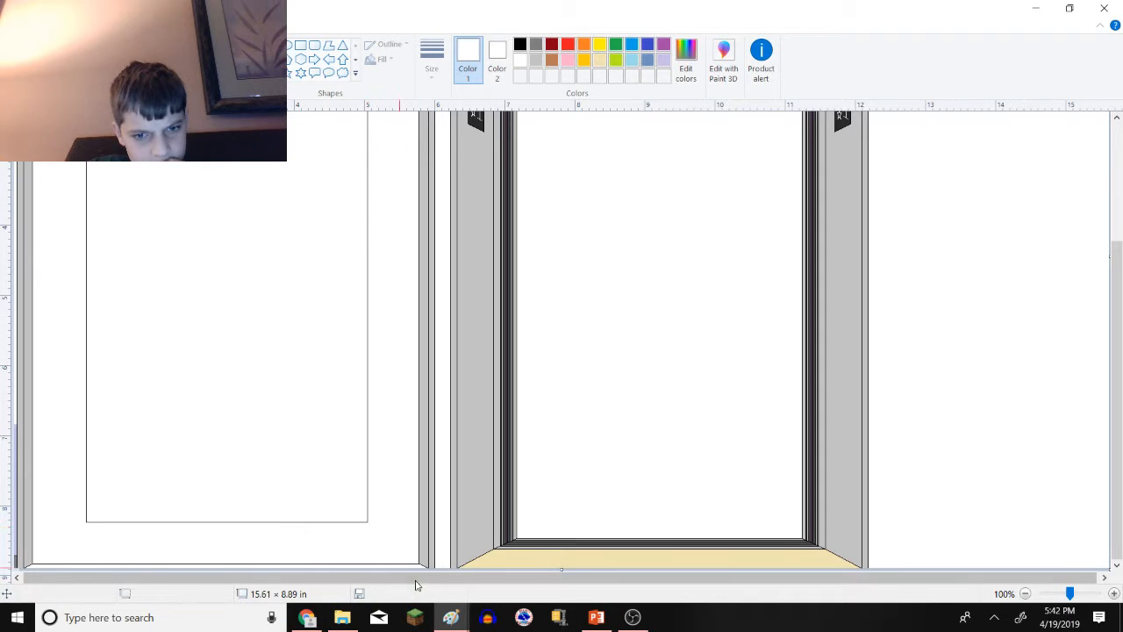
mouse_move(442, 533)
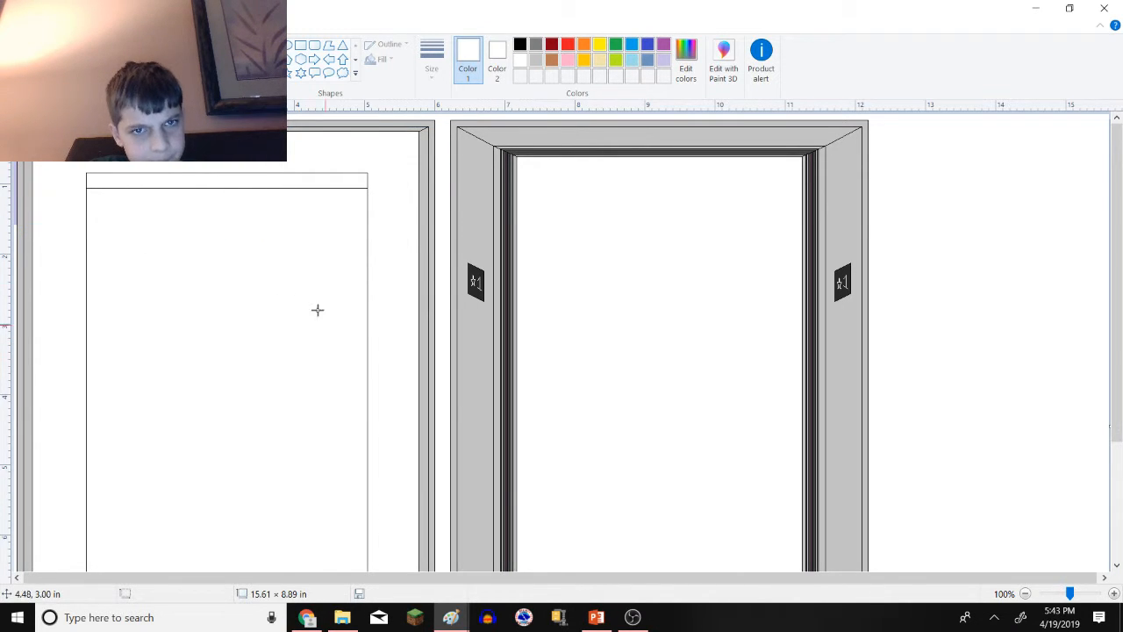
mouse_move(277, 232)
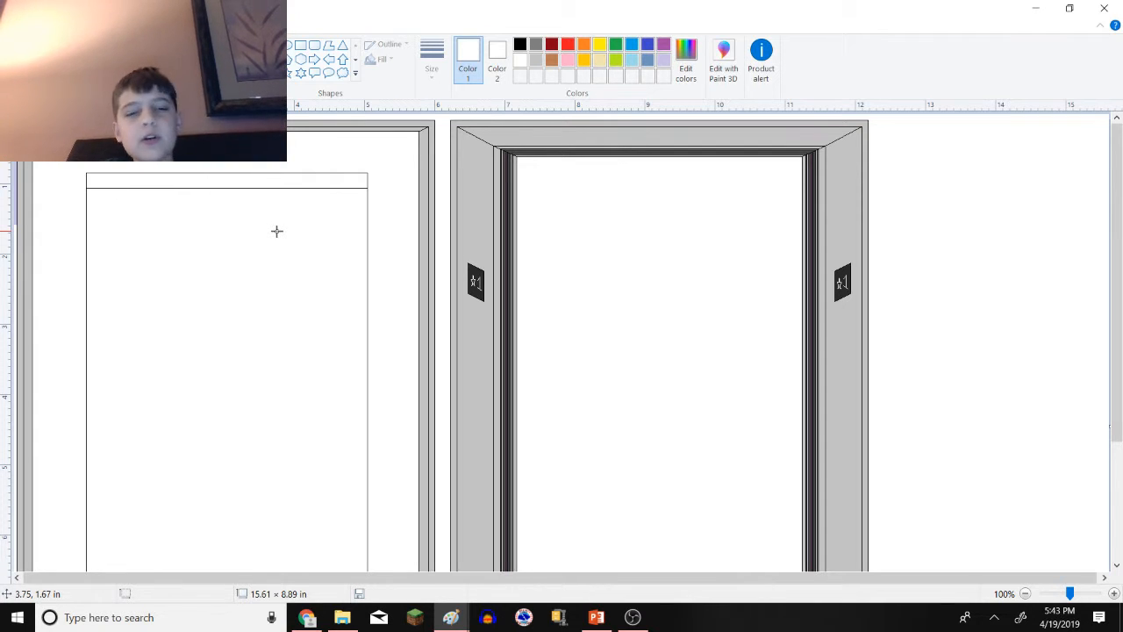
mouse_move(235, 235)
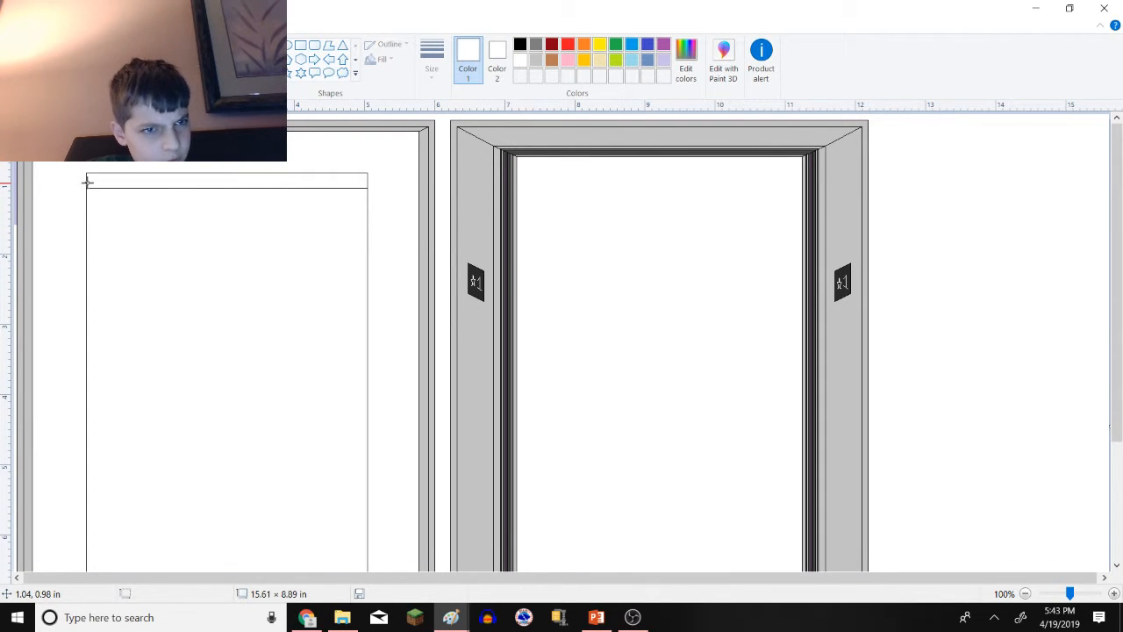
- Move the rectangle's interior up over its doubled top line, then pick gray as the colour
left_click_drag(88, 181, 332, 479)
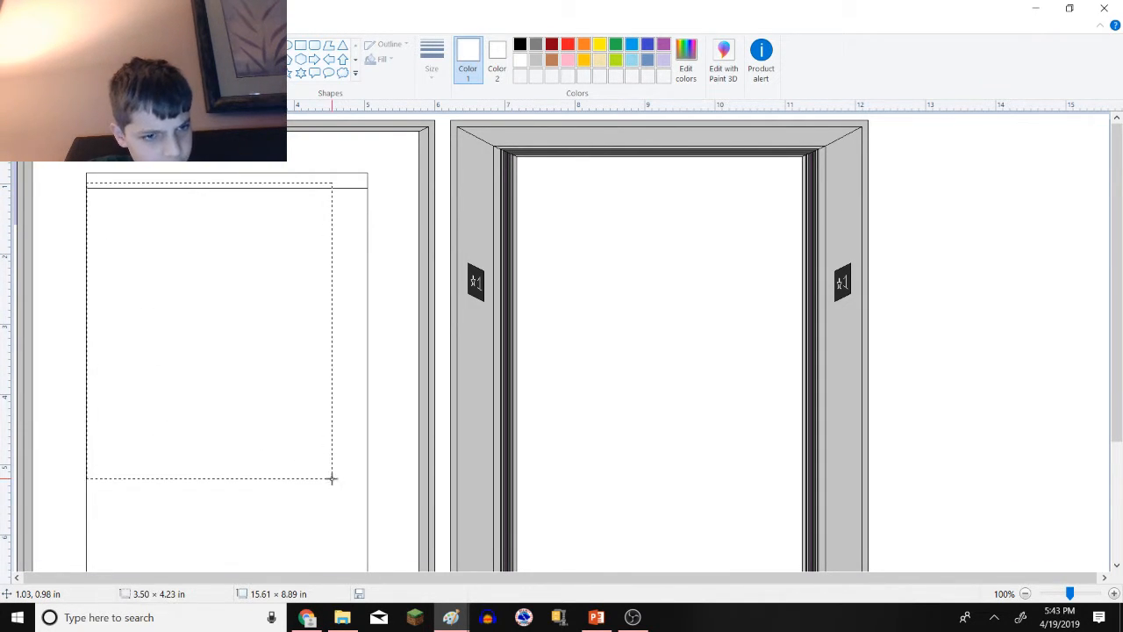
left_click_drag(331, 480, 368, 492)
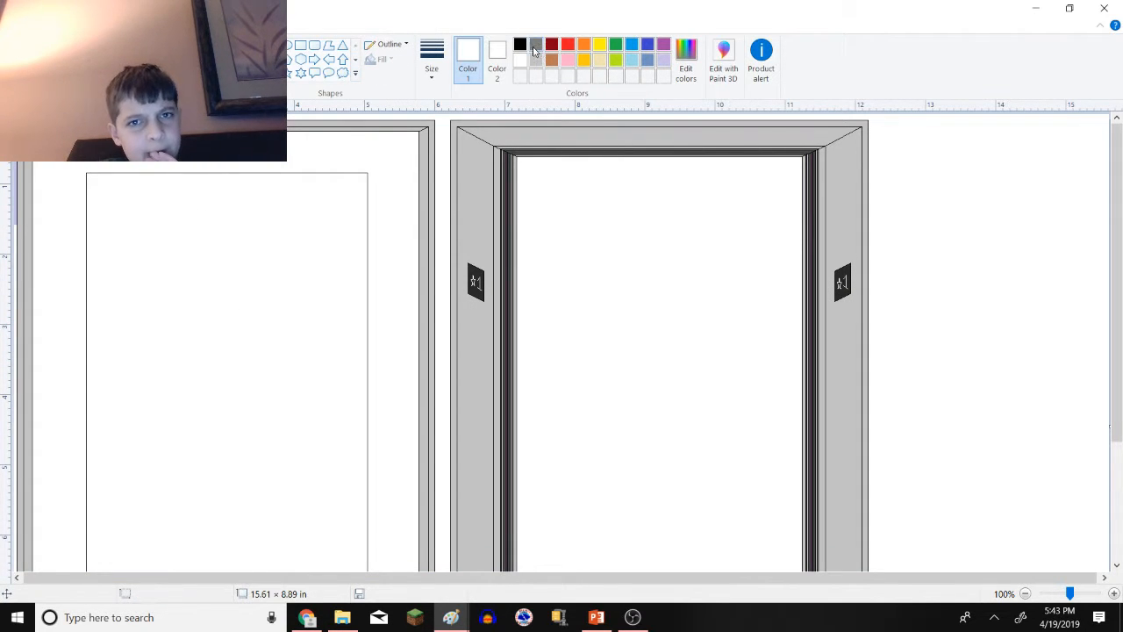
left_click(520, 46)
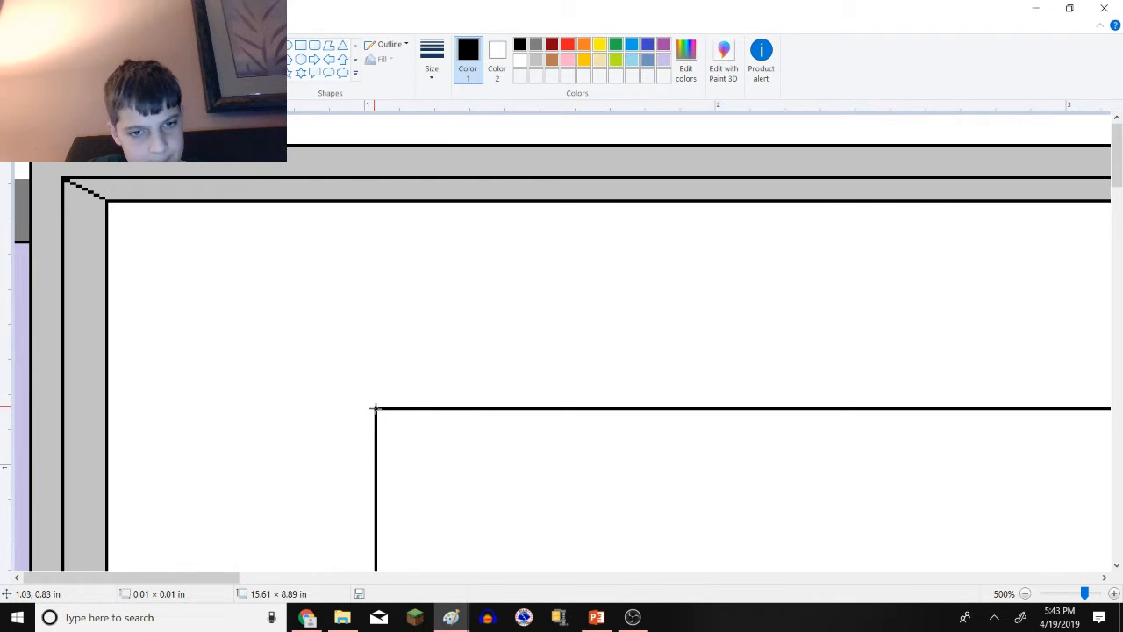
- Delete the stray black lines inside the left doorway and return to the full view
left_click_drag(109, 202, 376, 408)
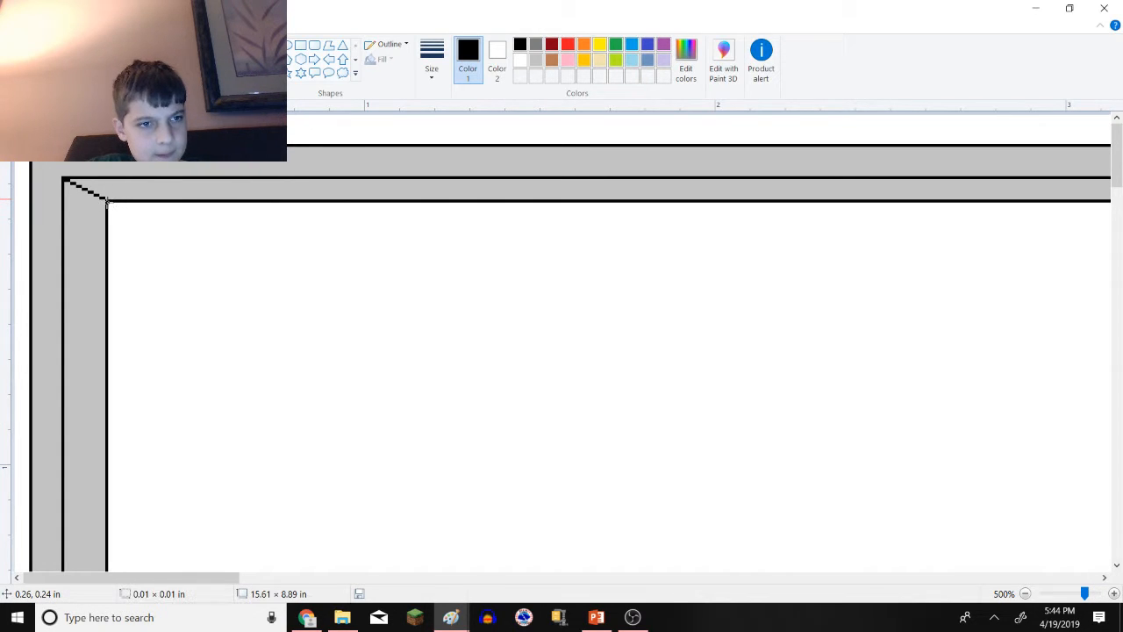
left_click(1025, 593)
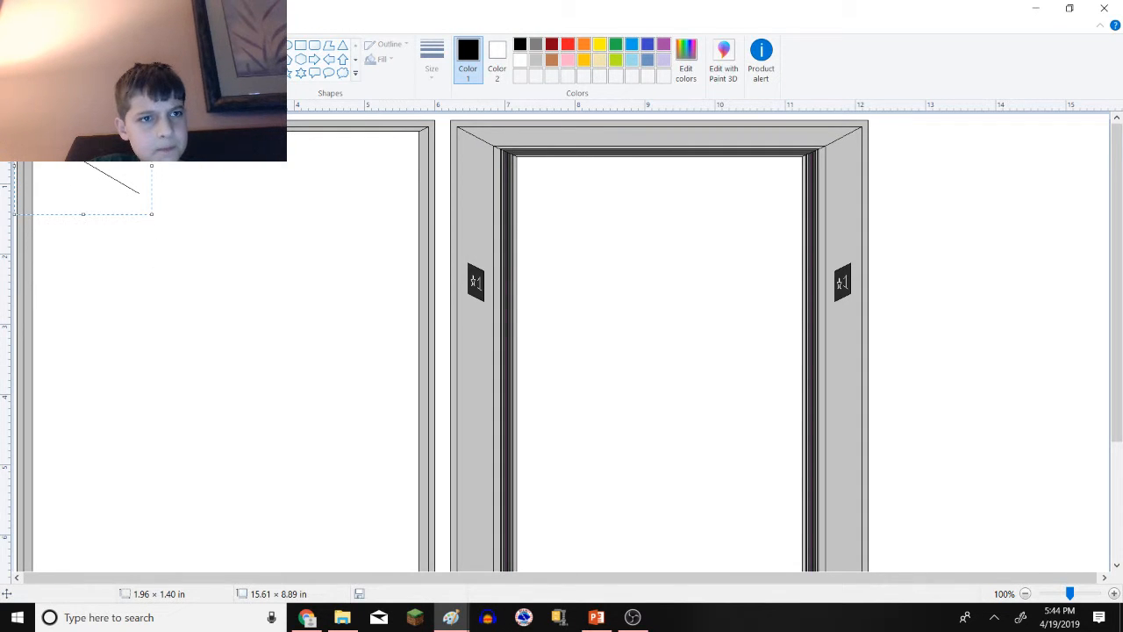
- Flip the copied ceiling diagonal horizontally and place it at the doorway's top-right corner
right_click(88, 189)
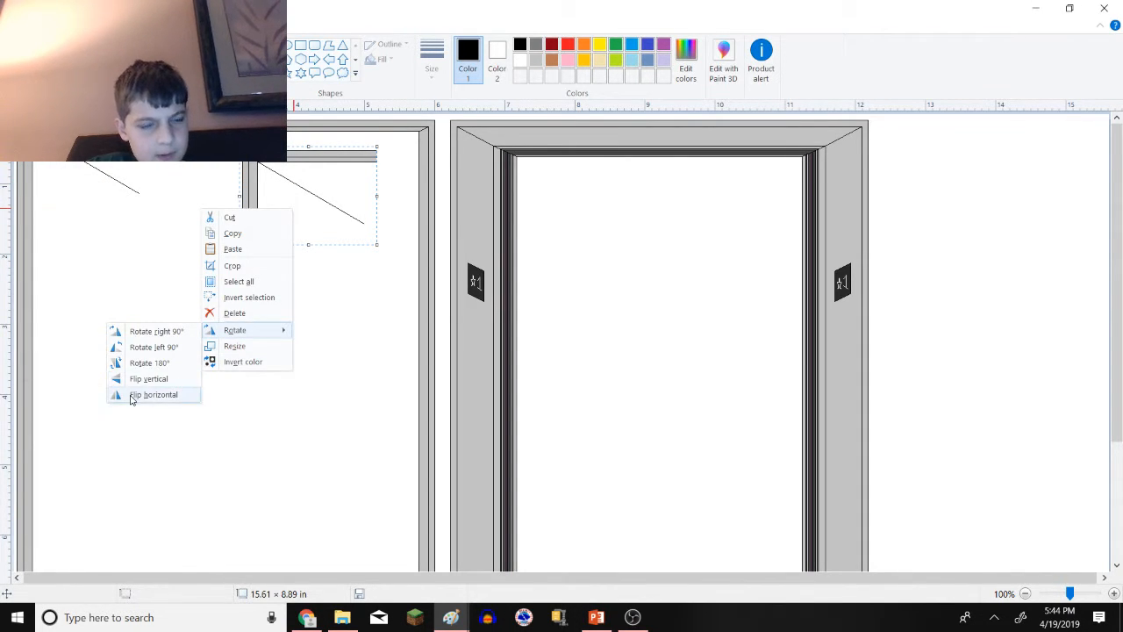
left_click(155, 393)
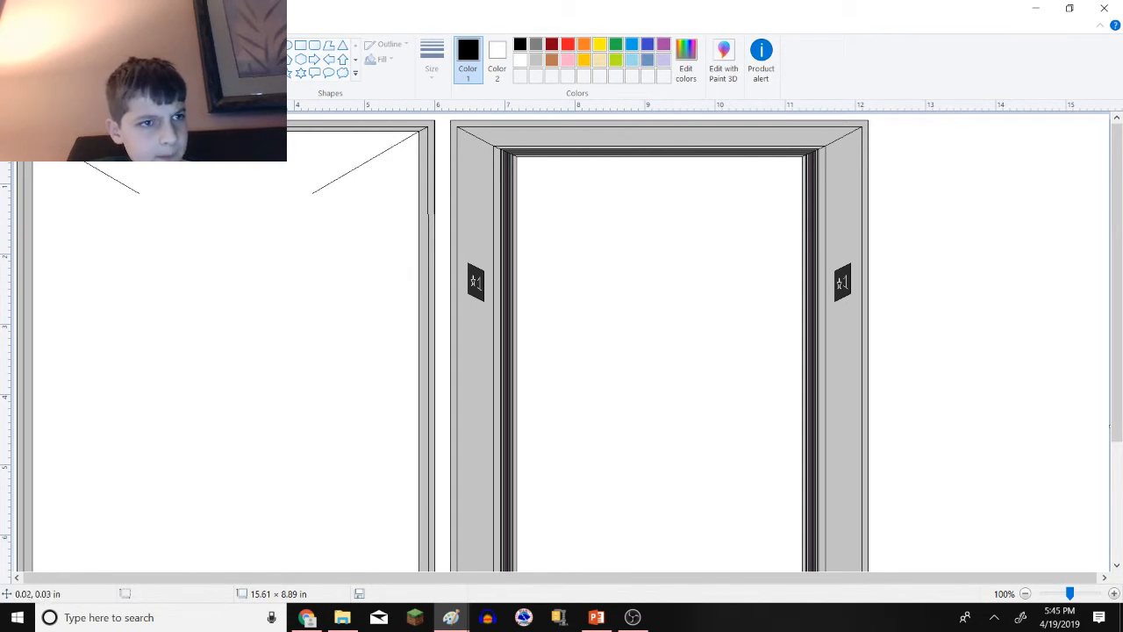
left_click_drag(0, 120, 442, 242)
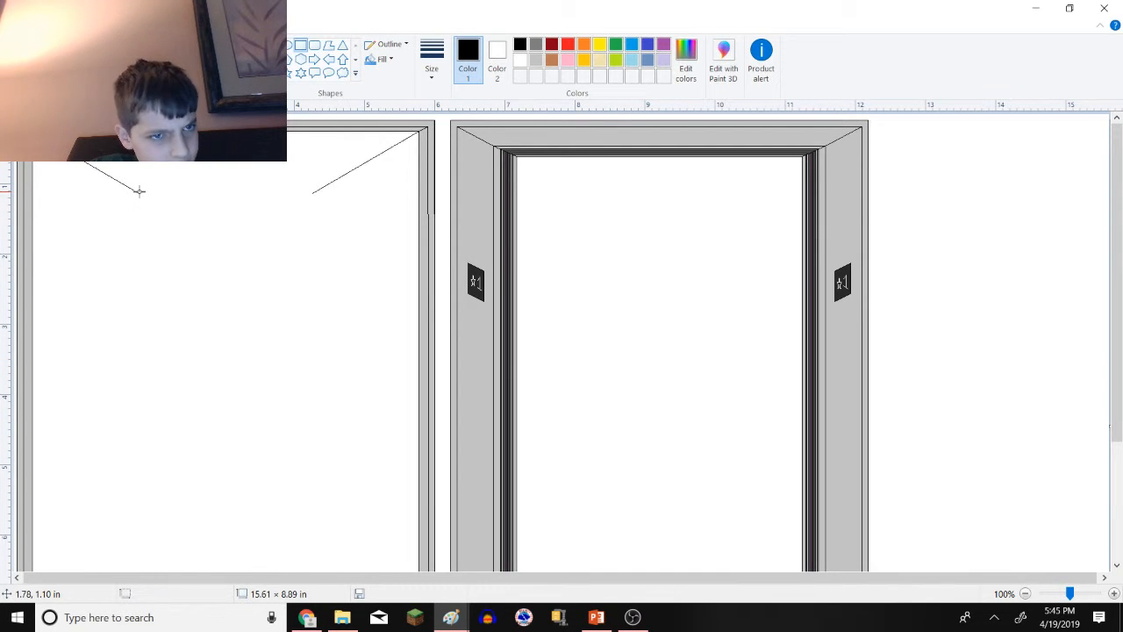
- Extend the diagonals and draw the cab's back wall rectangle between their ends
left_click_drag(139, 190, 314, 427)
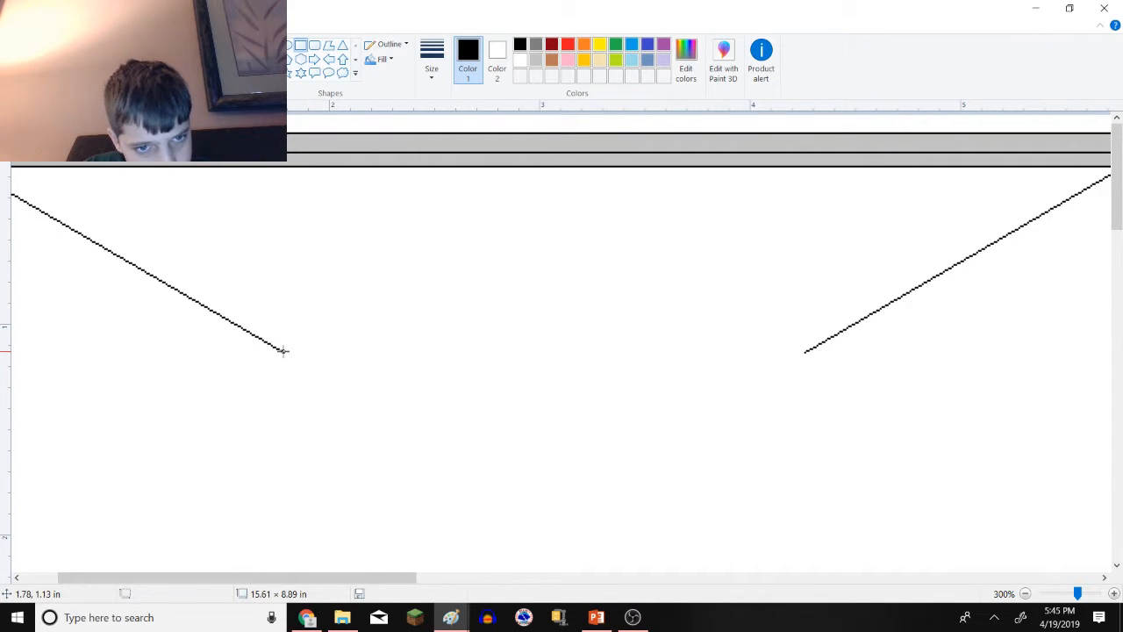
left_click_drag(284, 352, 800, 520)
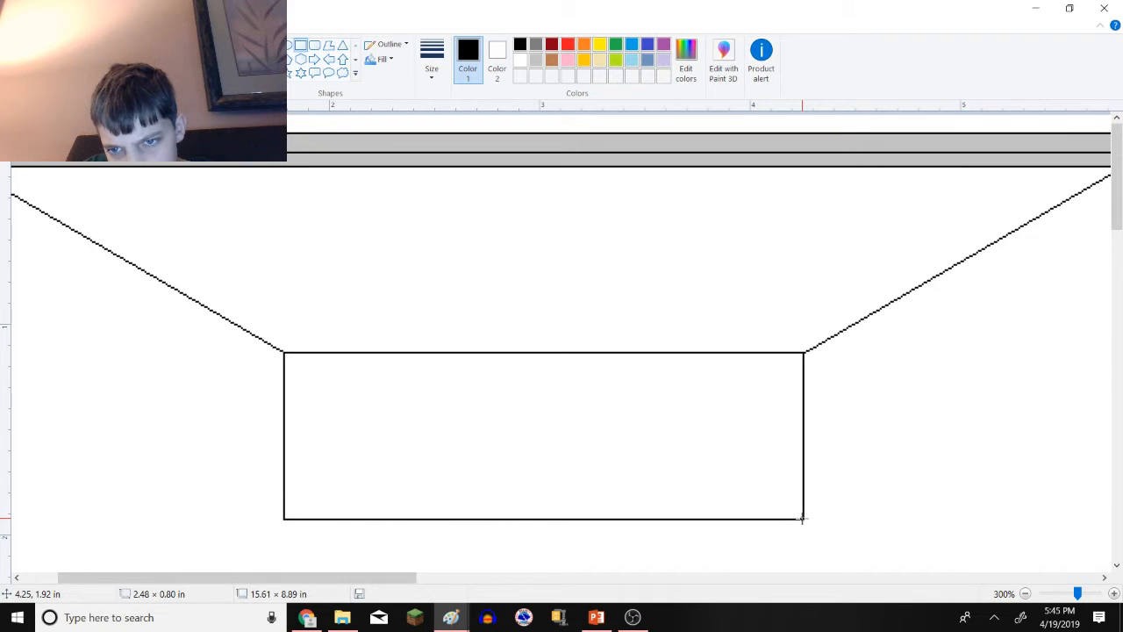
scroll("down", 3)
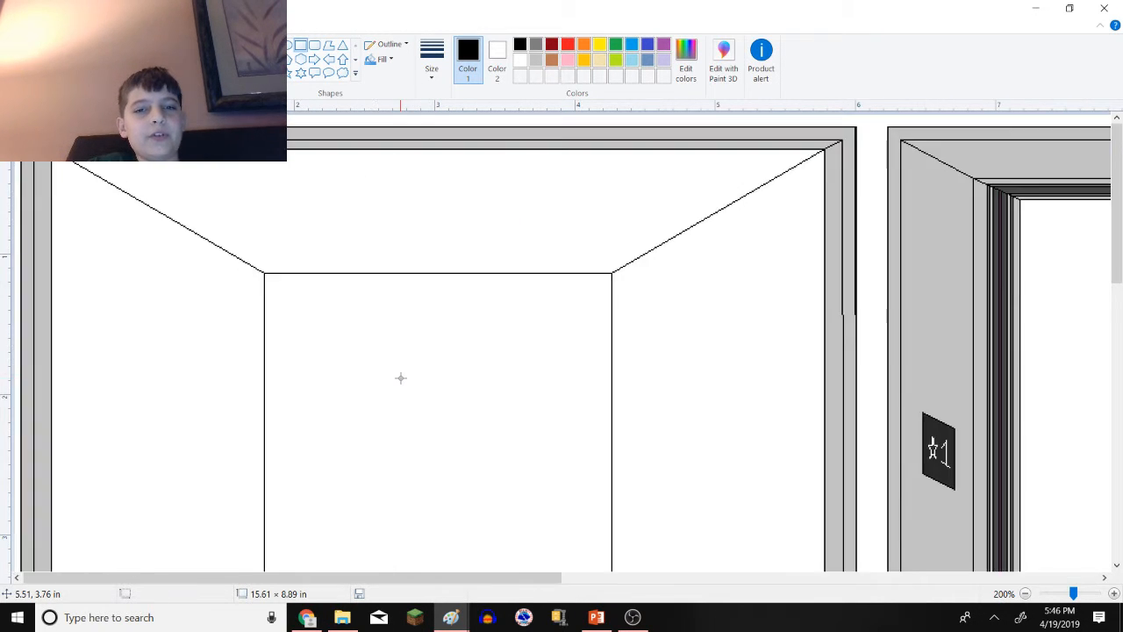
mouse_move(400, 375)
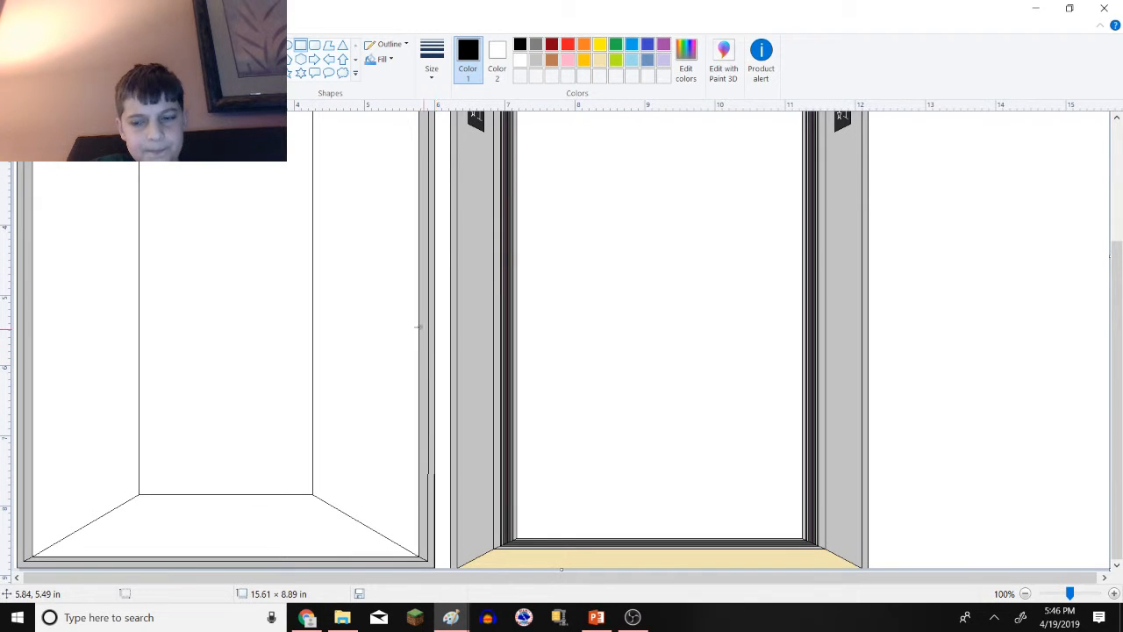
mouse_move(333, 271)
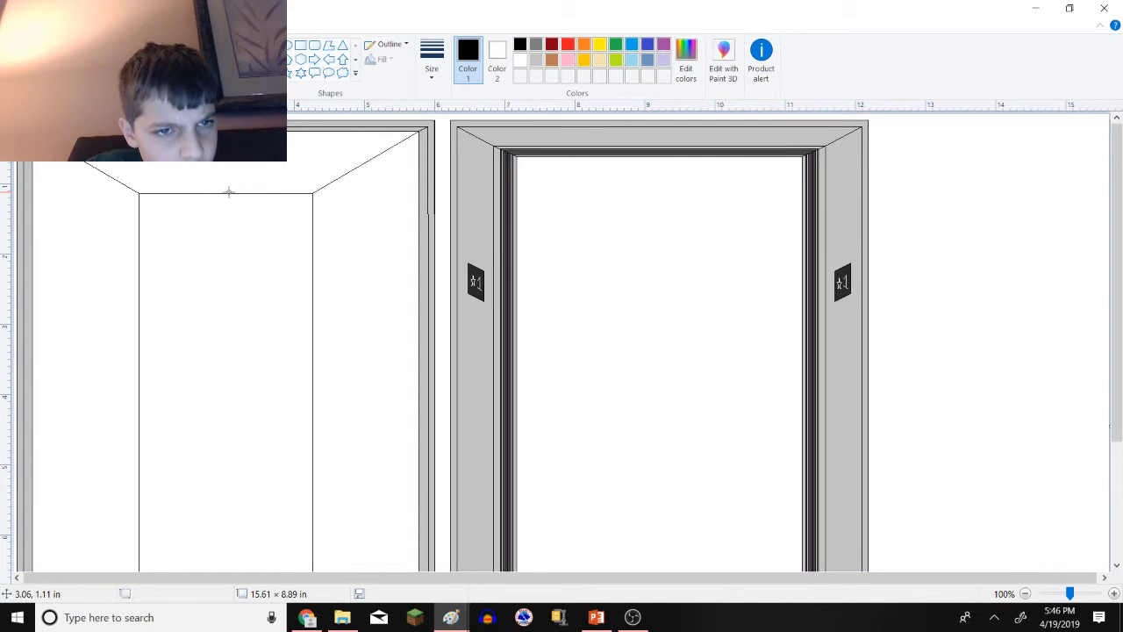
- Draw a vertical dividing line down the middle of the back wall from top edge to floor
left_click_drag(230, 191, 235, 443)
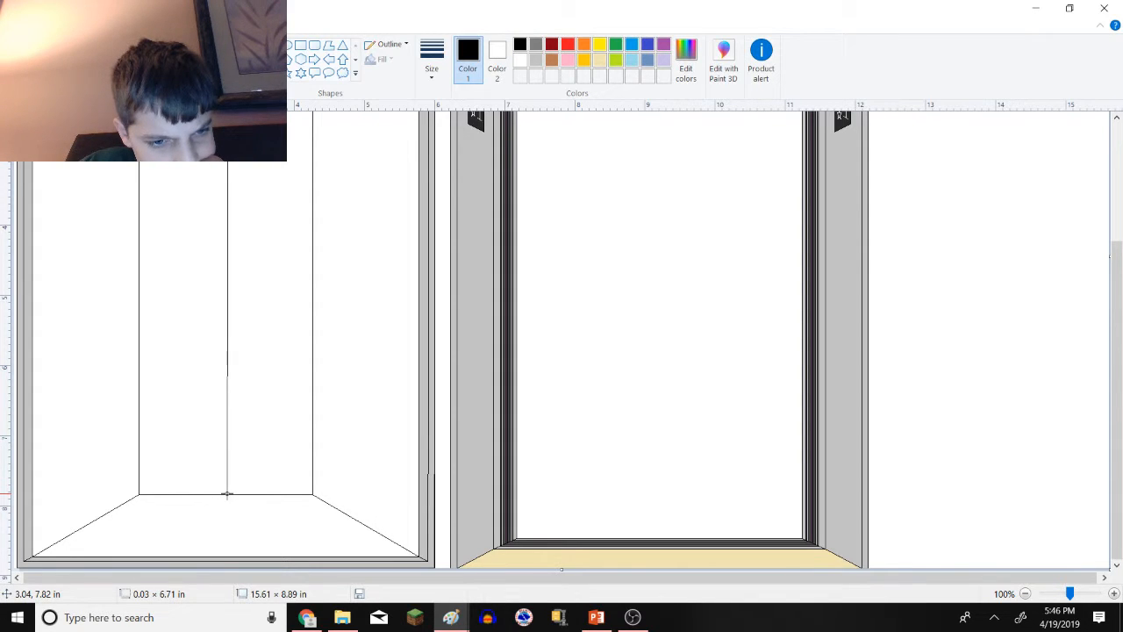
mouse_move(274, 495)
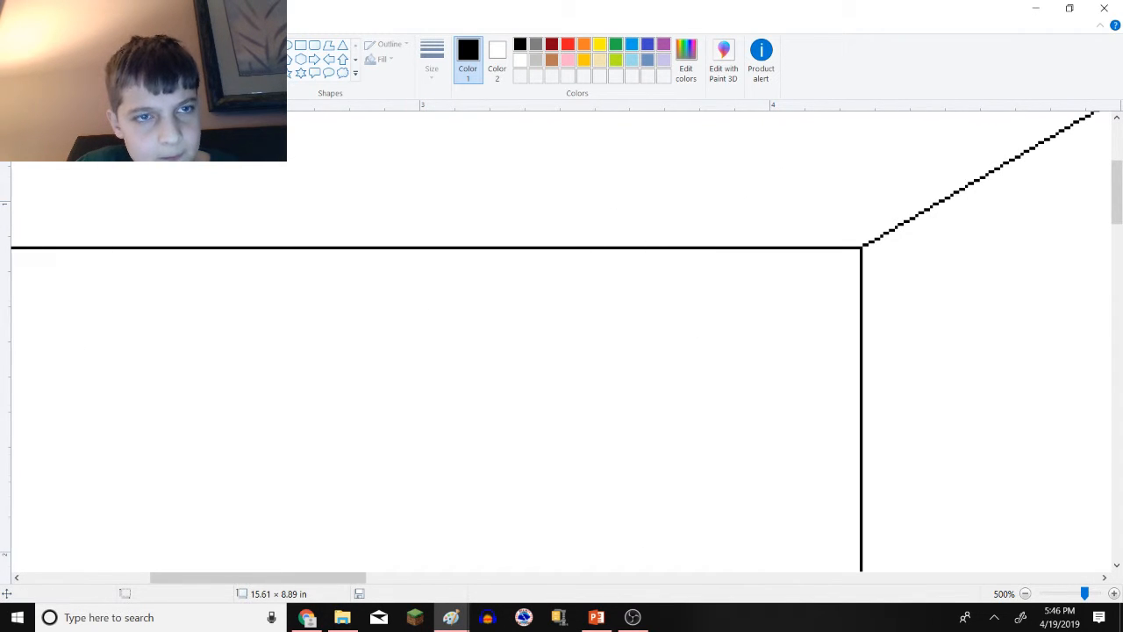
left_click(1025, 593)
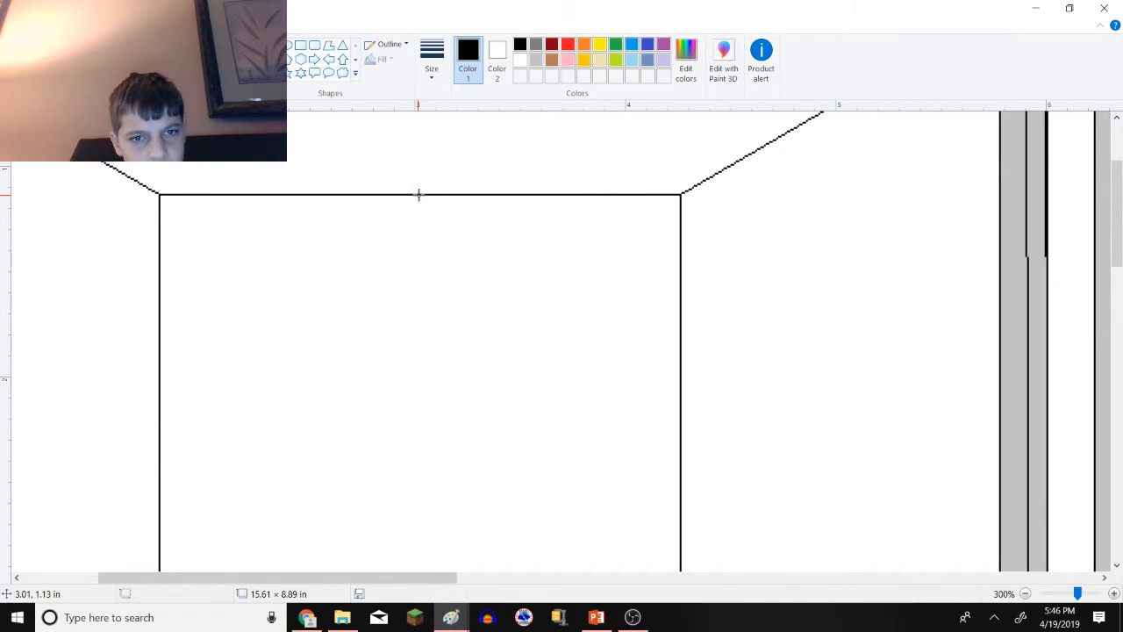
left_click_drag(418, 195, 417, 379)
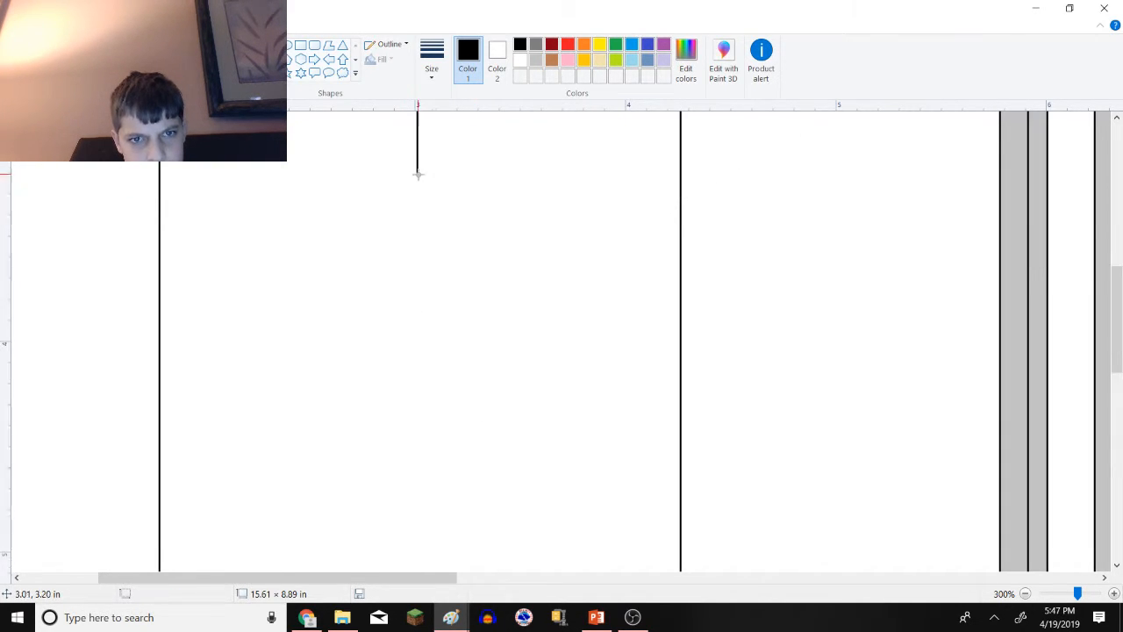
left_click_drag(418, 176, 412, 291)
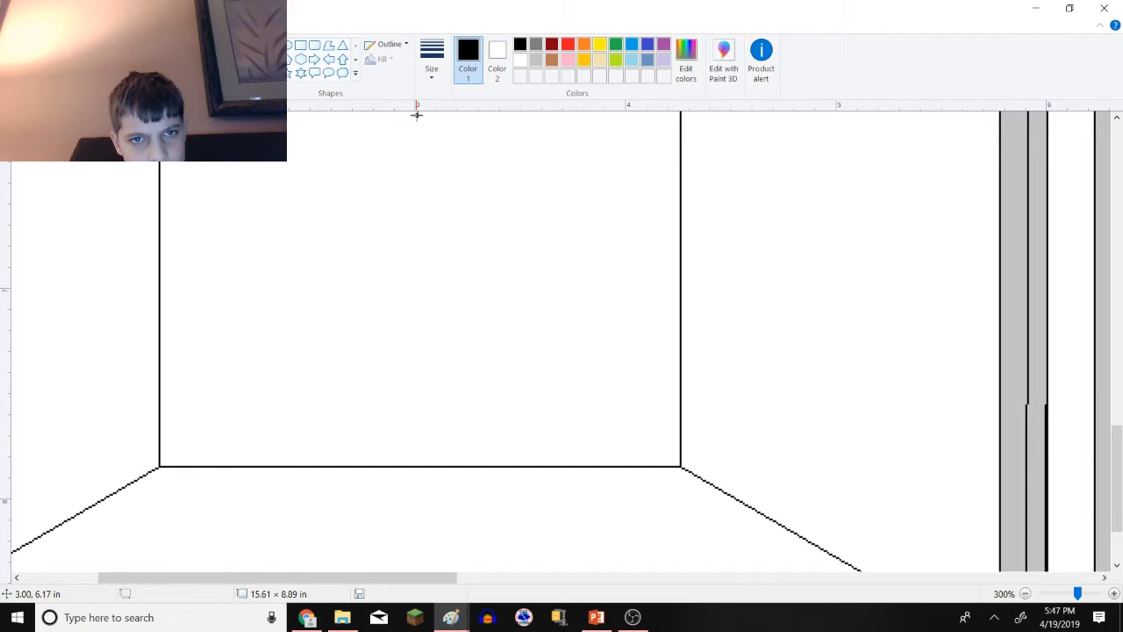
left_click_drag(418, 116, 418, 465)
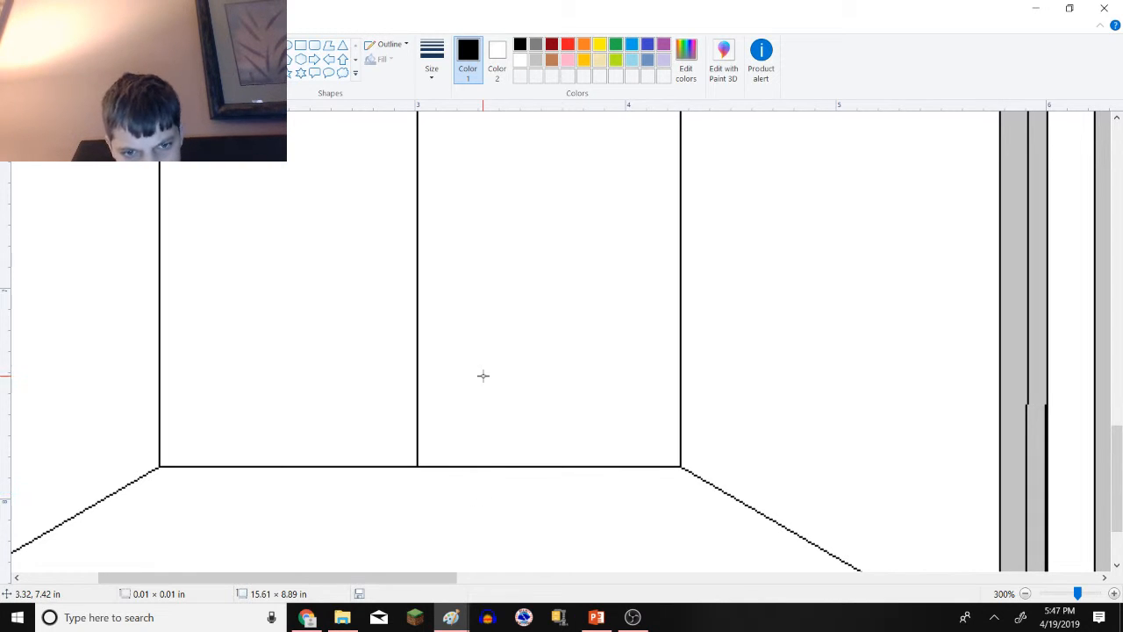
scroll("down", 3)
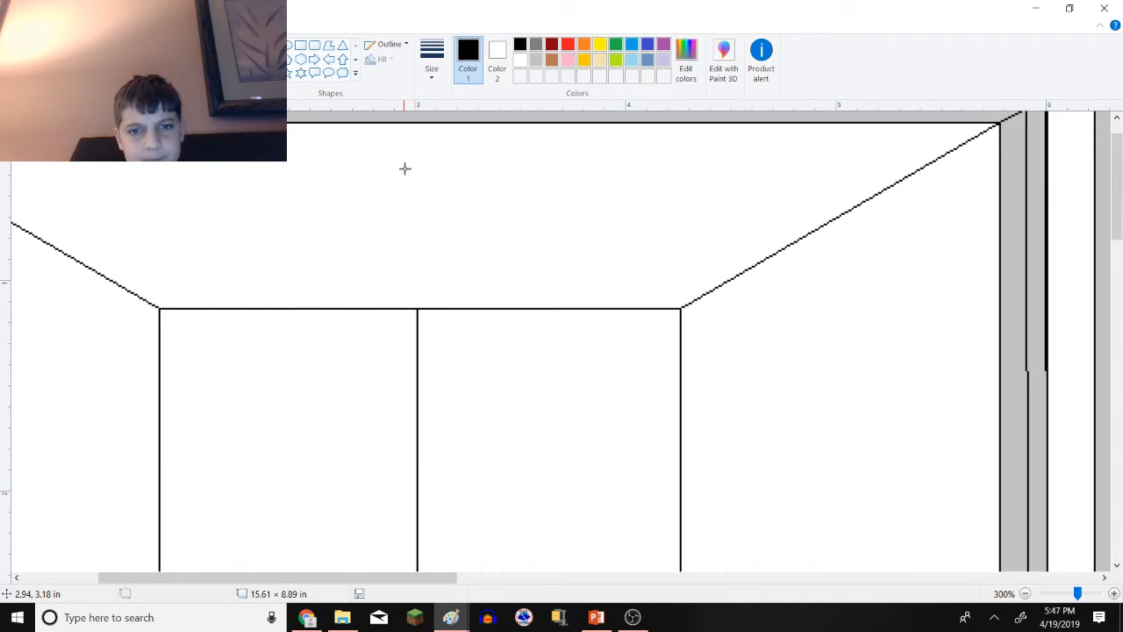
left_click(1027, 593)
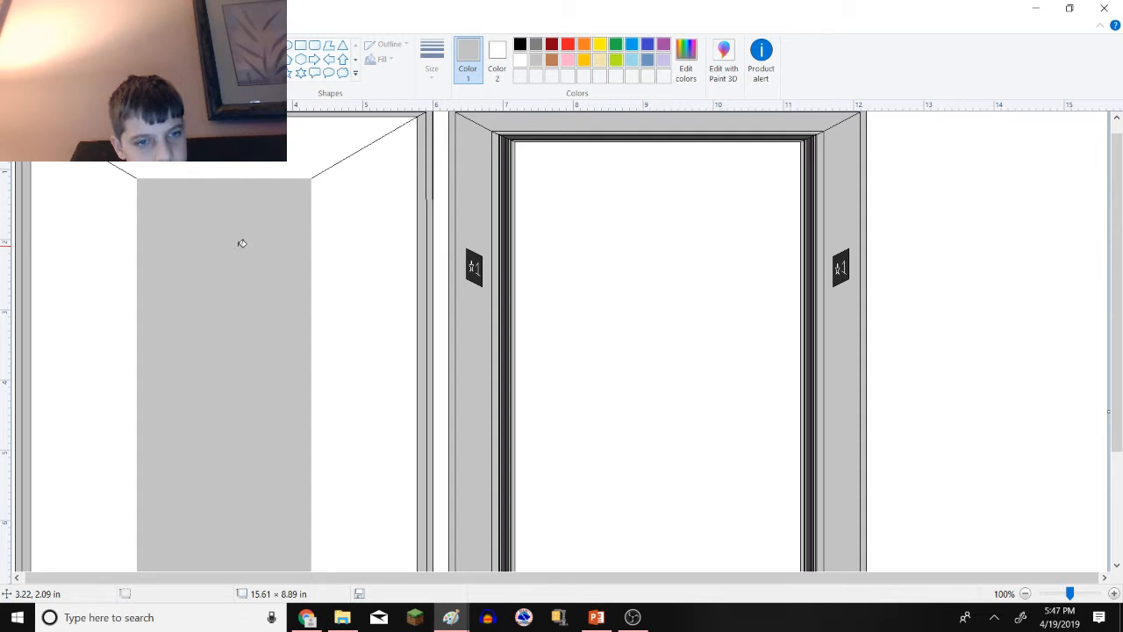
- Fill the cab's back wall panels gray, then set the drawing colour back to black
left_click_drag(223, 181, 223, 568)
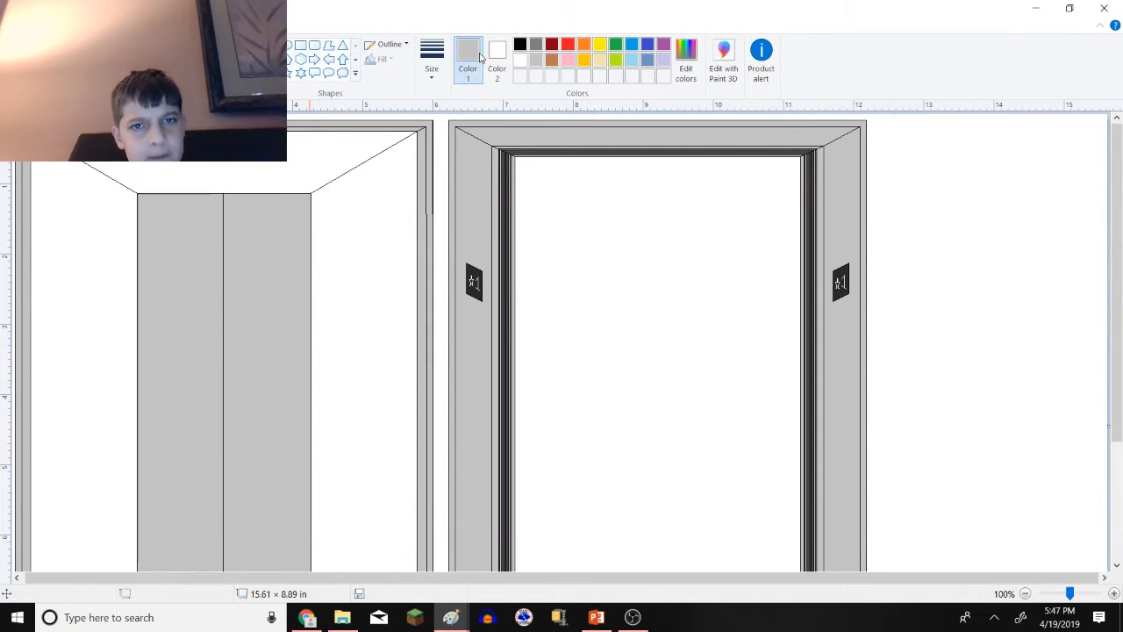
left_click(519, 43)
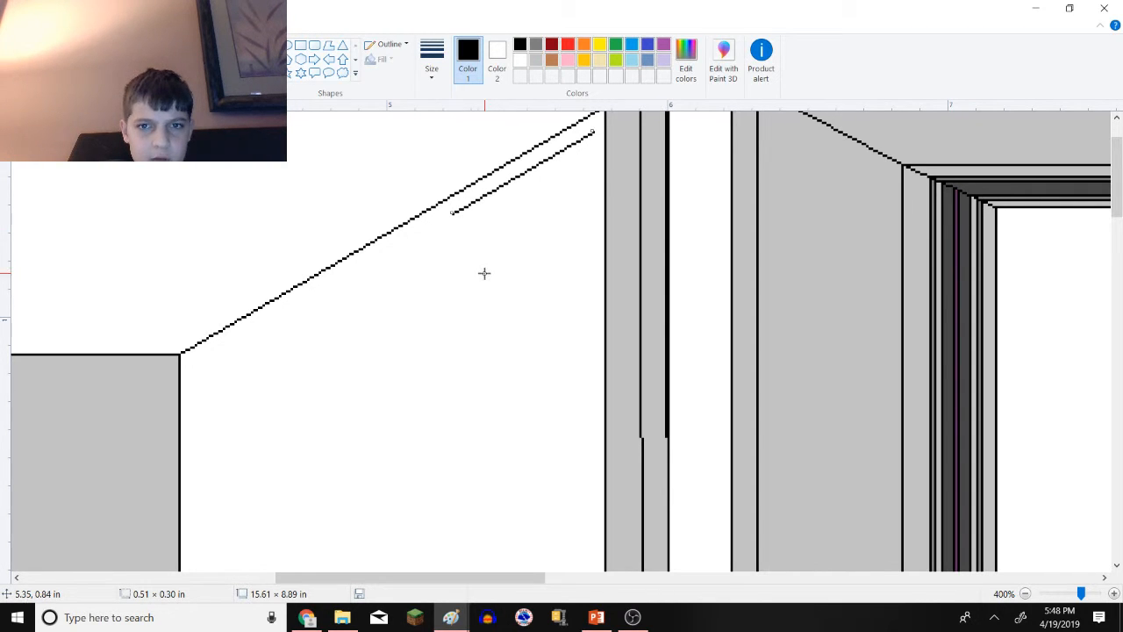
- Draw lines parallel to the ceiling diagonal and down the back corner, outlining a narrow trim strip
left_click_drag(590, 131, 586, 228)
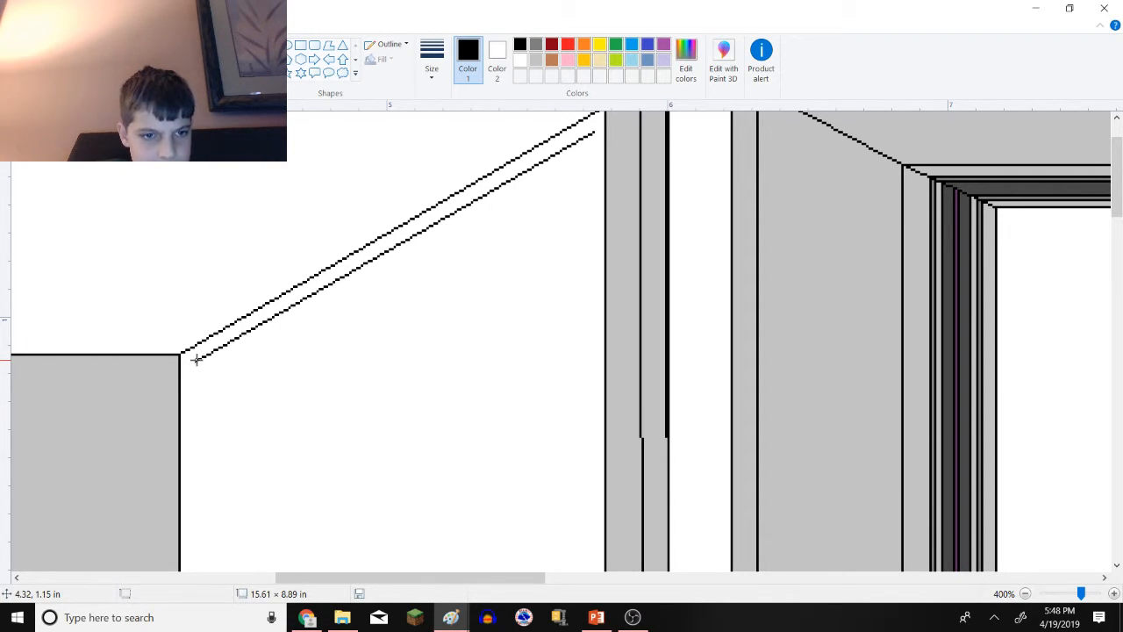
left_click_drag(195, 354, 195, 414)
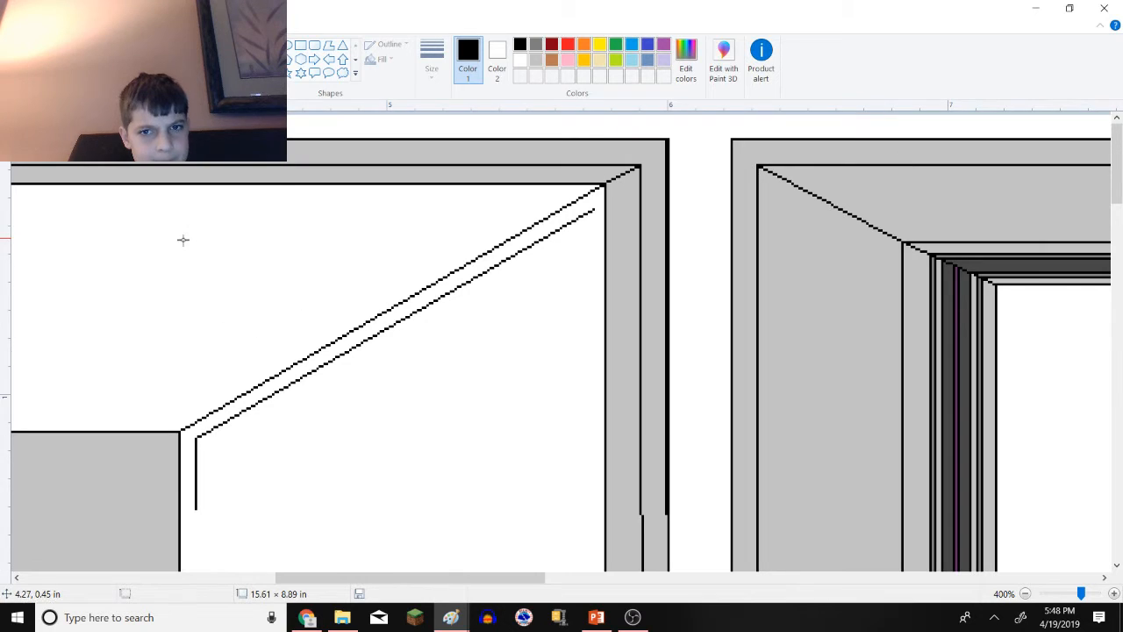
left_click_drag(160, 186, 393, 563)
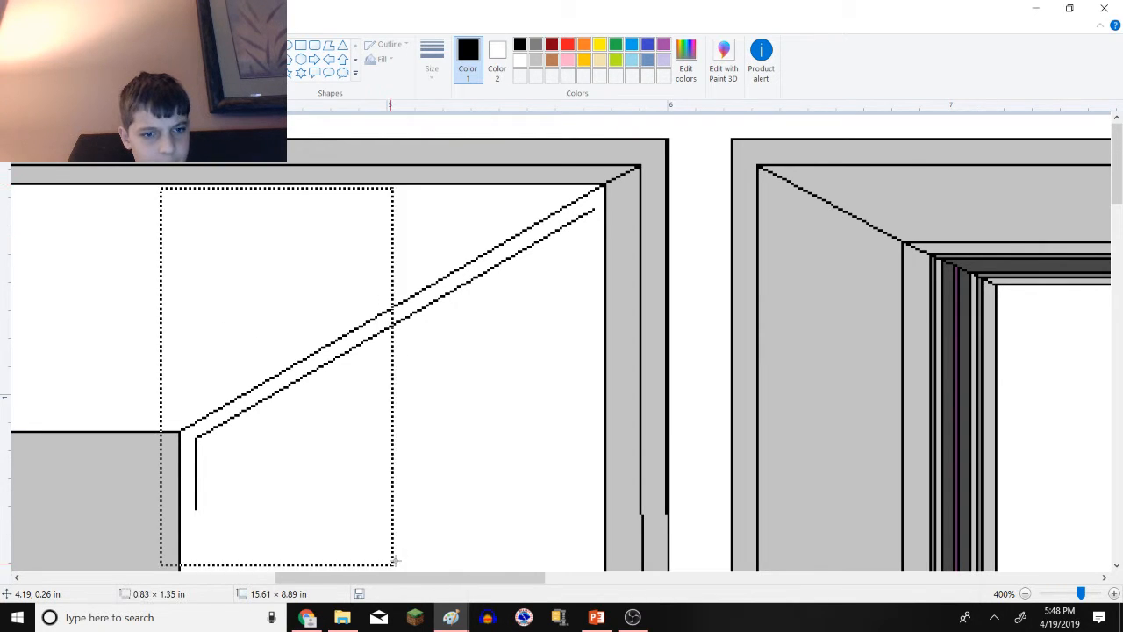
- Select the area around the corner lines and adjust it, returning the colour to black
left_click_drag(393, 563, 604, 535)
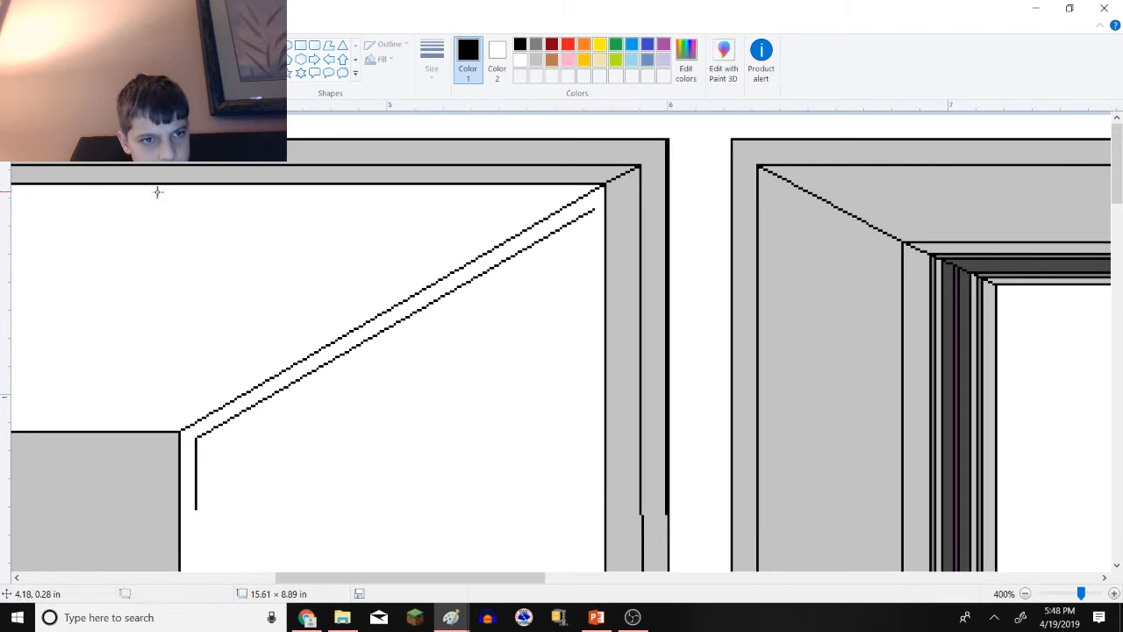
left_click_drag(149, 186, 611, 561)
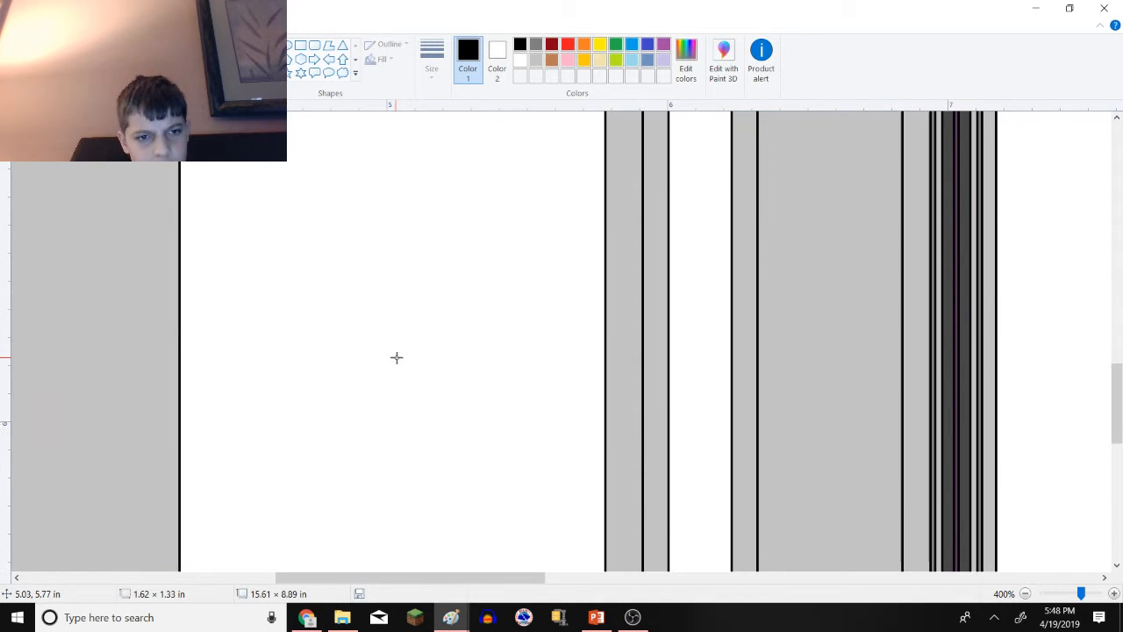
right_click(284, 214)
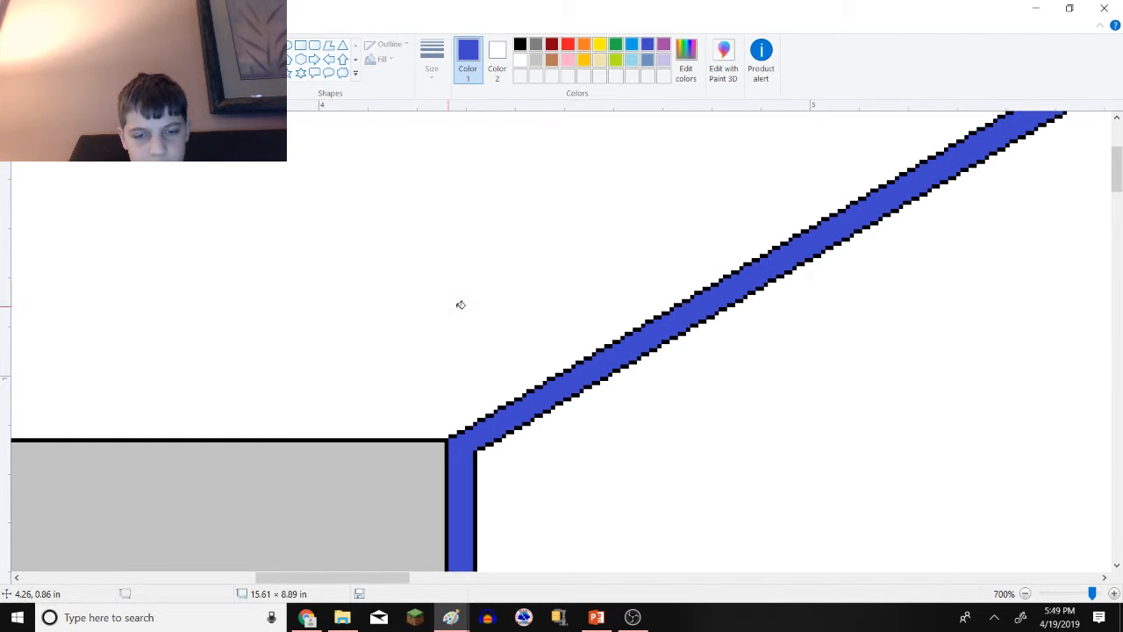
left_click(519, 44)
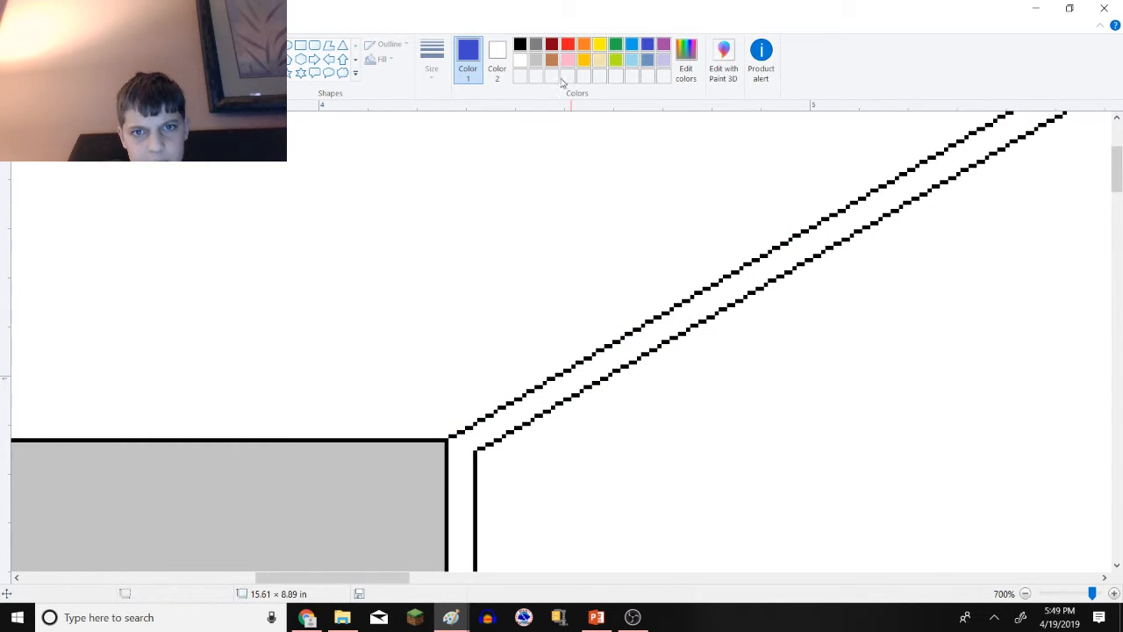
- Fill the angled strip along the open door's diagonal edge with red
left_click(568, 44)
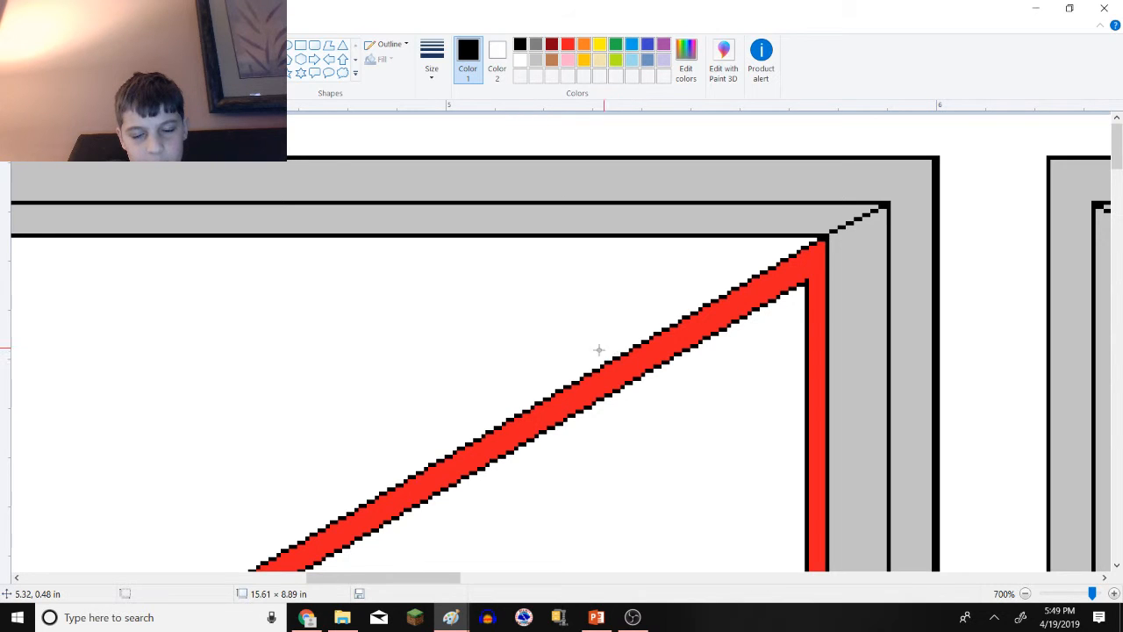
left_click(1025, 593)
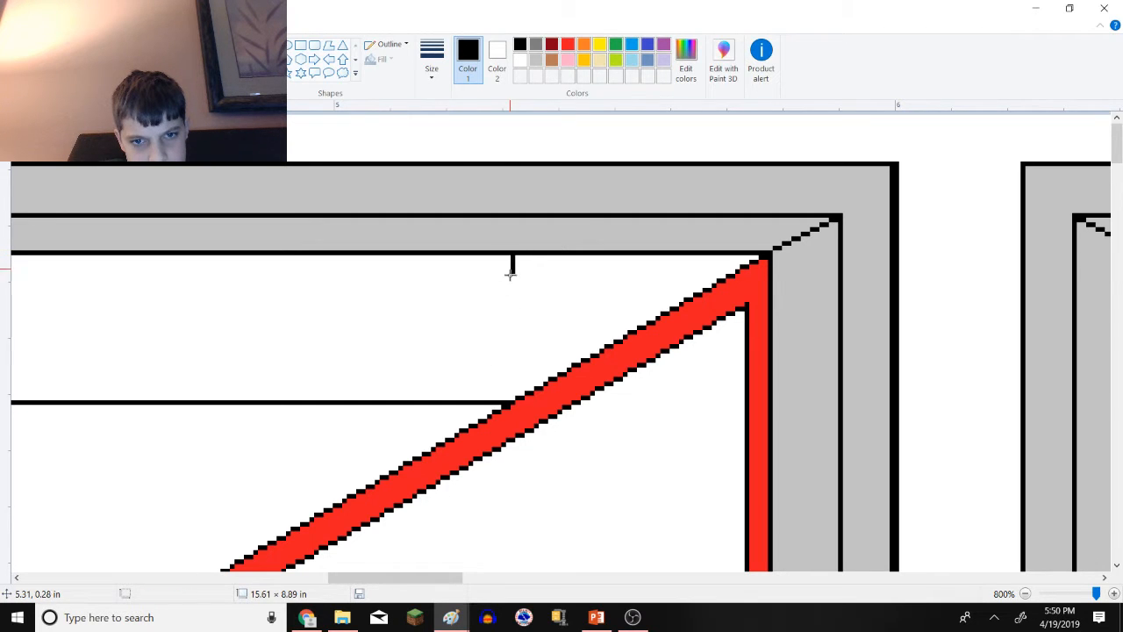
- Draw black vertical lines inside the cab down to the red strip and select the area around them
left_click_drag(513, 264, 512, 401)
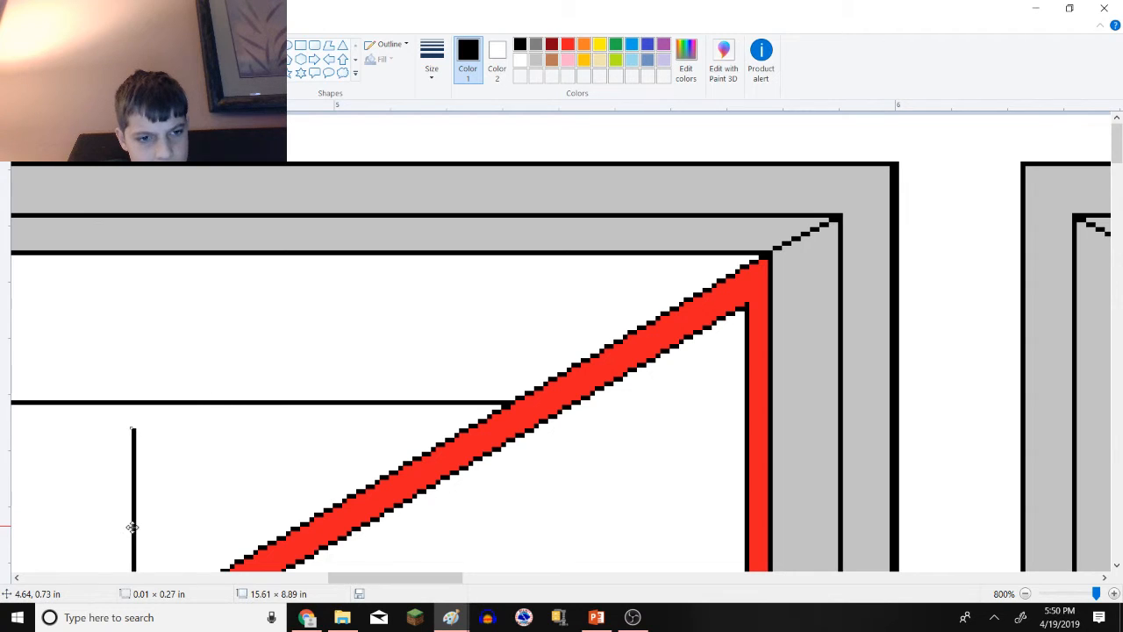
scroll("down", 3)
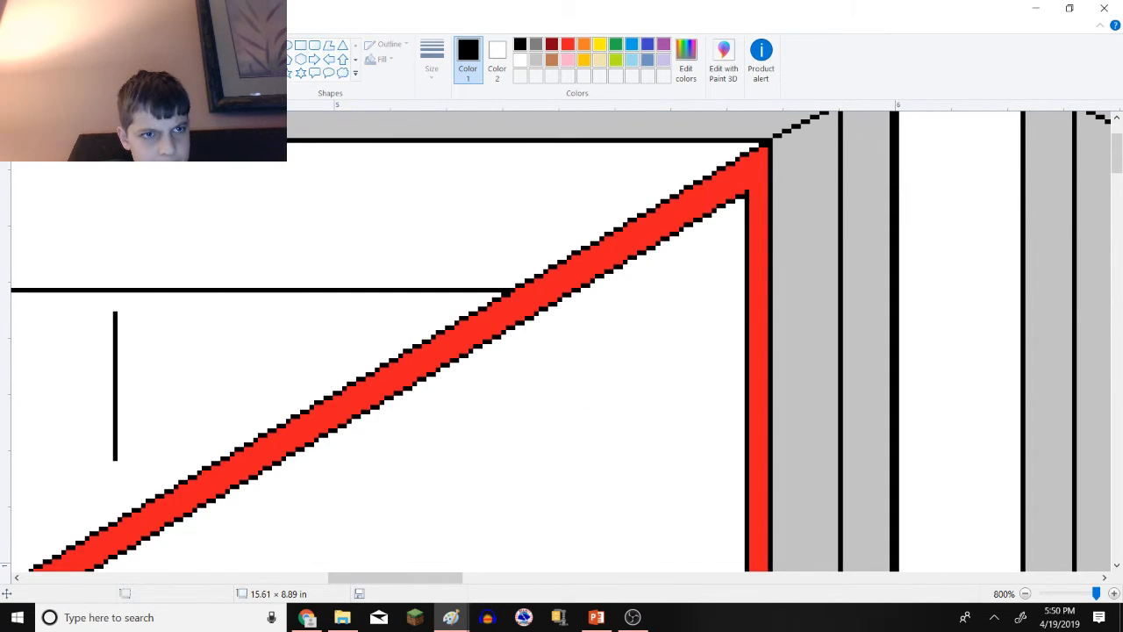
mouse_move(183, 374)
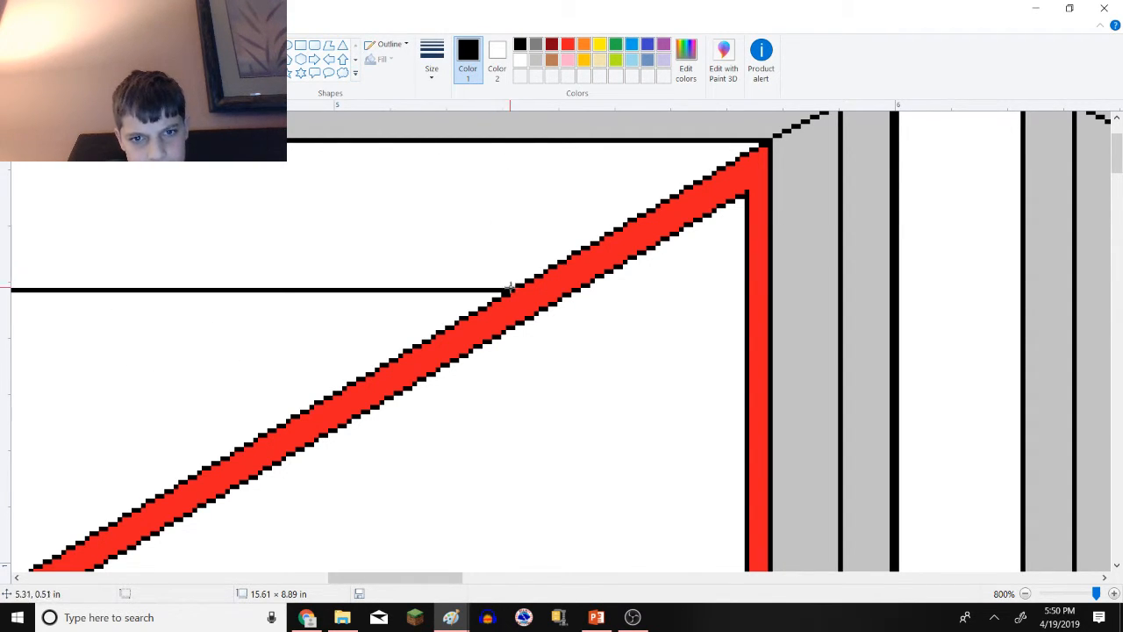
left_click_drag(516, 142, 516, 289)
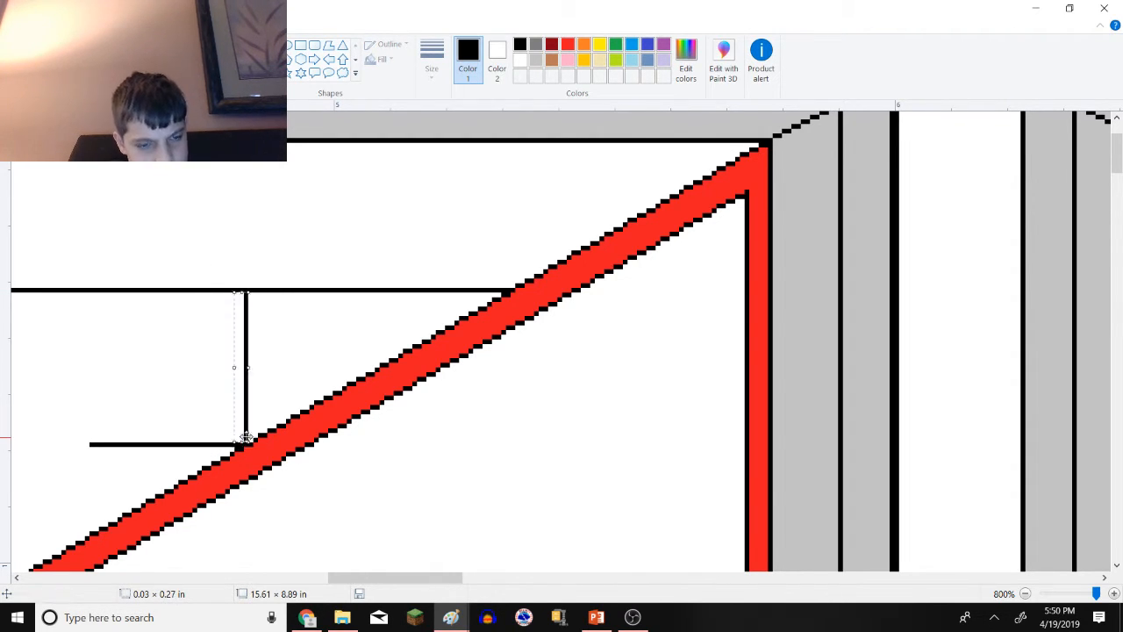
right_click(249, 439)
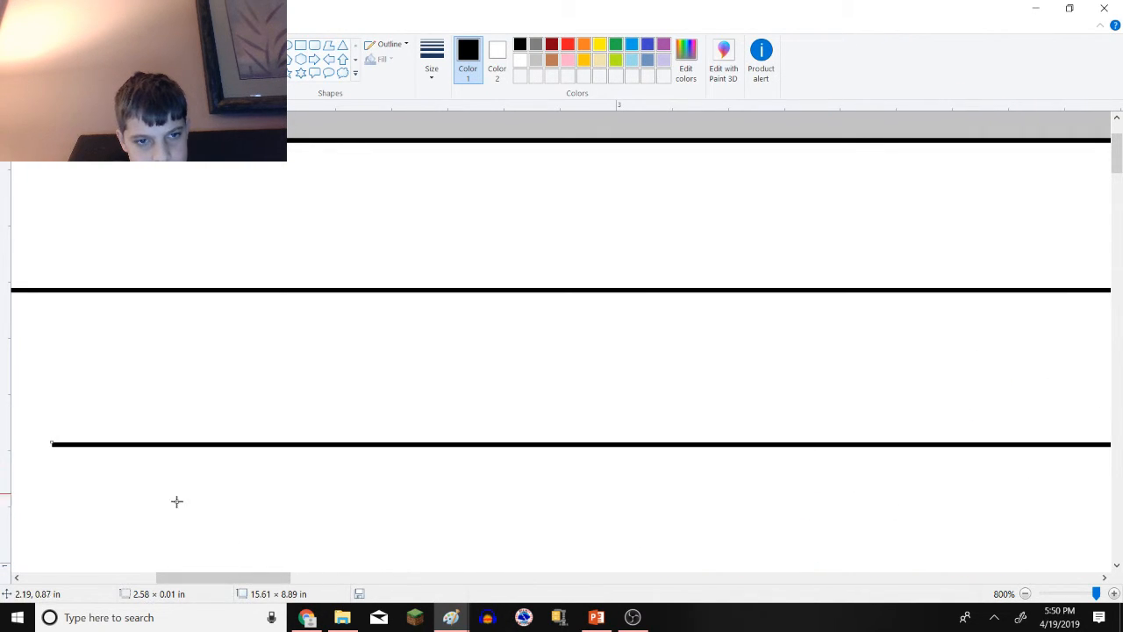
left_click_drag(14, 255, 562, 571)
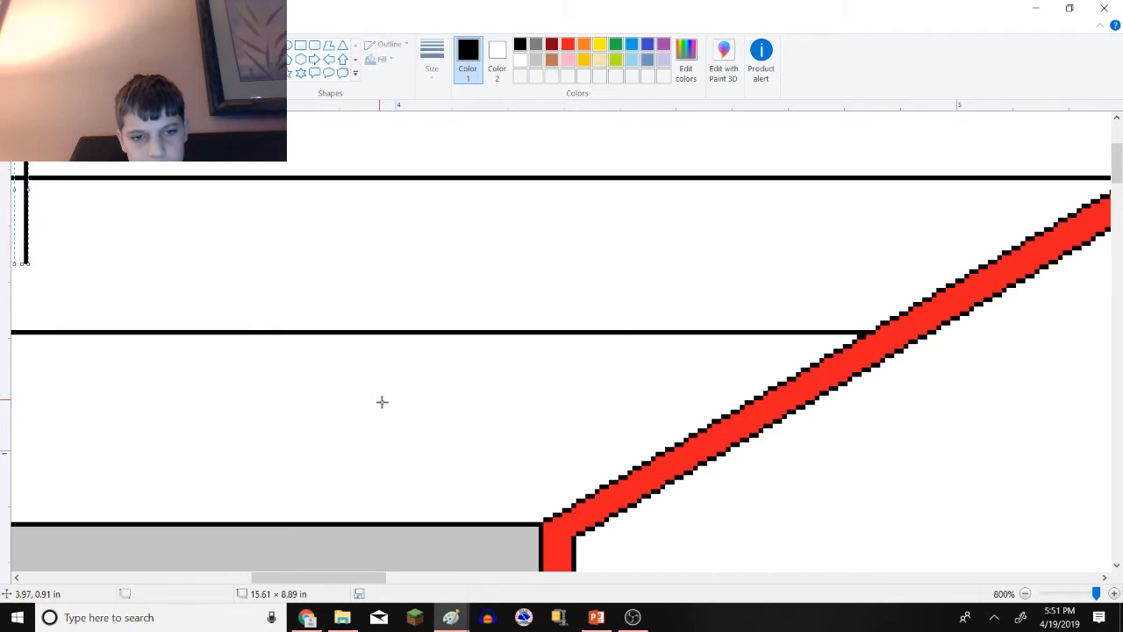
- Draw a vertical line to the red strip and a horizontal line leftward from it
left_click_drag(610, 337, 611, 478)
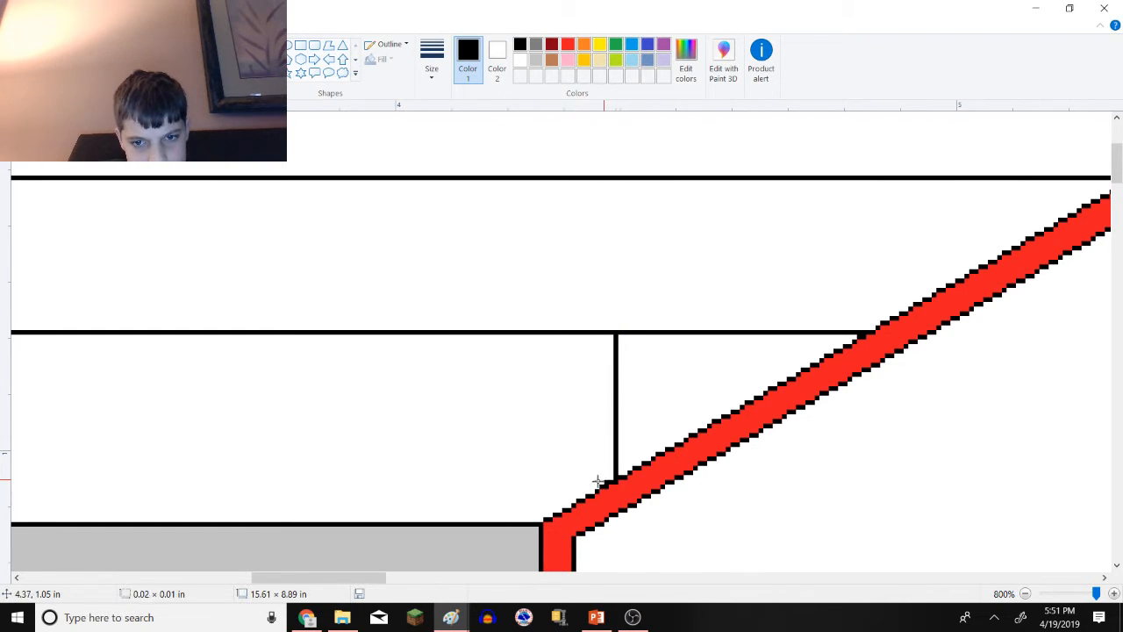
left_click_drag(612, 481, 305, 481)
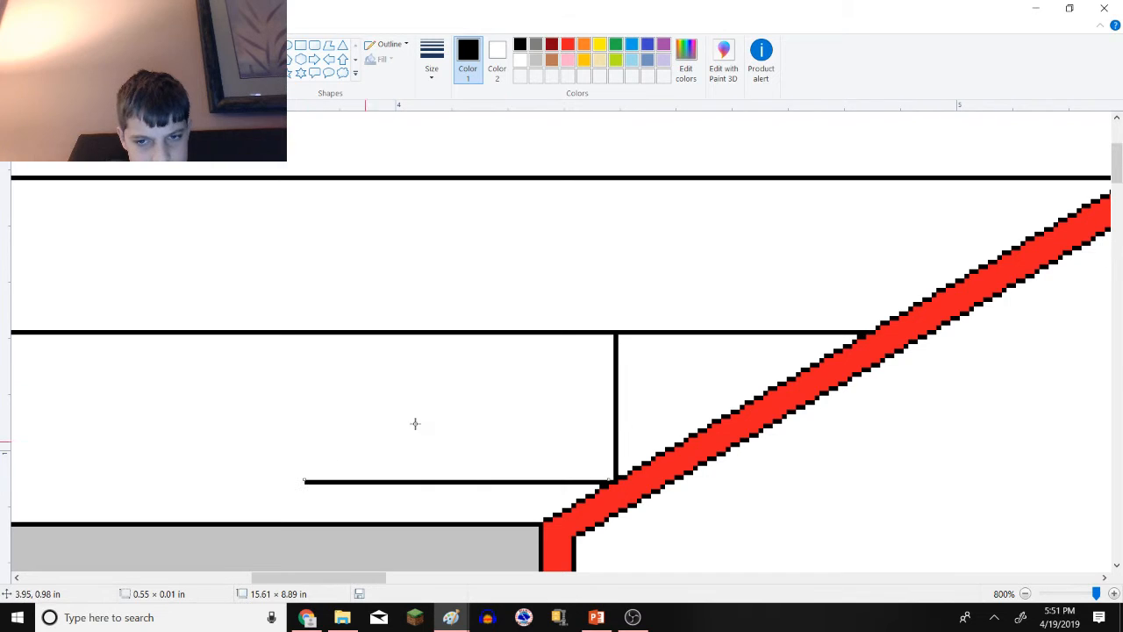
mouse_move(593, 341)
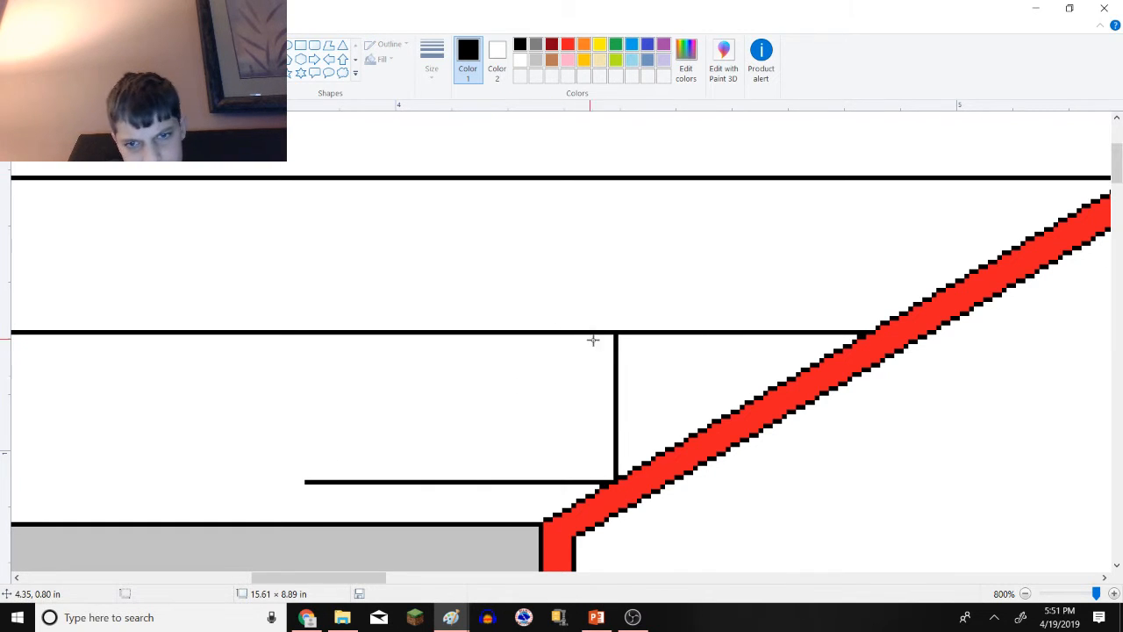
- Select the stray vertical line and delete it
left_click_drag(614, 337, 614, 472)
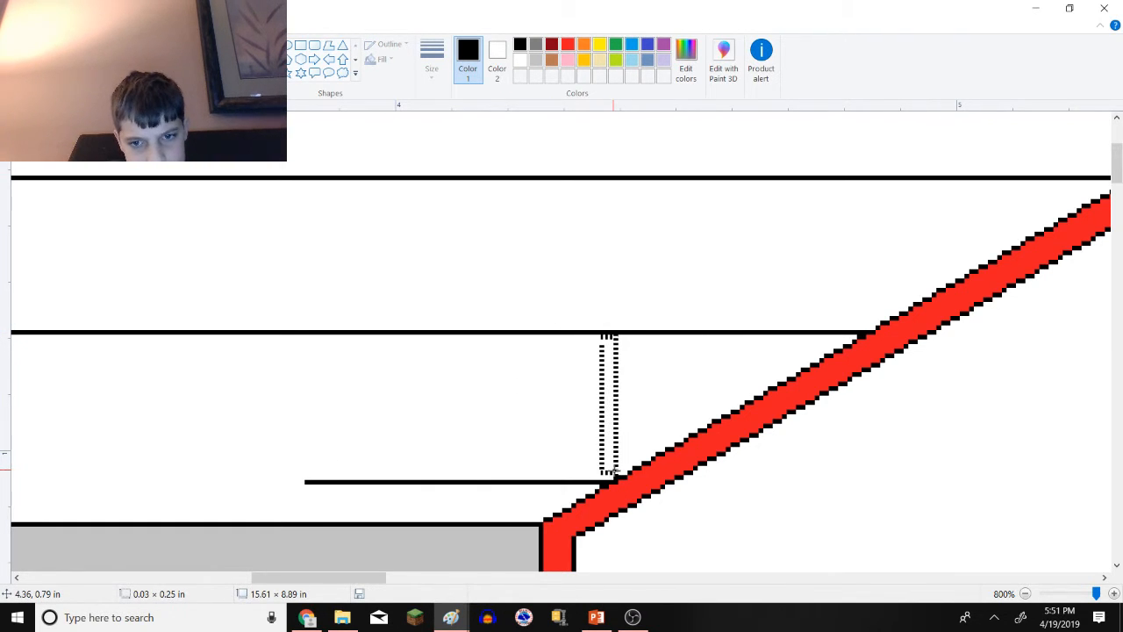
right_click(606, 404)
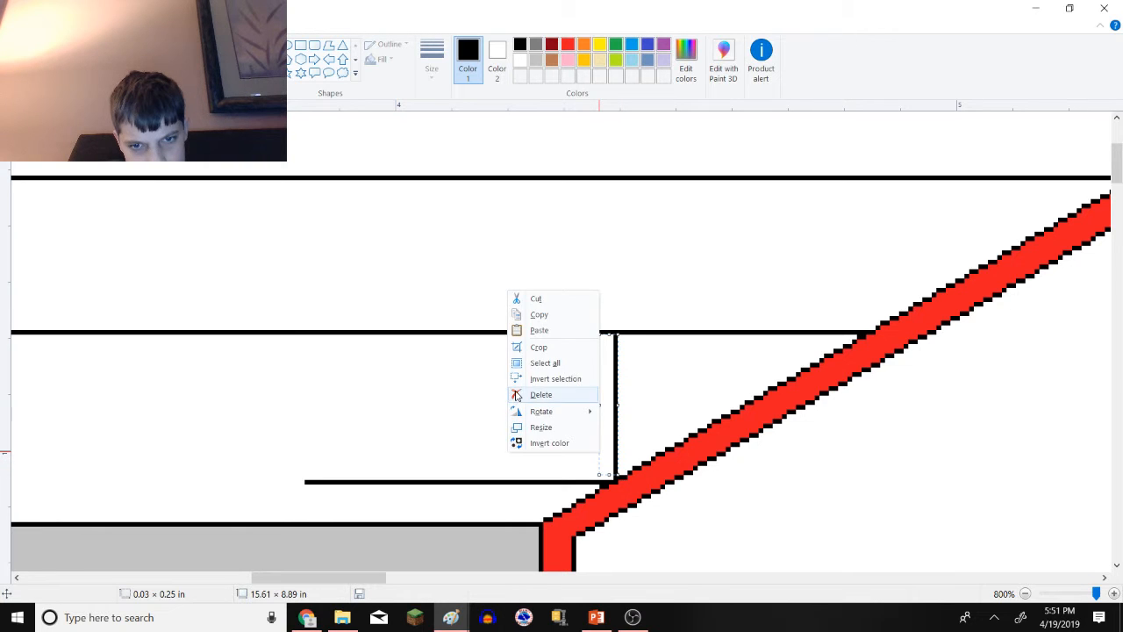
left_click(541, 393)
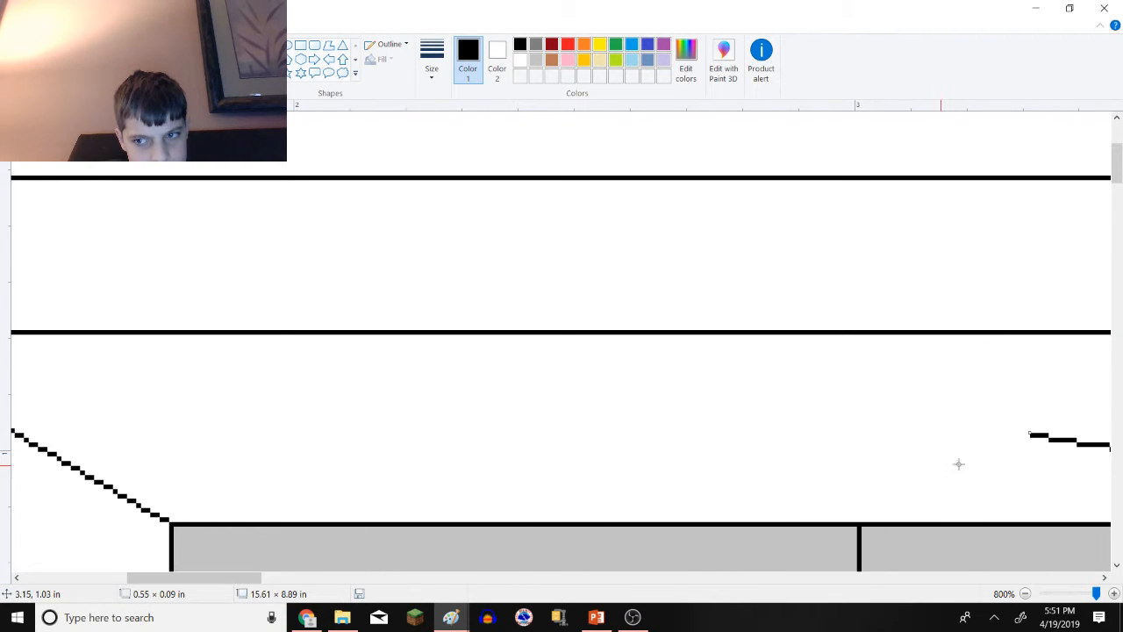
- Extend the horizontal line across the whole cab width
left_click_drag(91, 478, 1110, 477)
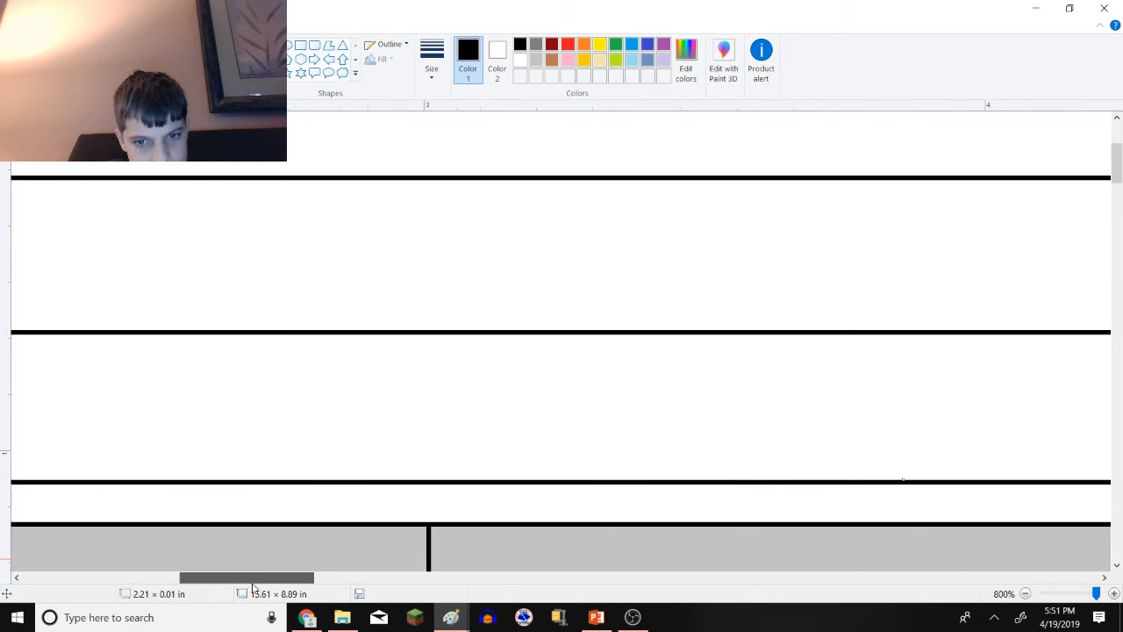
left_click_drag(583, 541, 1109, 210)
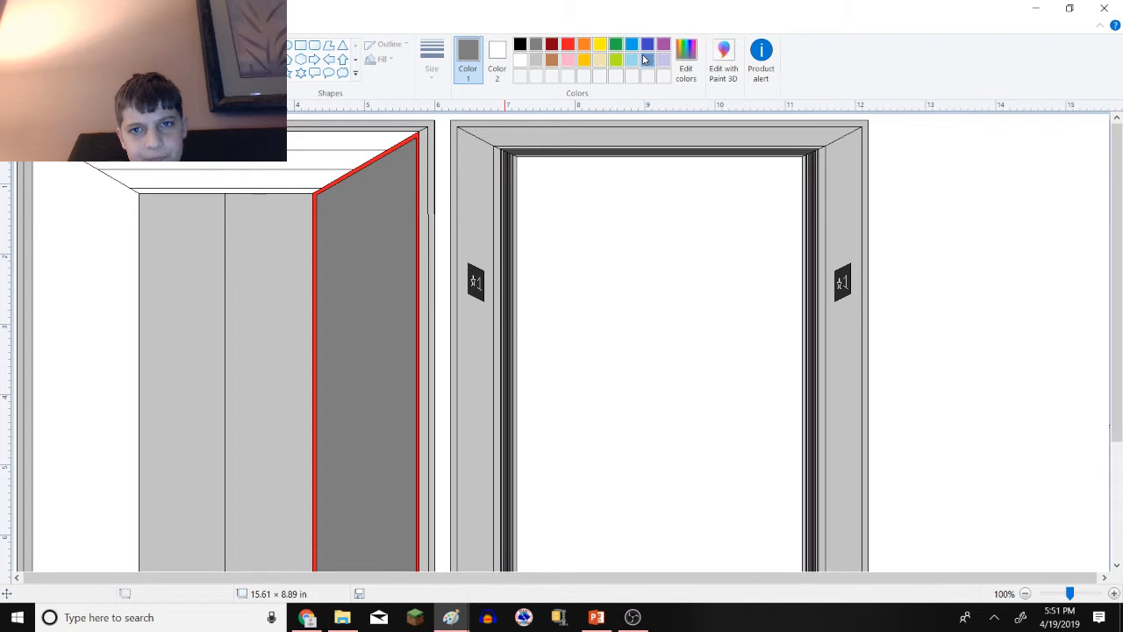
- Fill the cab's angled side wall, trying colours until it is pink with a dark blue outline
left_click(376, 306)
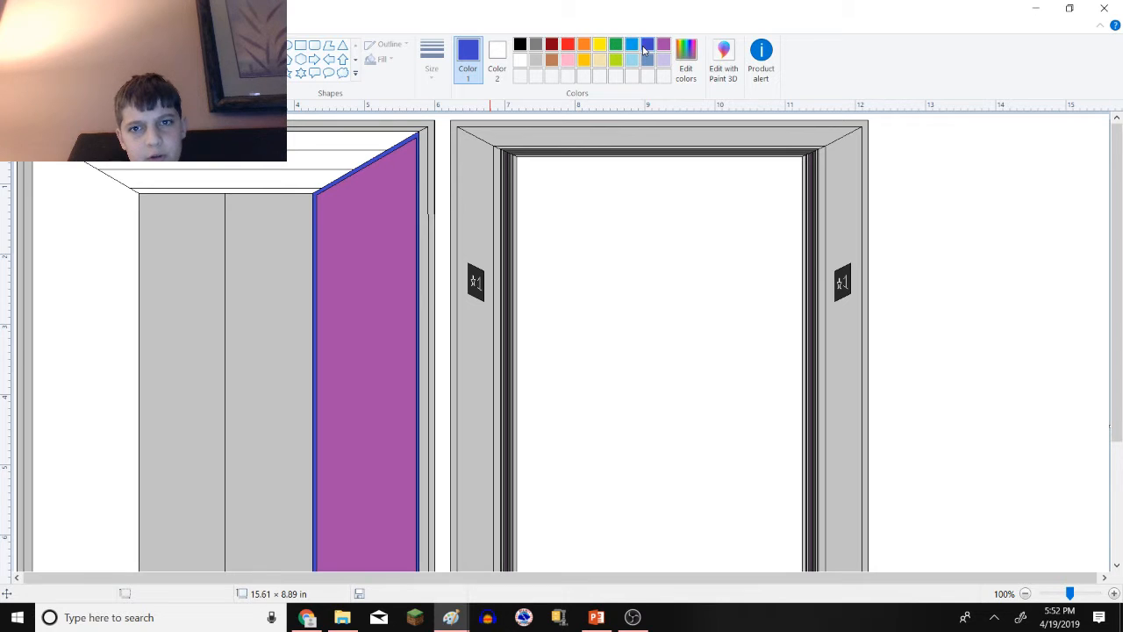
left_click(631, 43)
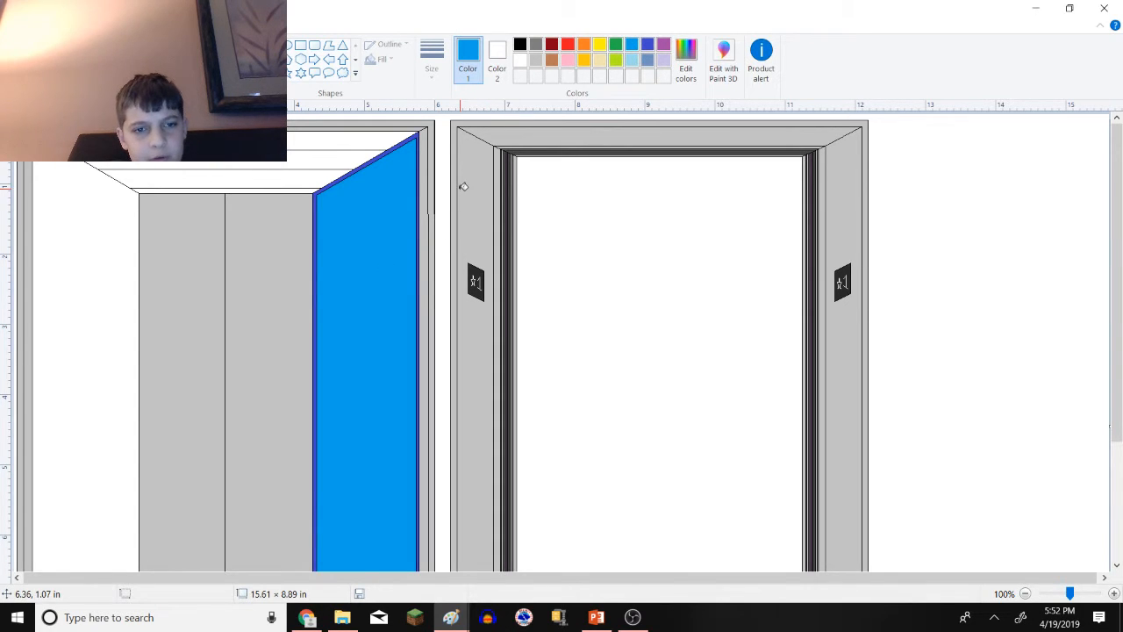
left_click(569, 43)
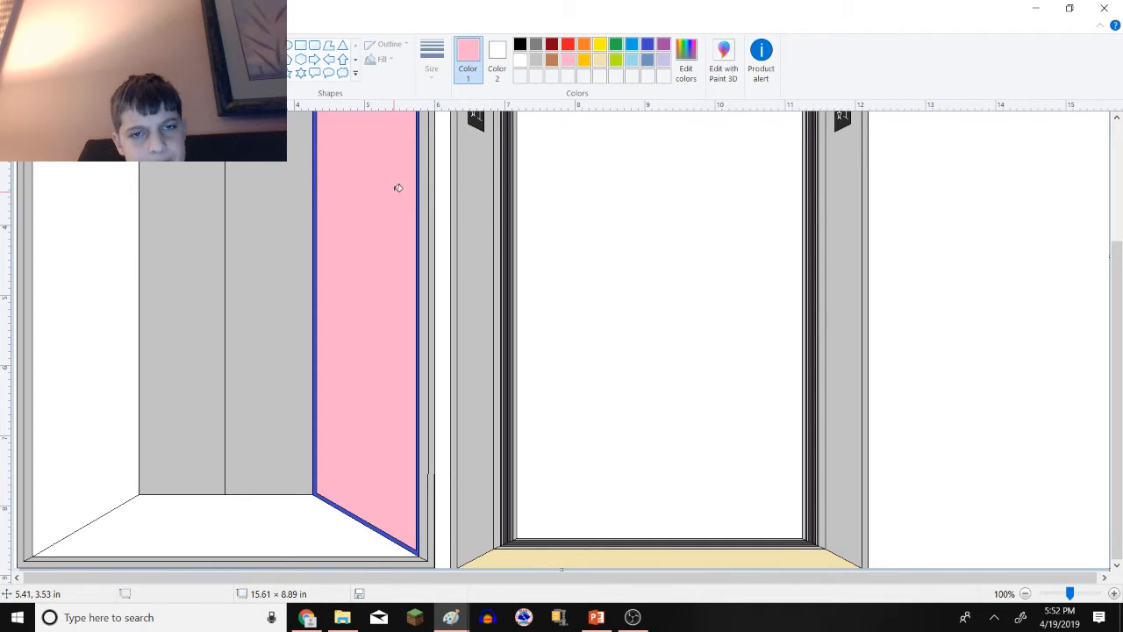
mouse_move(401, 169)
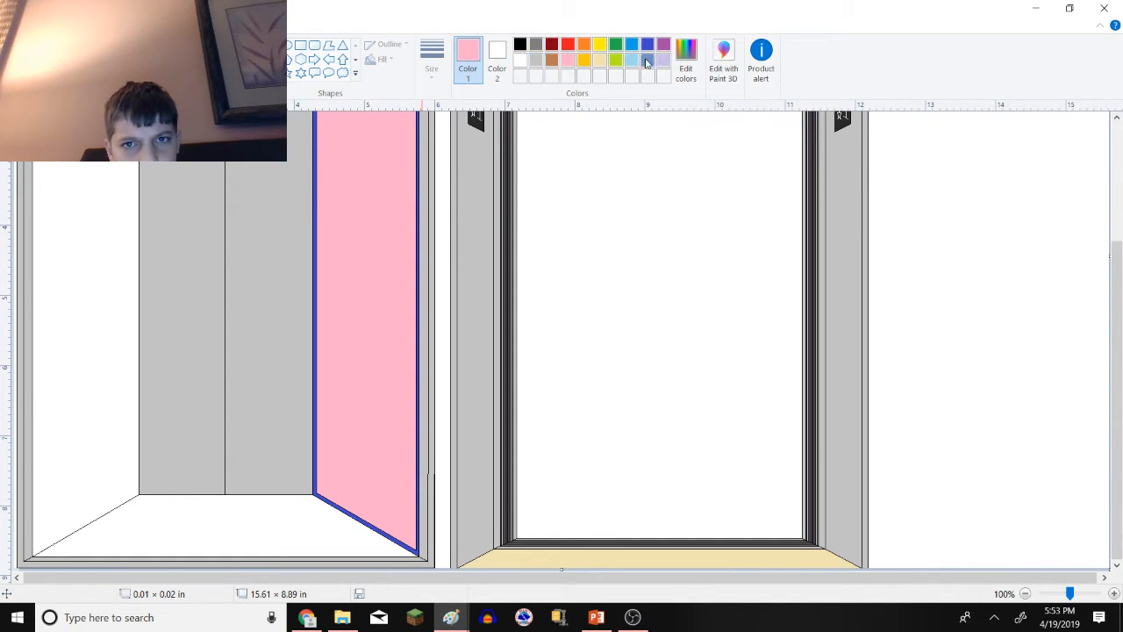
mouse_move(616, 60)
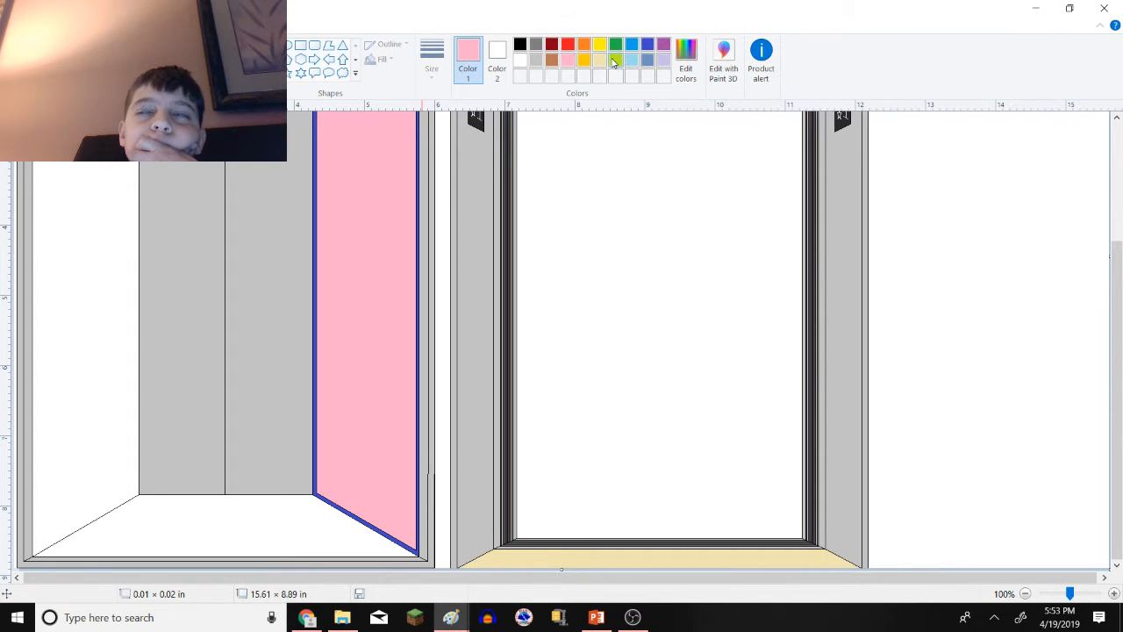
mouse_move(614, 60)
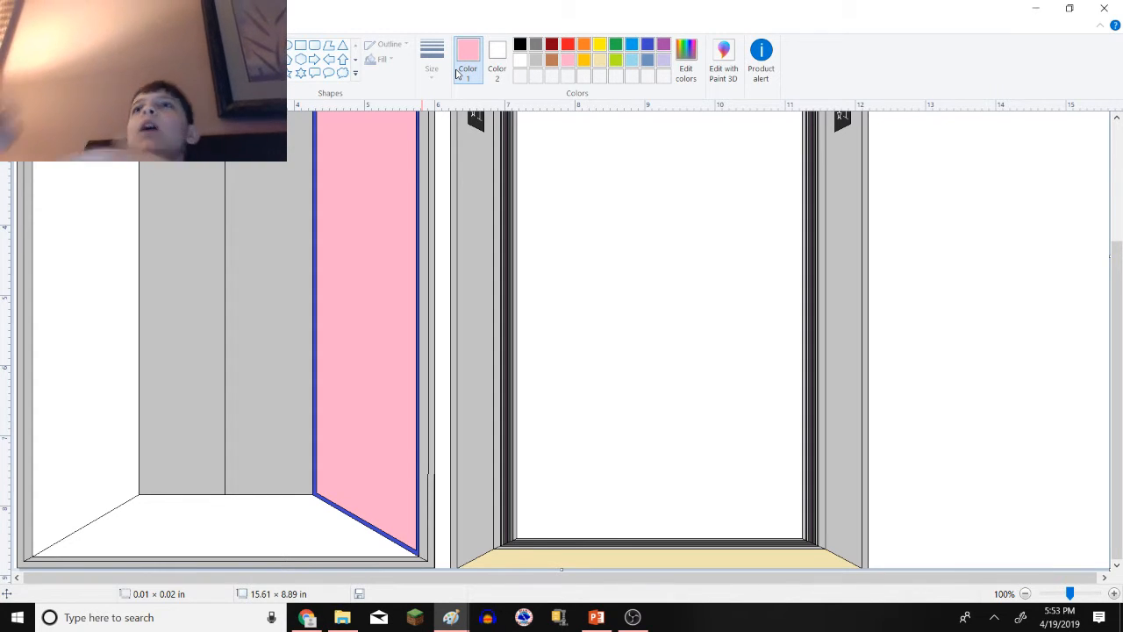
mouse_move(467, 61)
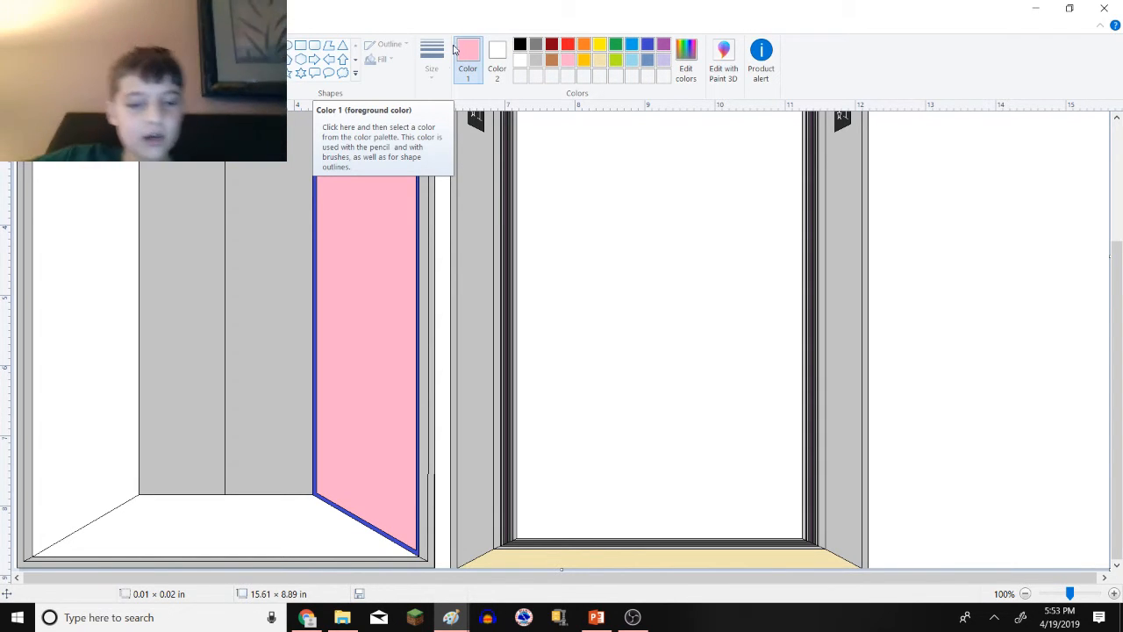
- On the YouTube Studio upload page choose the third frame as thumbnail and review the notifications panel
left_click(307, 618)
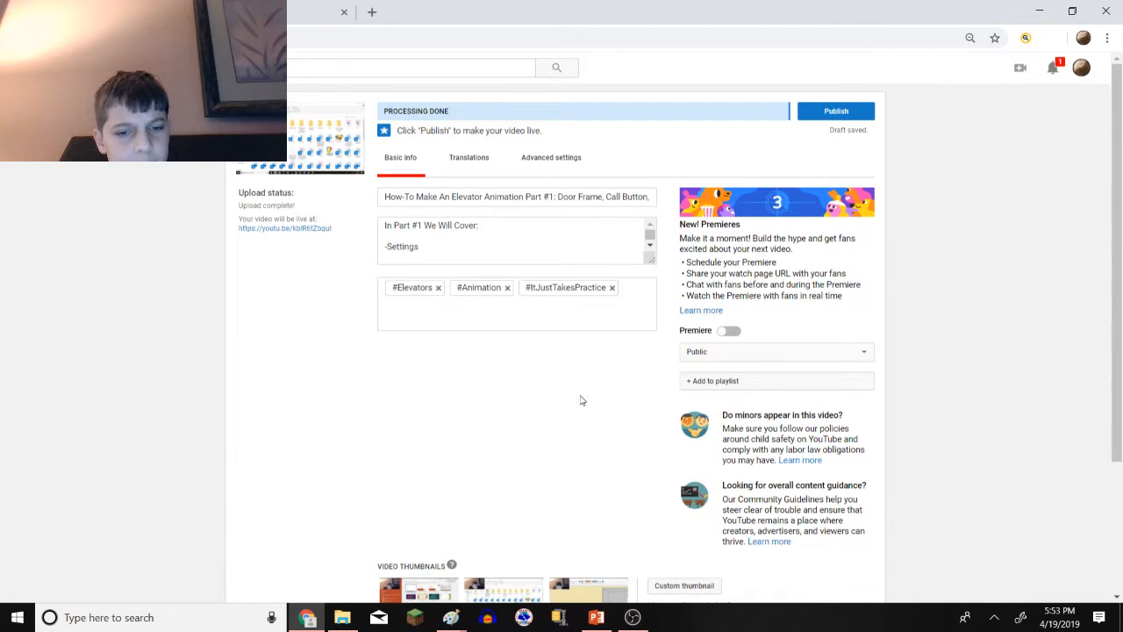
scroll("down", 3)
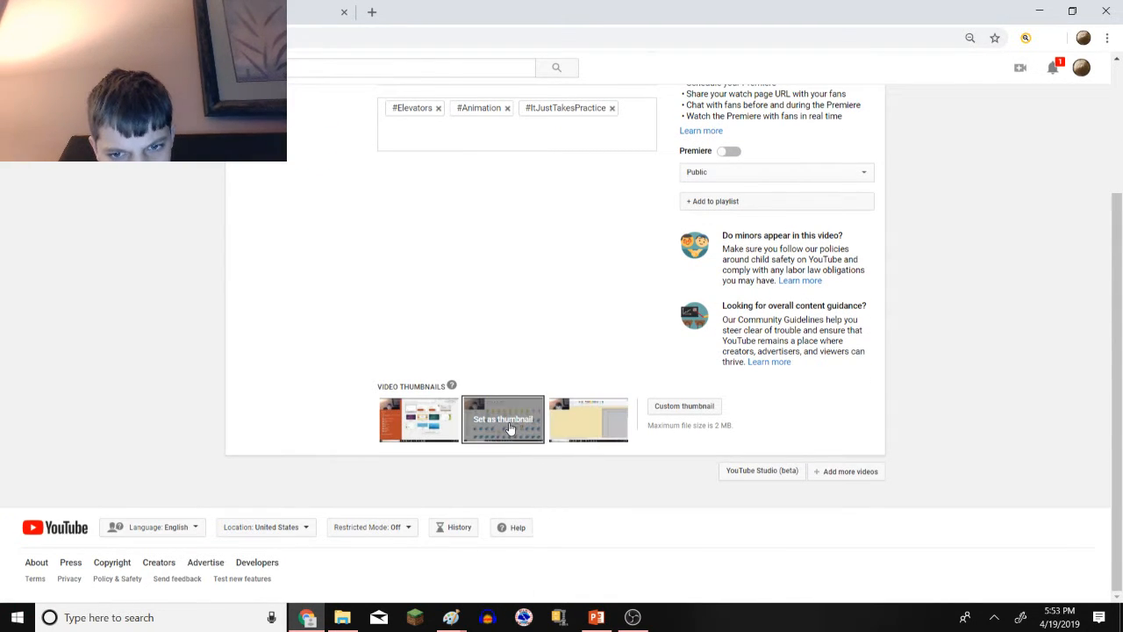
left_click(588, 419)
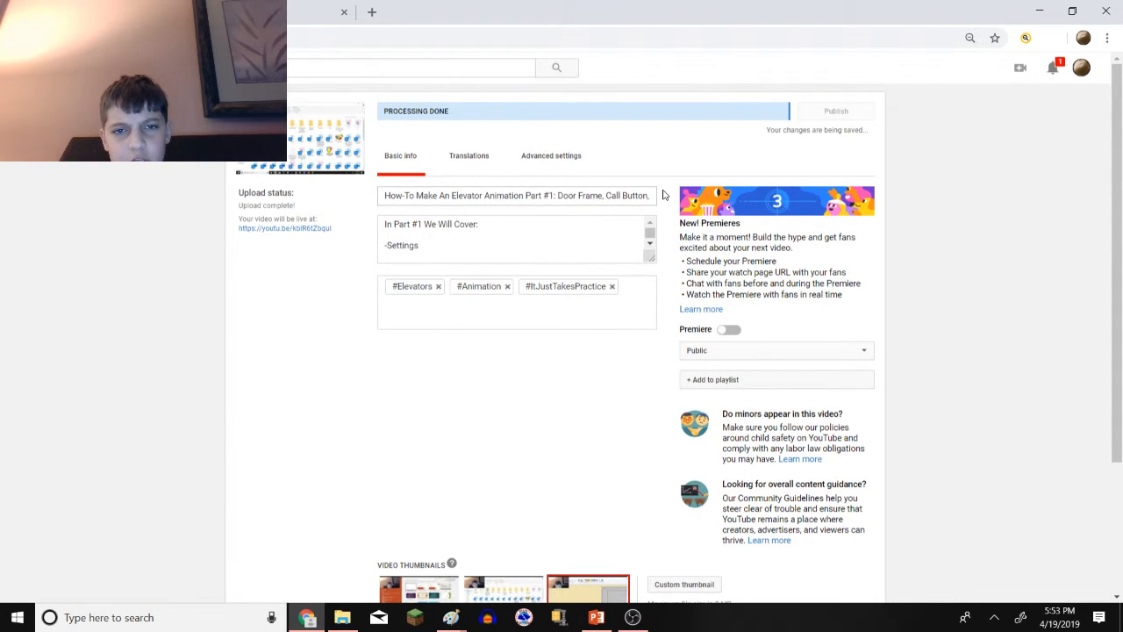
left_click(1053, 67)
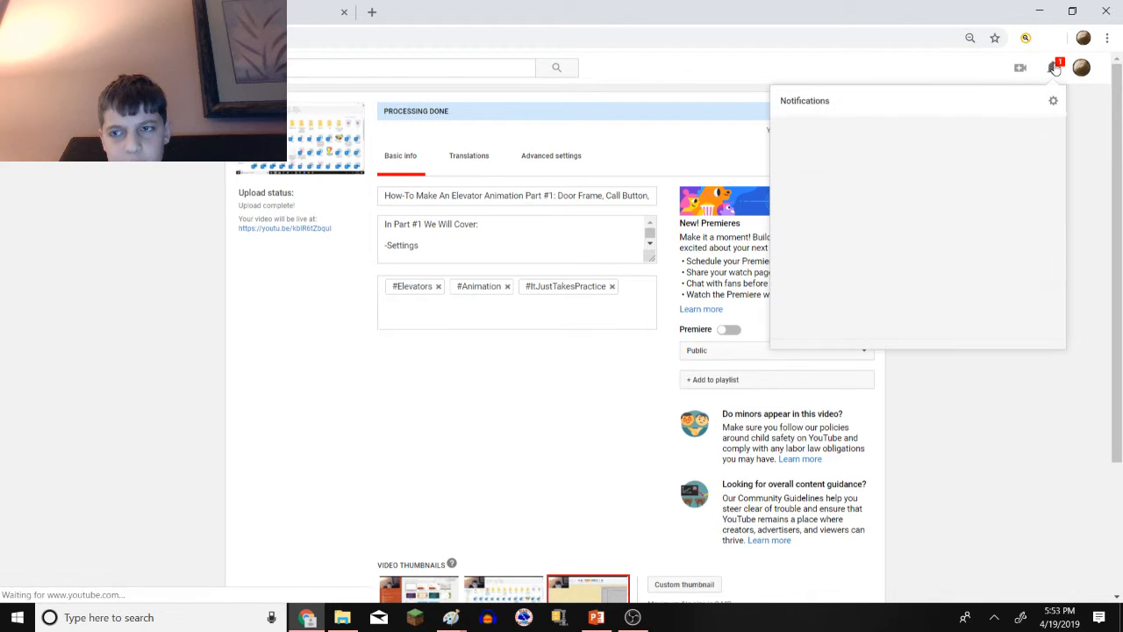
left_click(1053, 67)
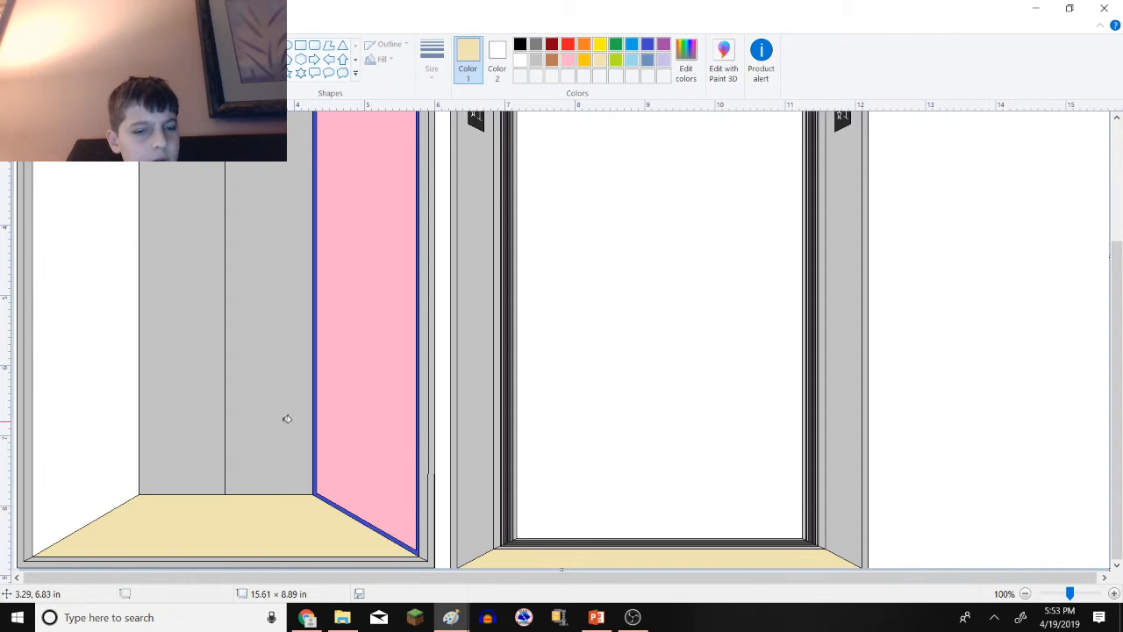
mouse_move(351, 407)
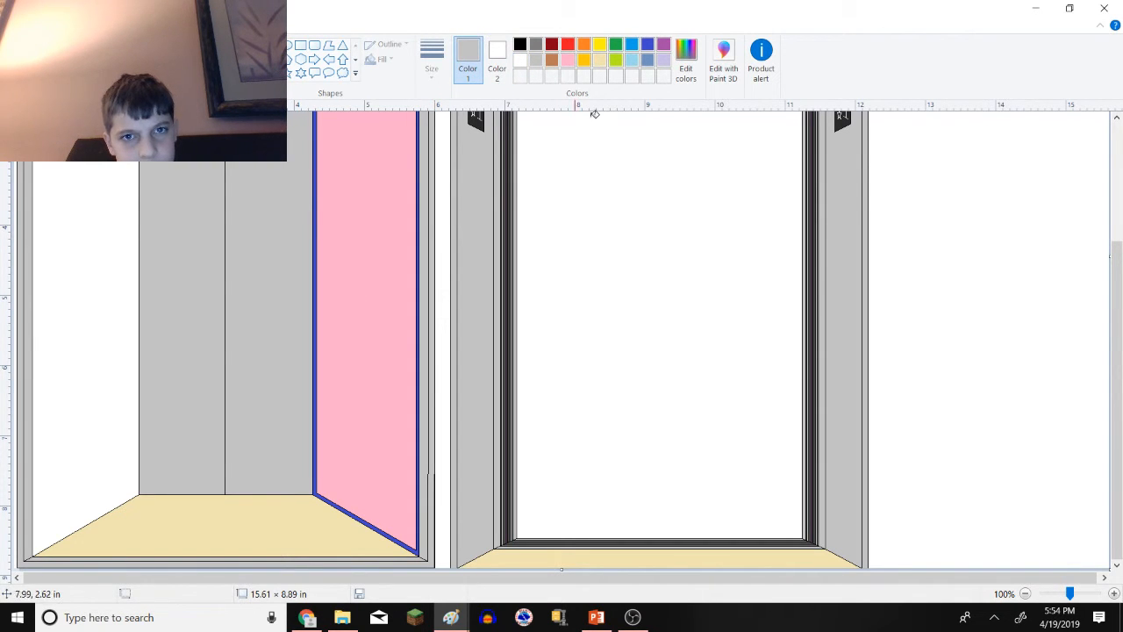
- Mix a light gray (about 208,208,208) in Edit colors and add it as a custom colour for the cab floor
left_click(684, 62)
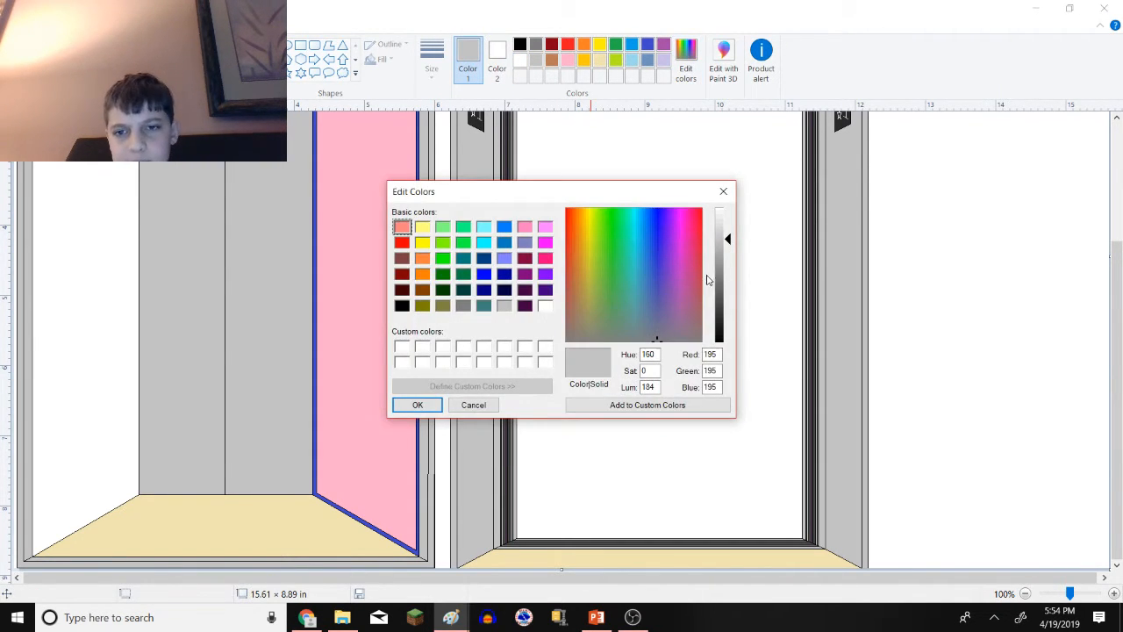
left_click(648, 404)
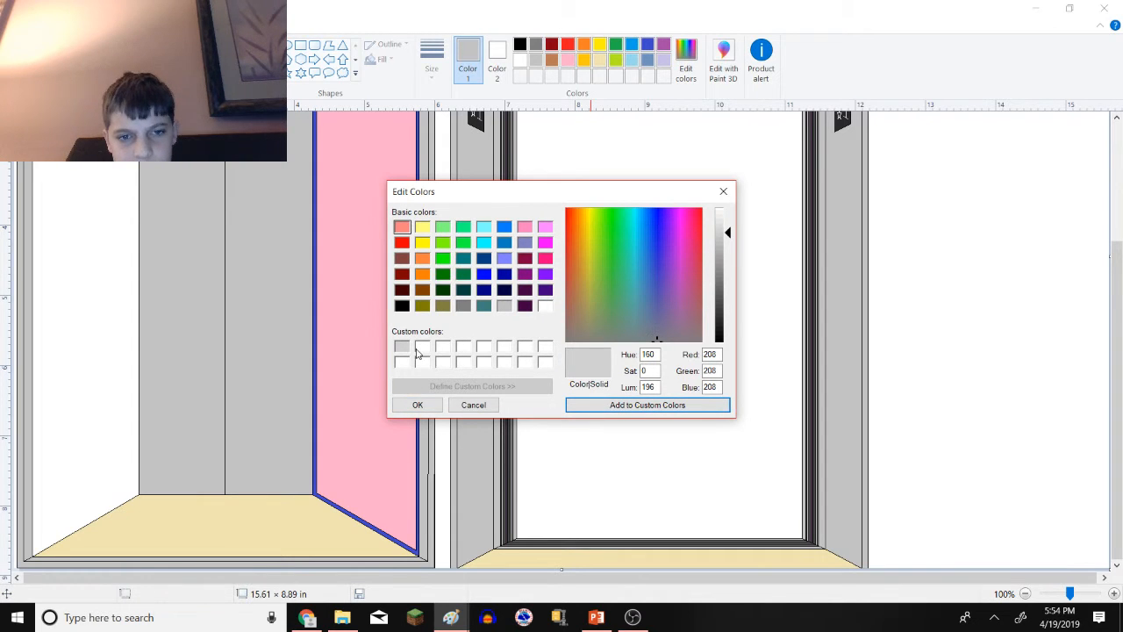
left_click(474, 404)
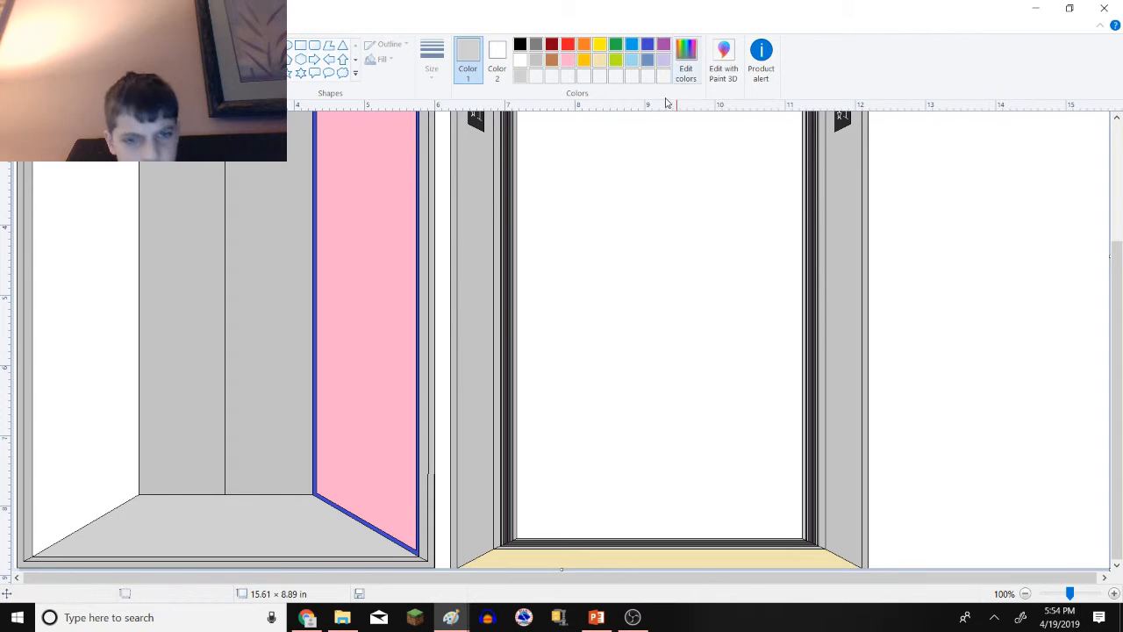
left_click(684, 61)
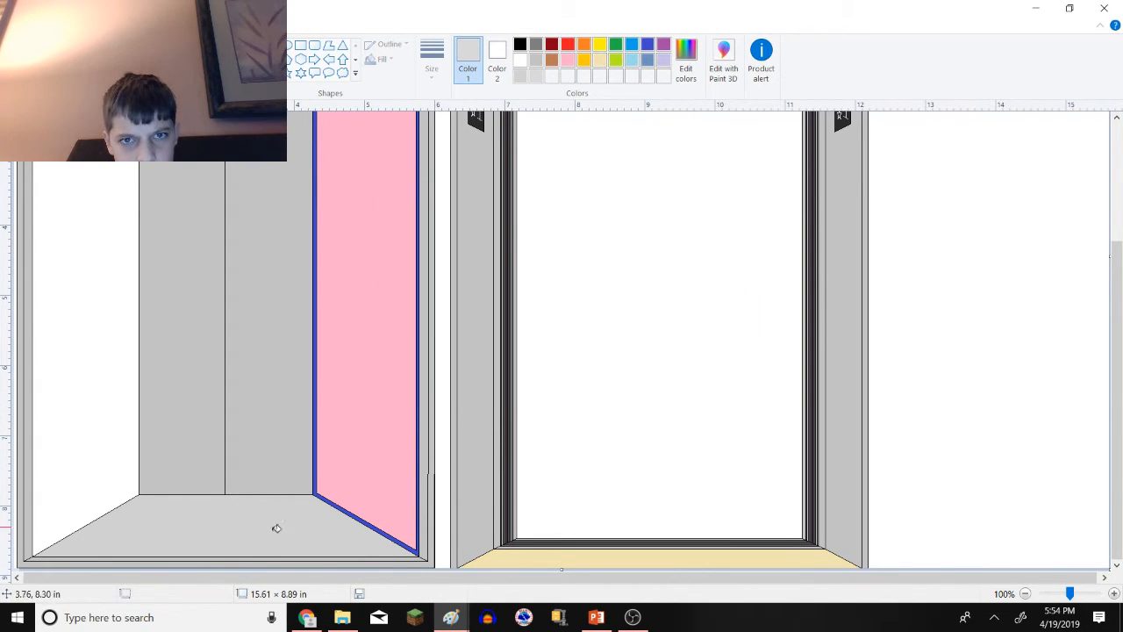
mouse_move(298, 524)
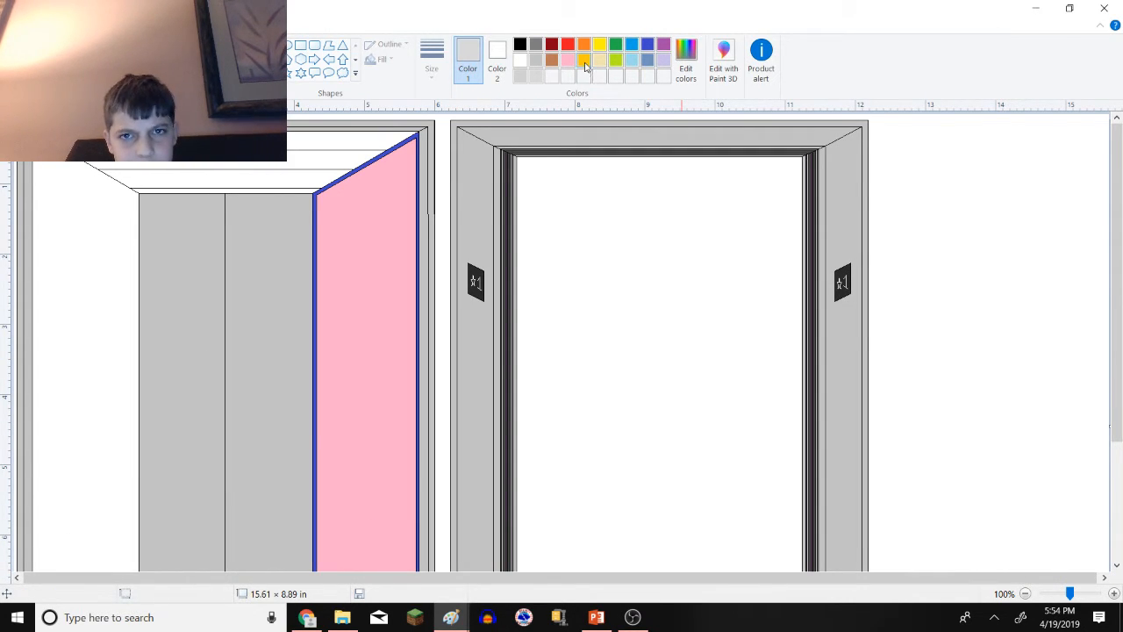
left_click(582, 60)
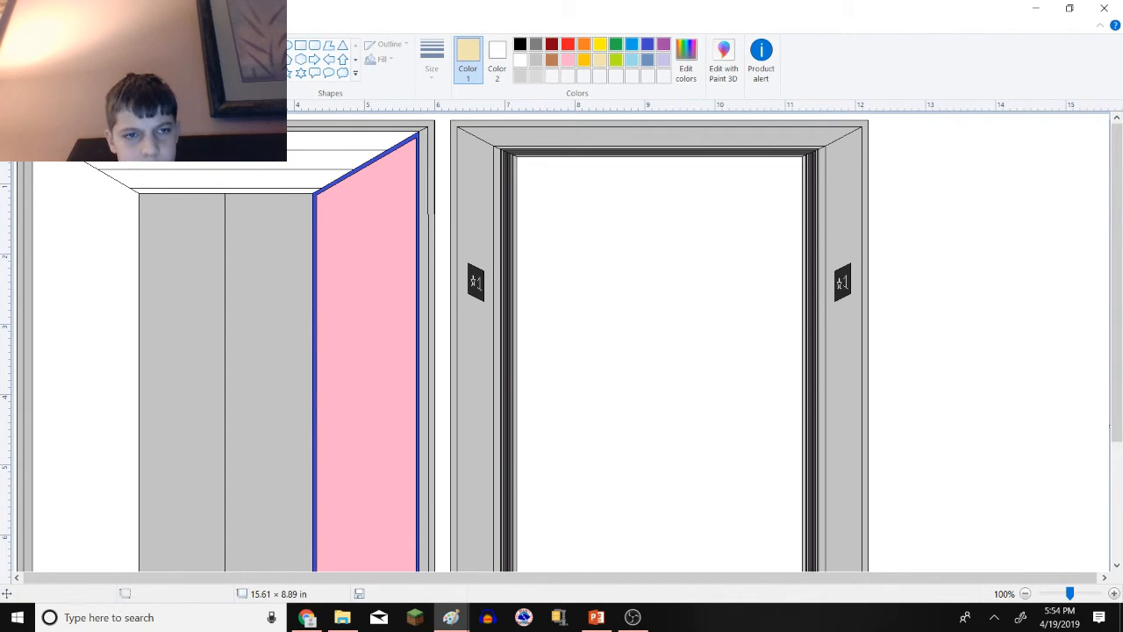
mouse_move(239, 189)
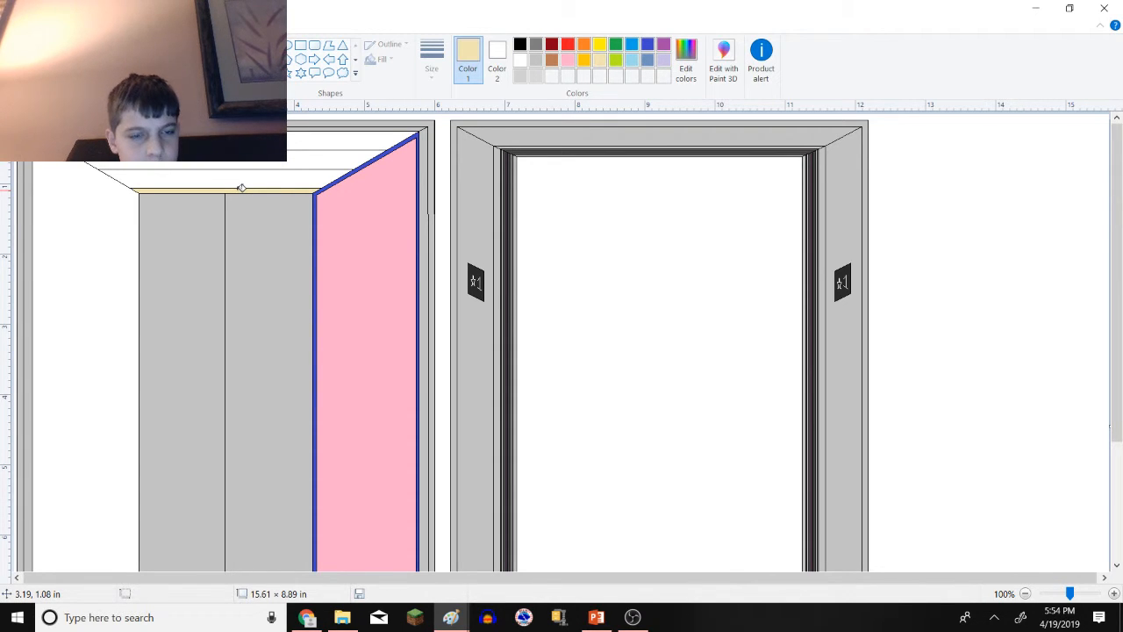
mouse_move(404, 92)
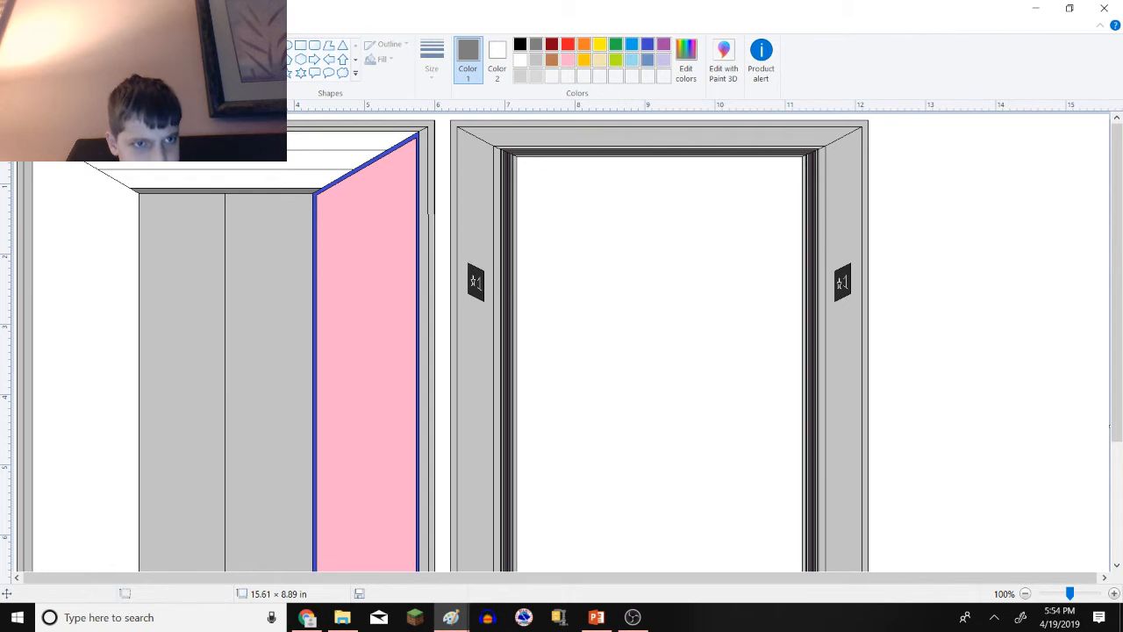
mouse_move(429, 120)
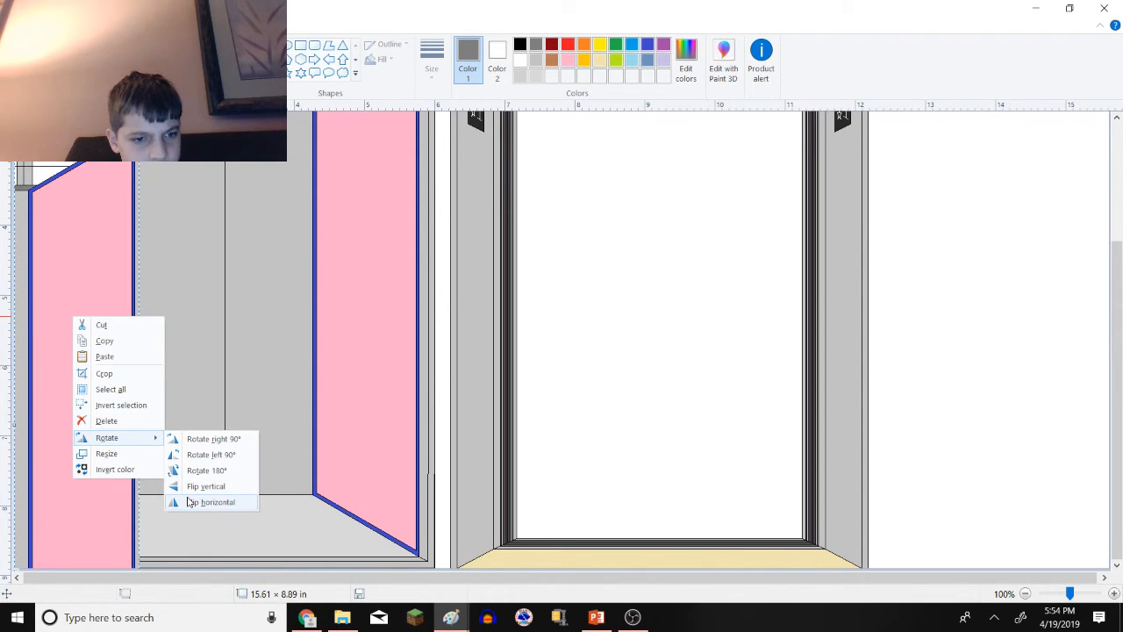
left_click(211, 502)
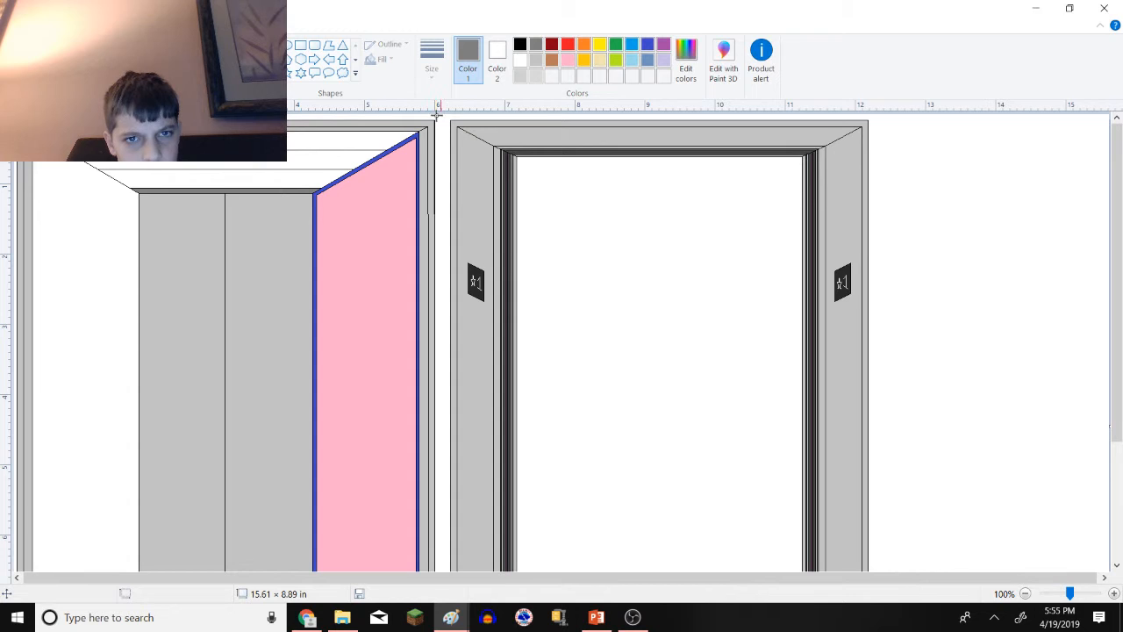
- Bring up the copy and flip options for the right pink wall to mirror it to the left side
scroll("down", 3)
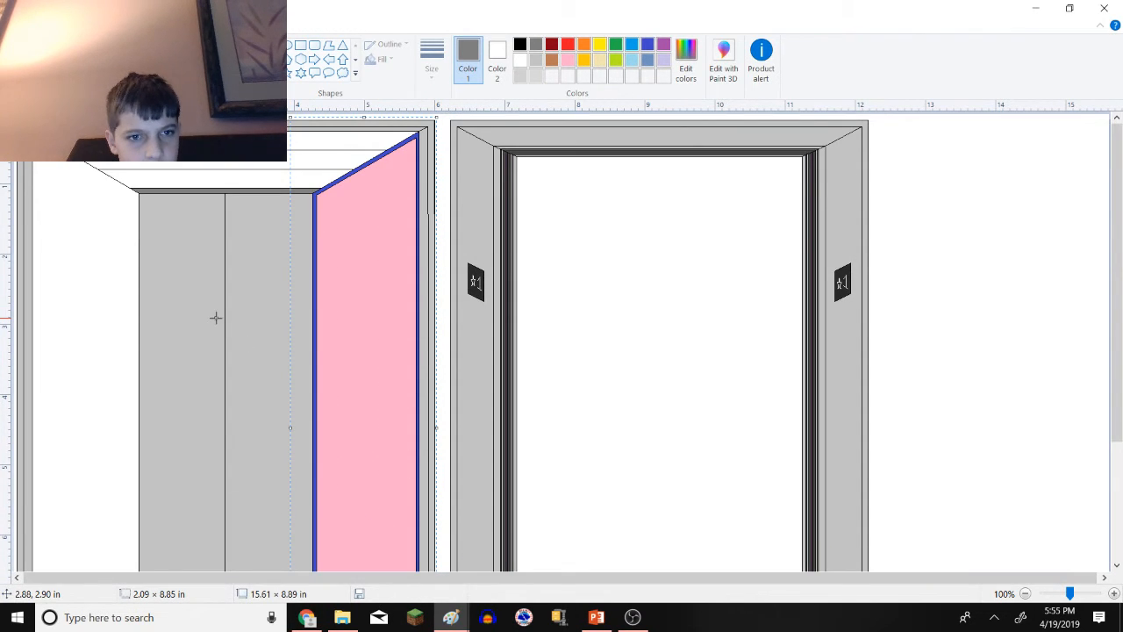
right_click(214, 318)
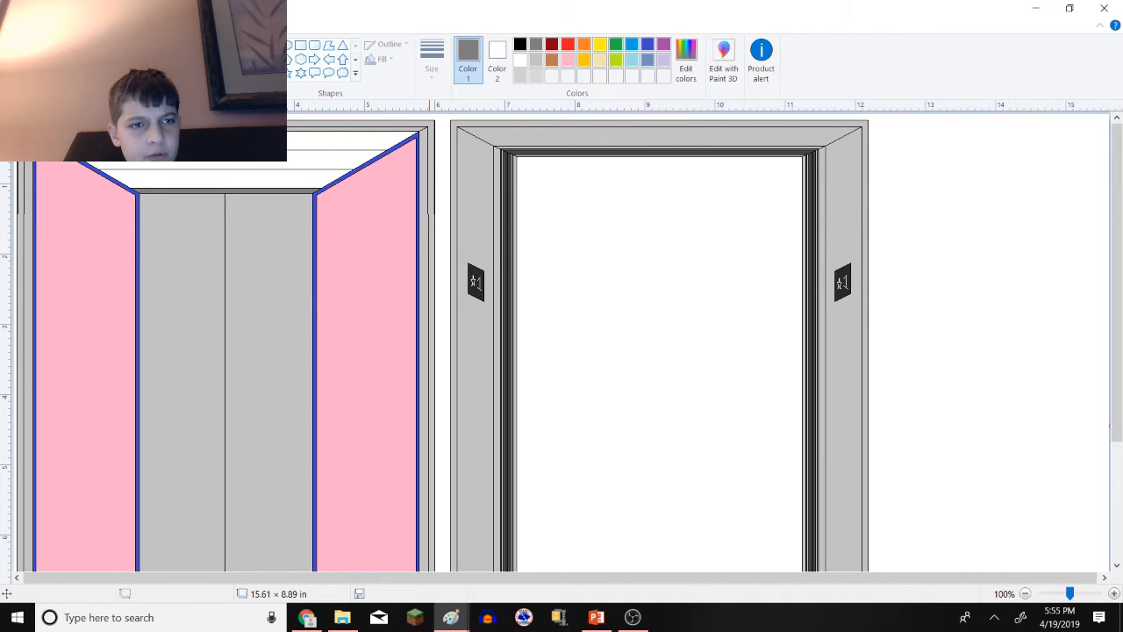
mouse_move(506, 149)
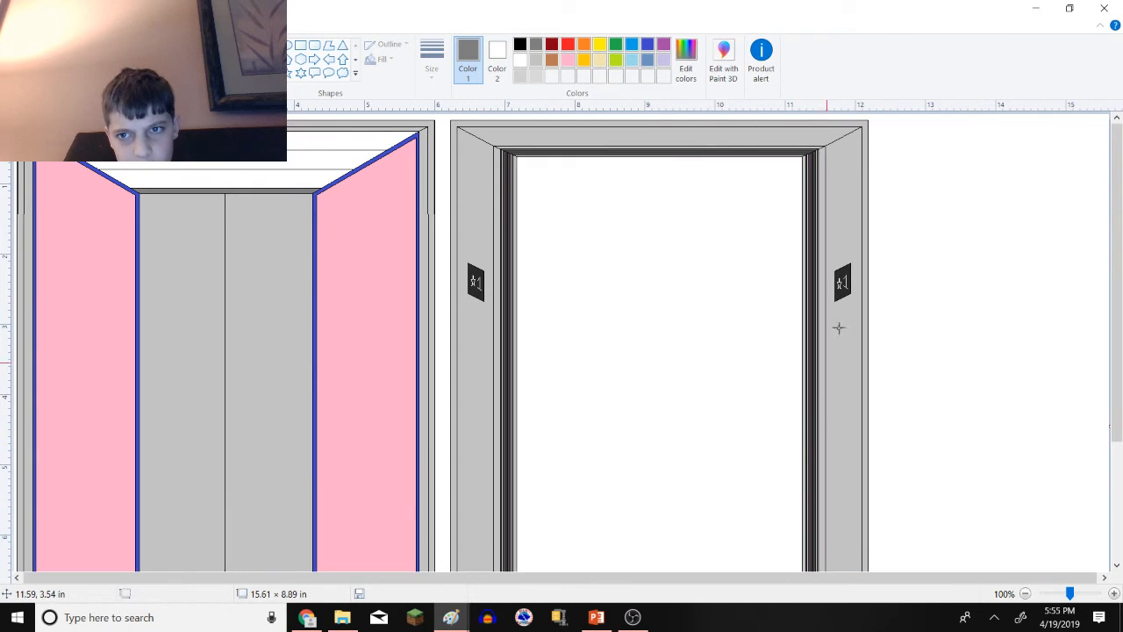
- Scroll the canvas to view the cab's wall and door-frame edges
scroll("down", 3)
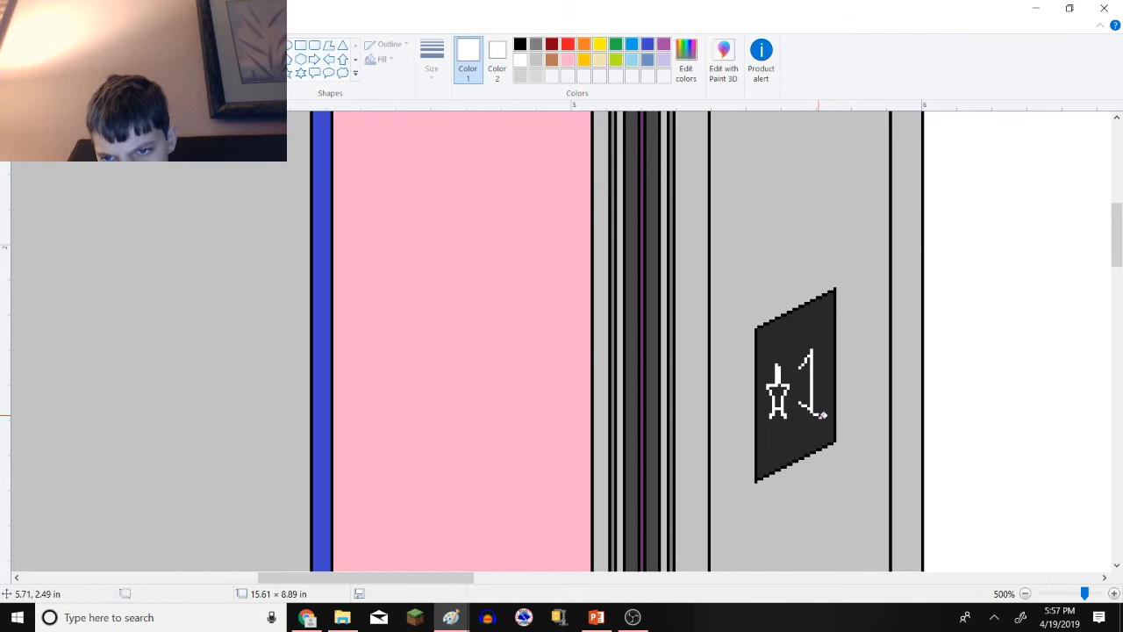
mouse_move(518, 342)
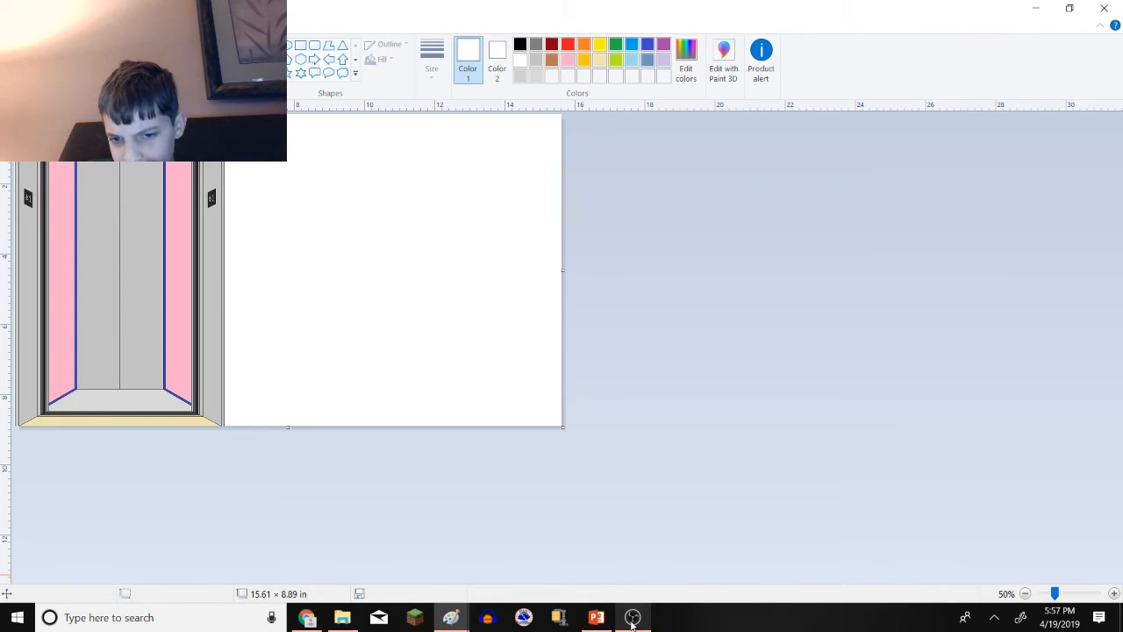
- Switch to the full elevator scene with the pink-walled cab beside the call buttons
left_click(631, 617)
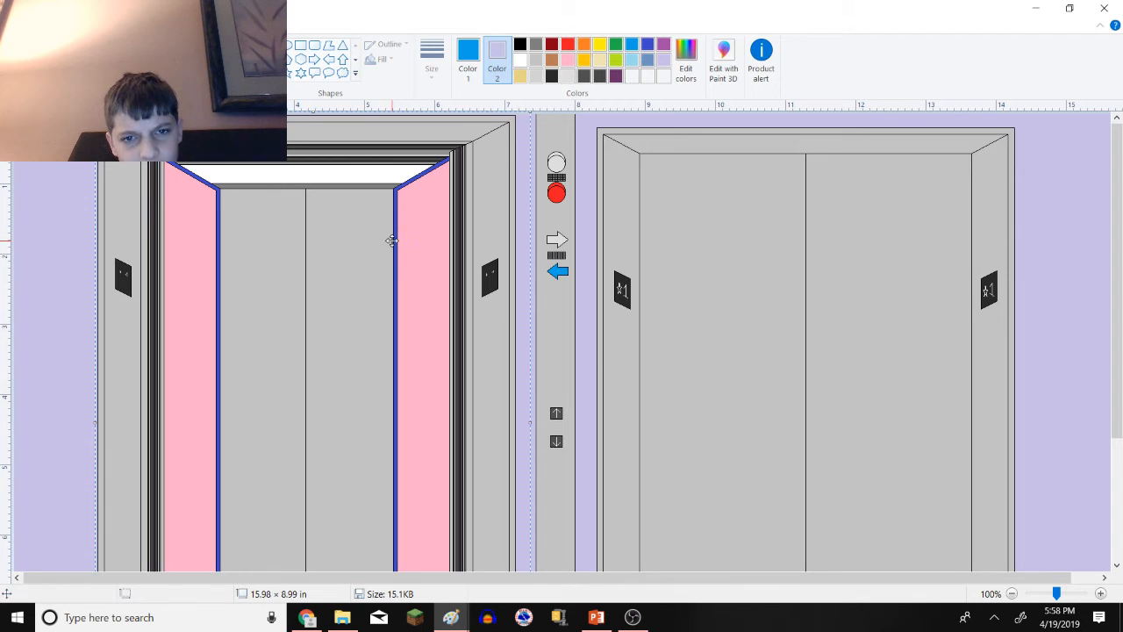
scroll("down", 3)
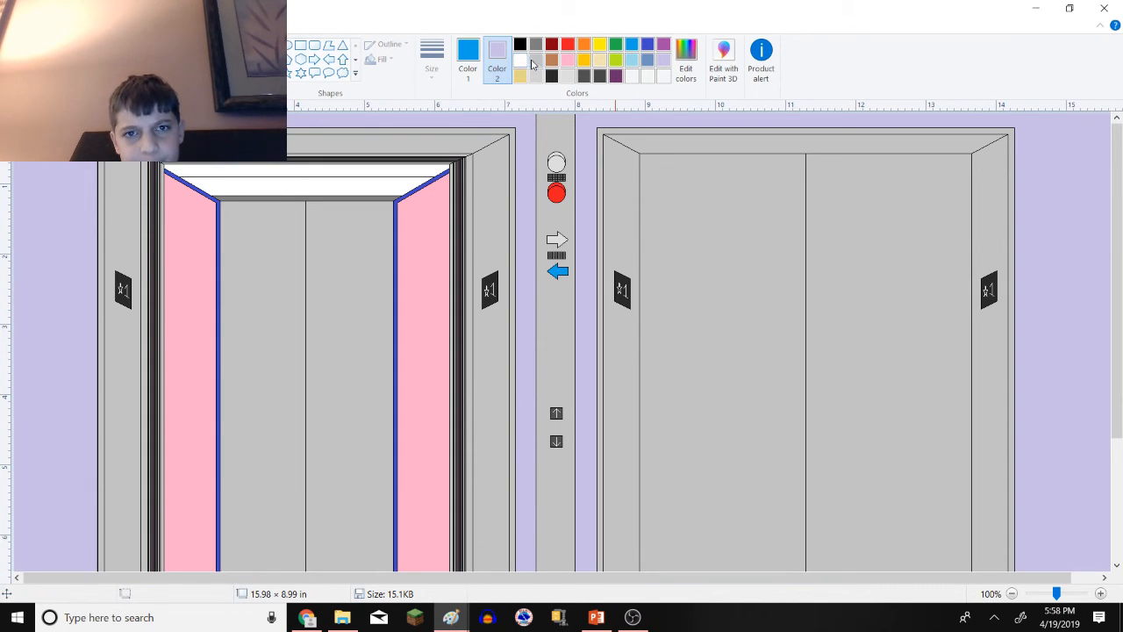
left_click(467, 53)
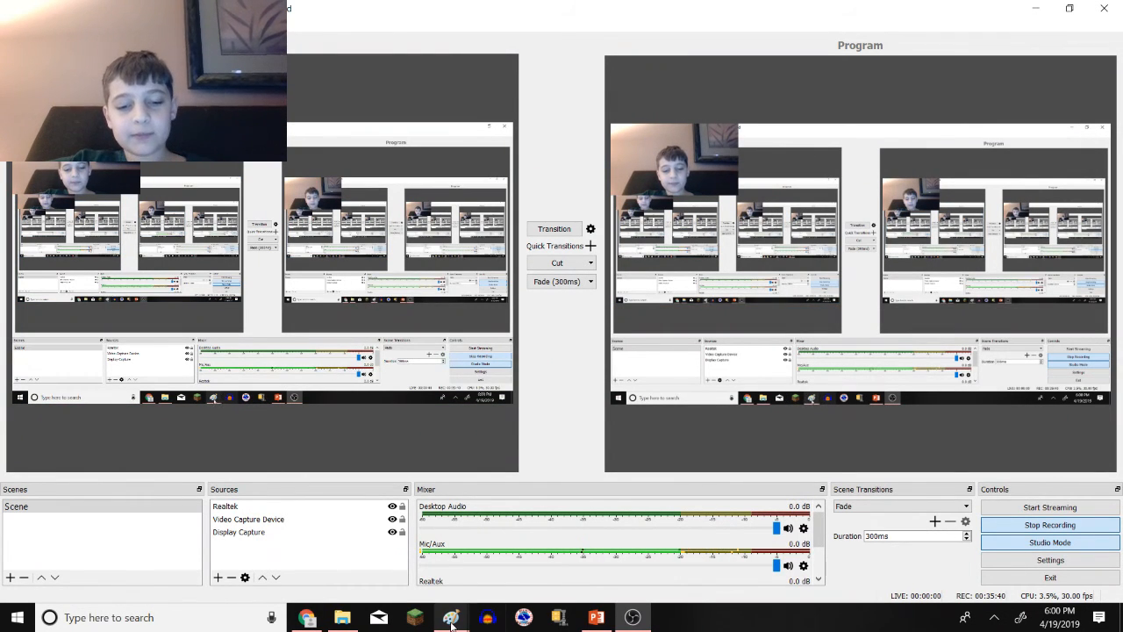
- Return to the elevator drawing and zoom out, then back to 100% to view both elevators
left_click(451, 618)
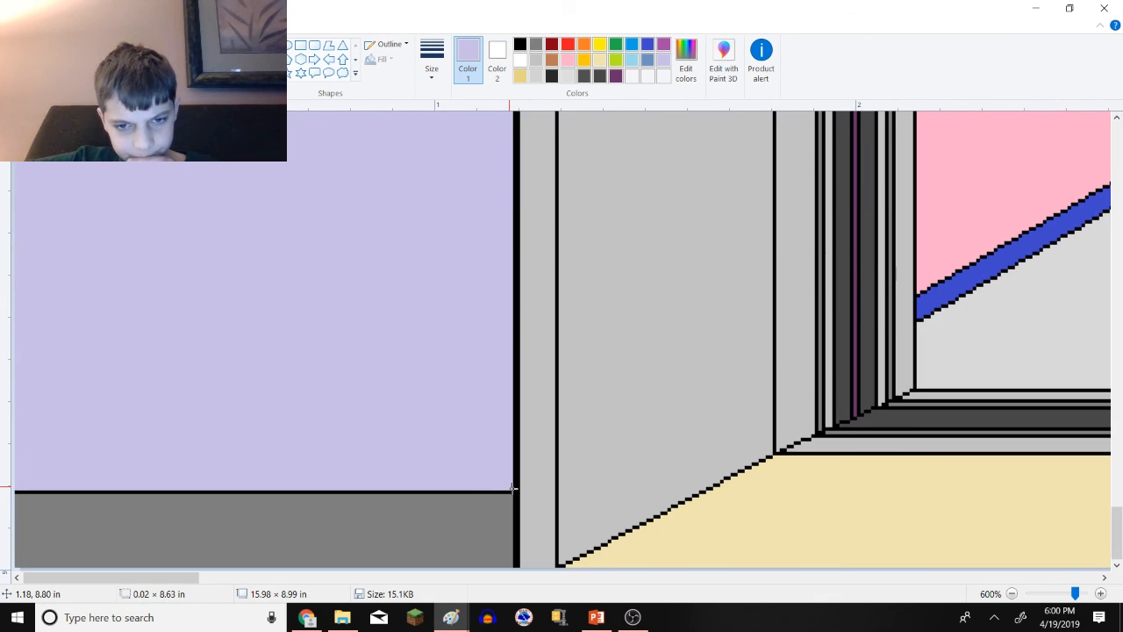
left_click(537, 45)
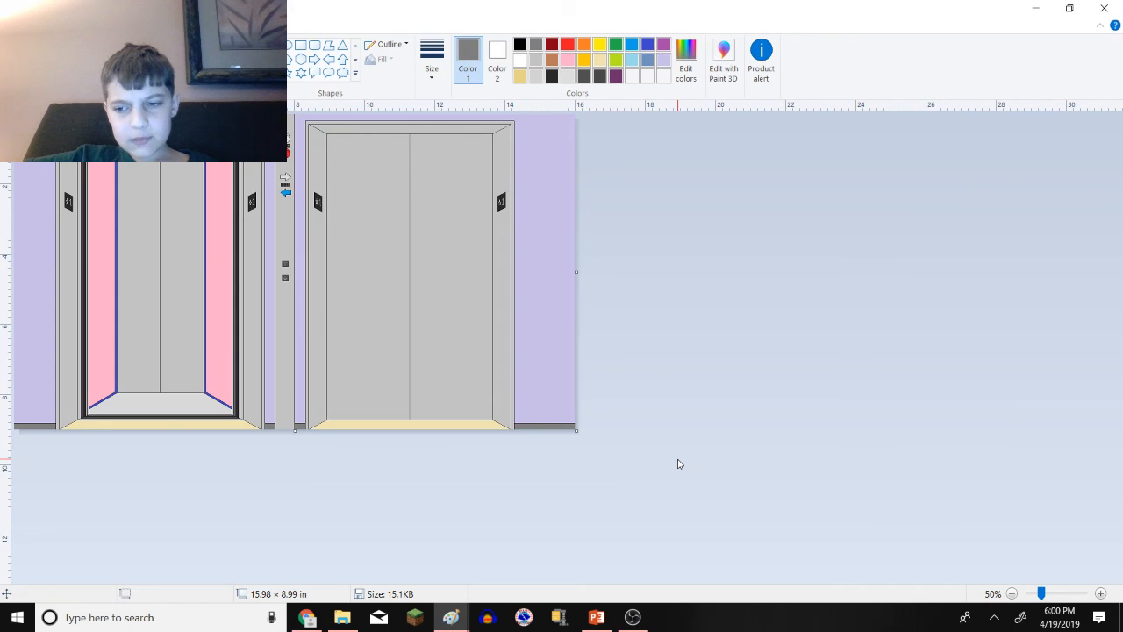
left_click(1099, 594)
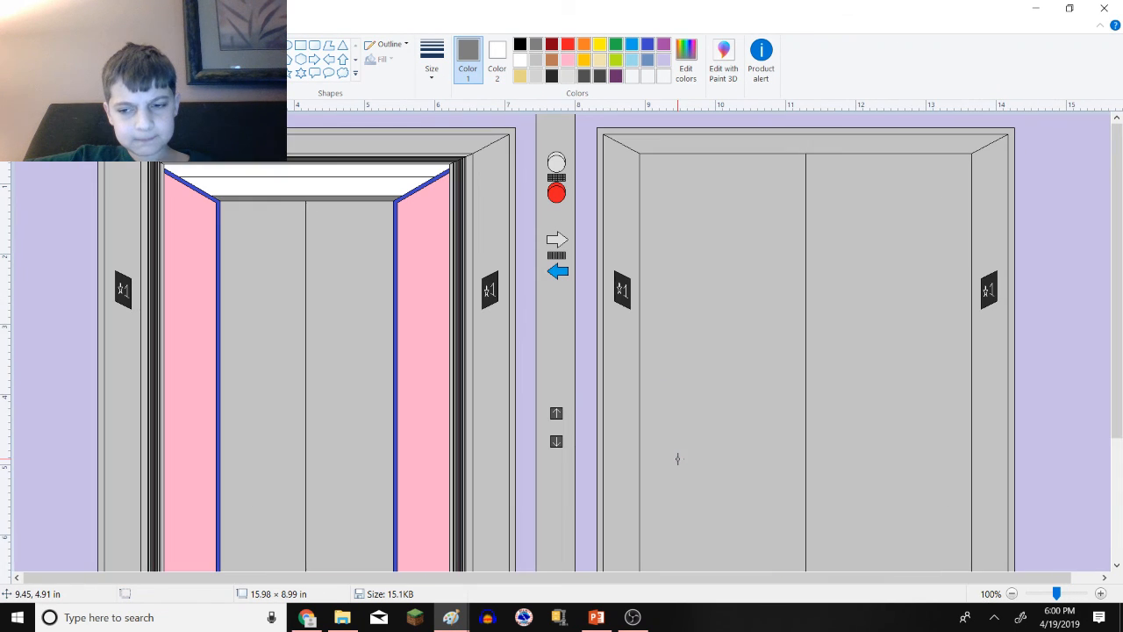